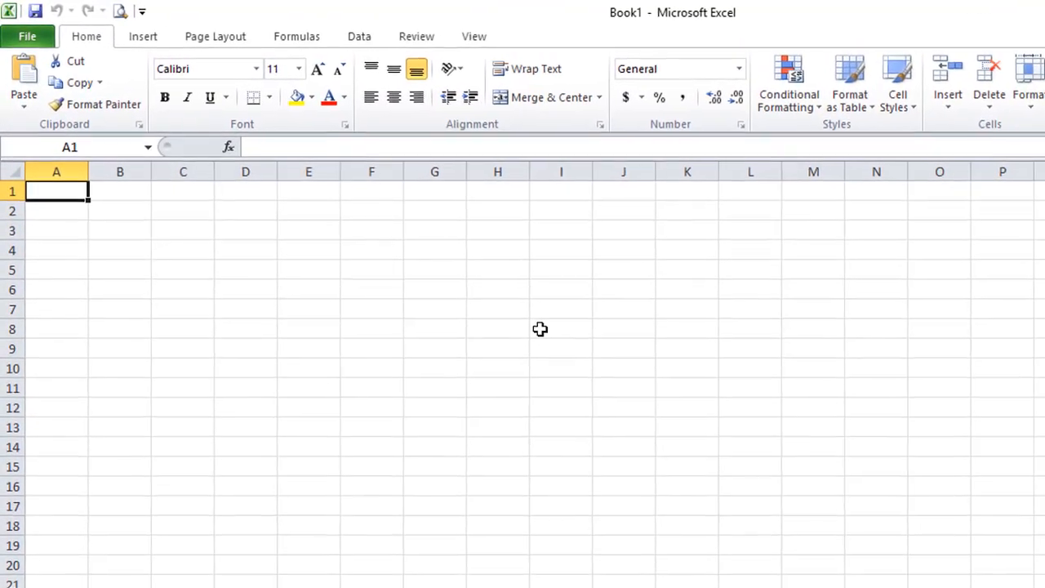
- Enter UNIVERSITY FOR DEVELOPMENT STUDIES as the first heading row in A1
text(UN)
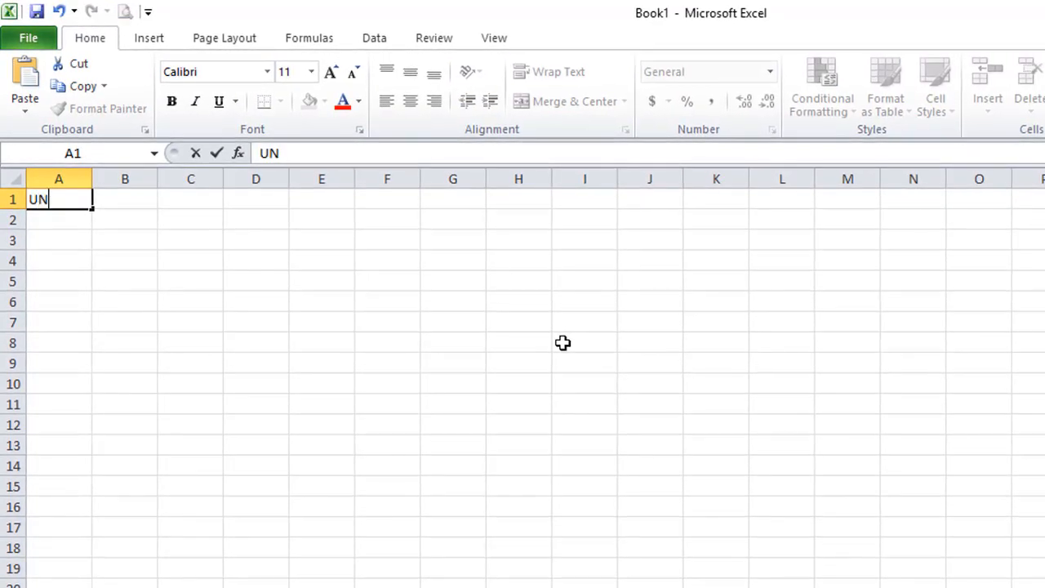
text(IVERSITY F)
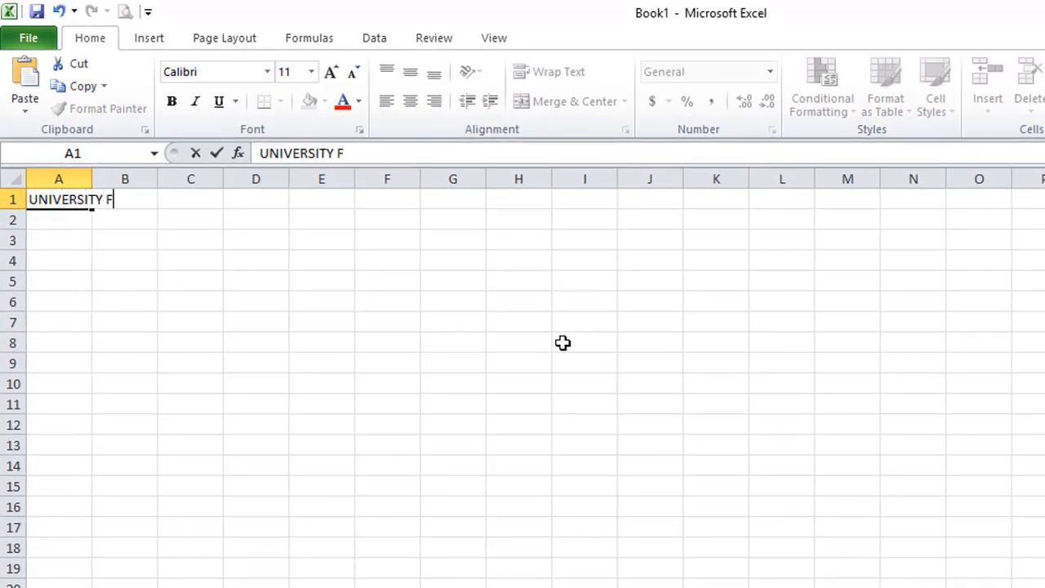
text(OR DEVELOP)
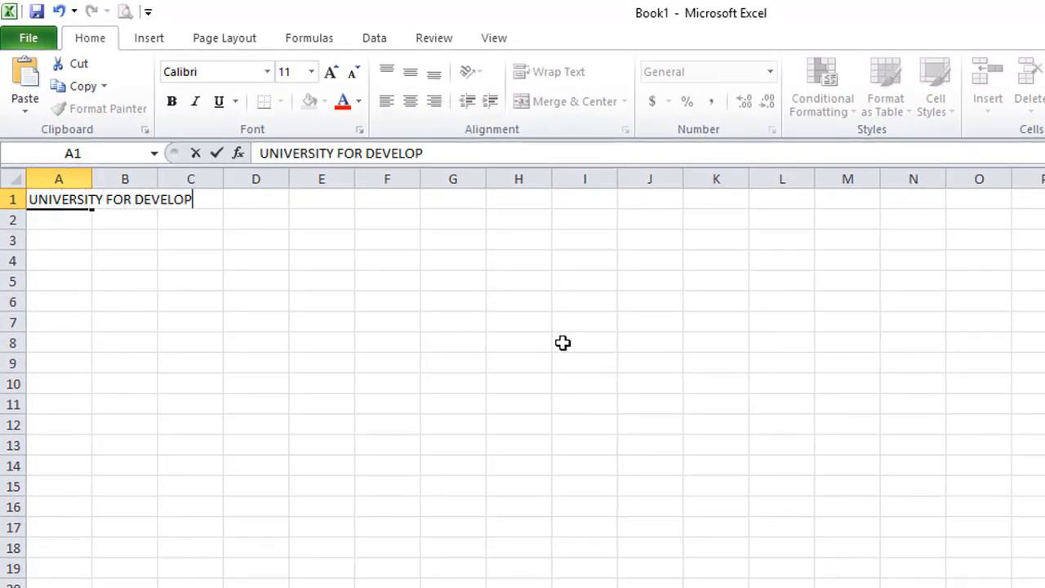
text(MENT STUDE)
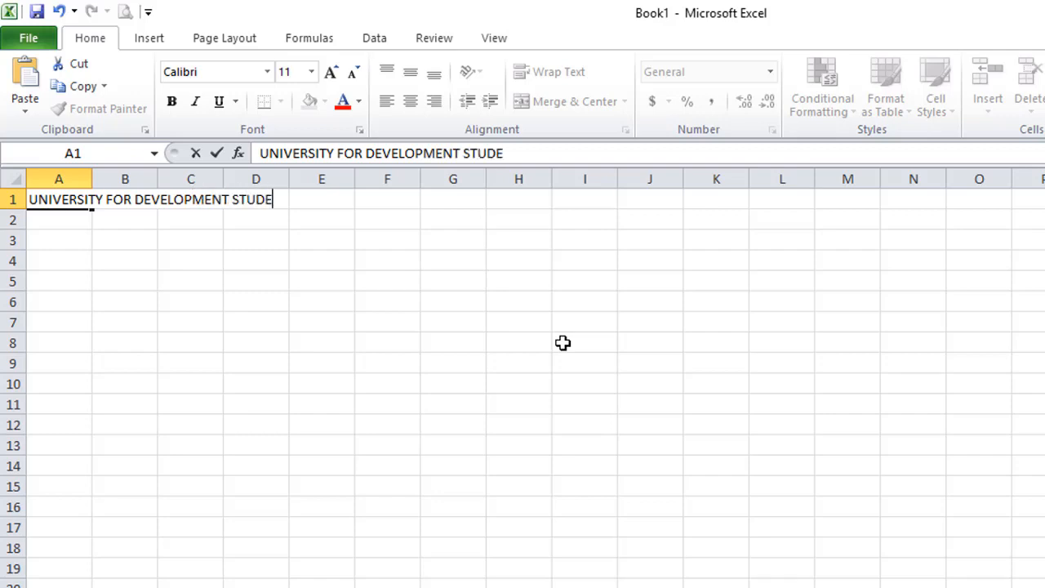
text(IES)
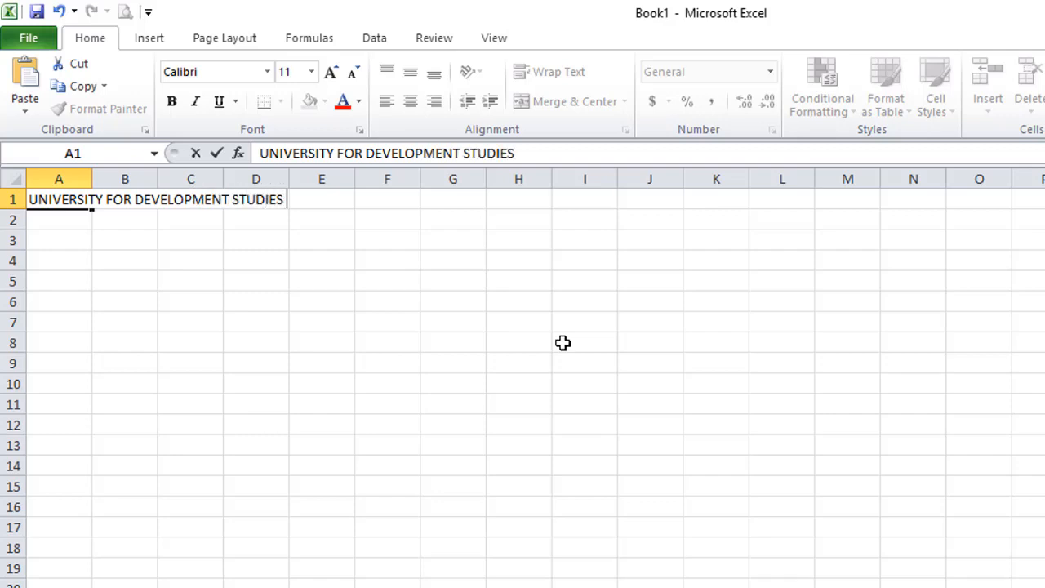
key(Return)
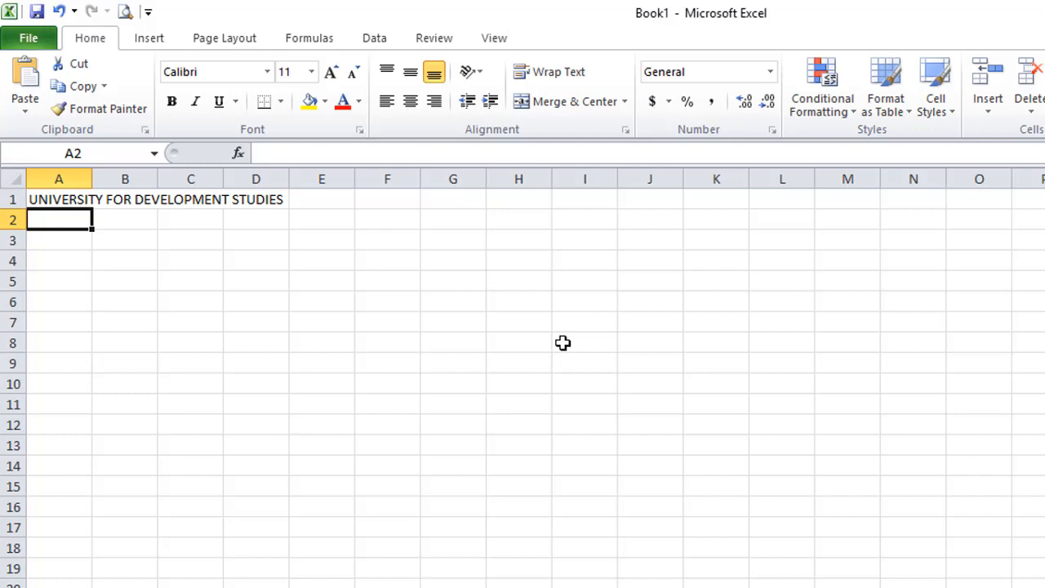
- Add FACULTY OF EDUCATION in A2 and the department name in A3
text(FACULTY OF EDUCATION)
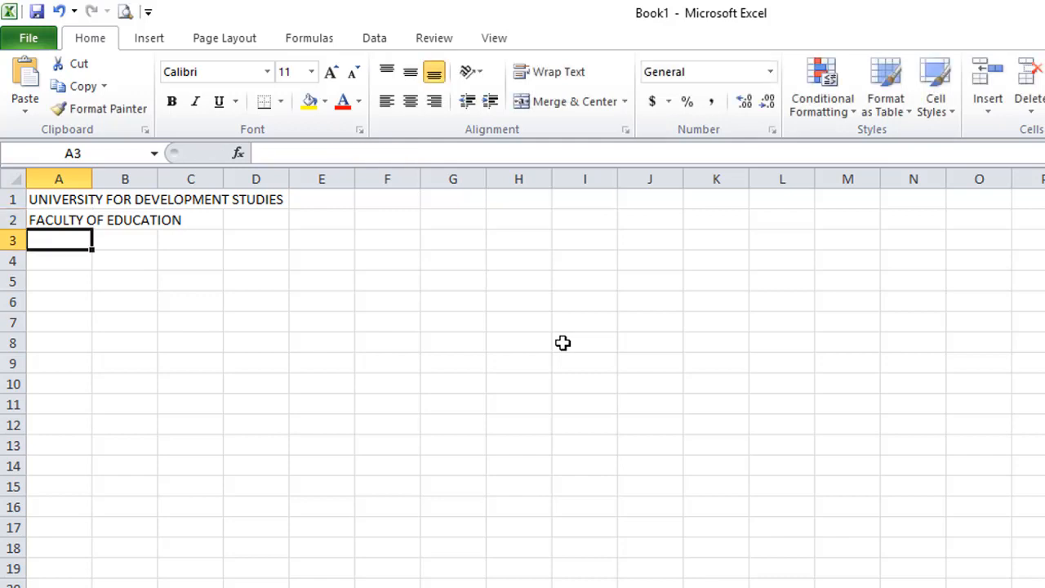
text(DEPARTMENT OF SOCIAL AND BUSINESS EDUCATION)
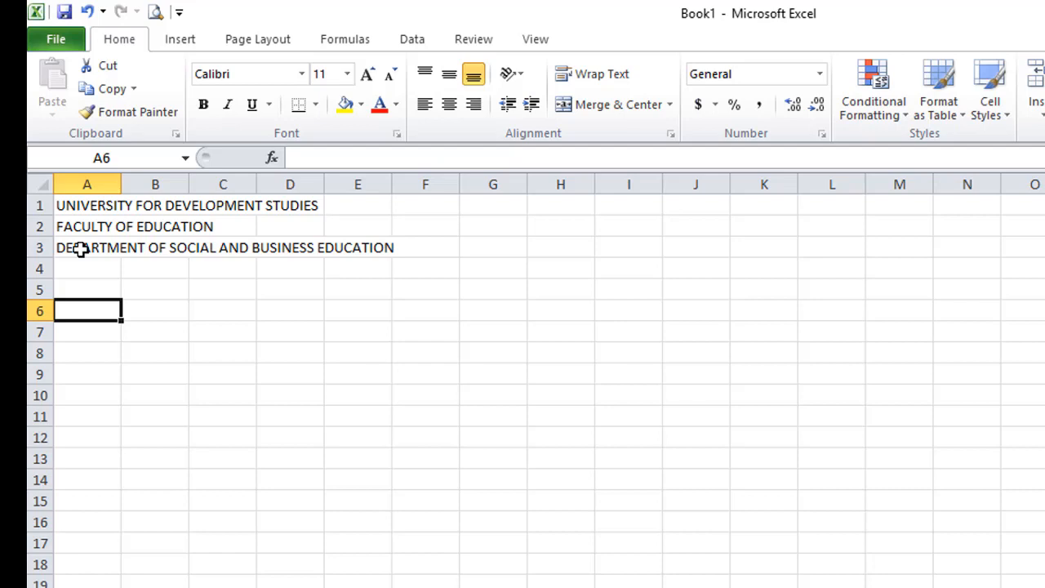
- Enter the label Year One Trimester One in A6
text(Y)
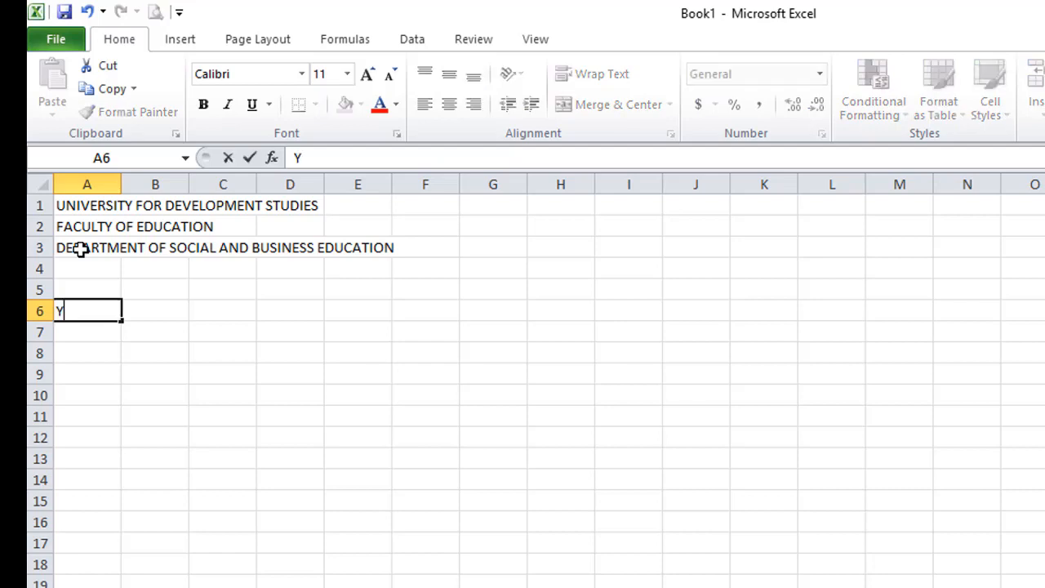
text(ear)
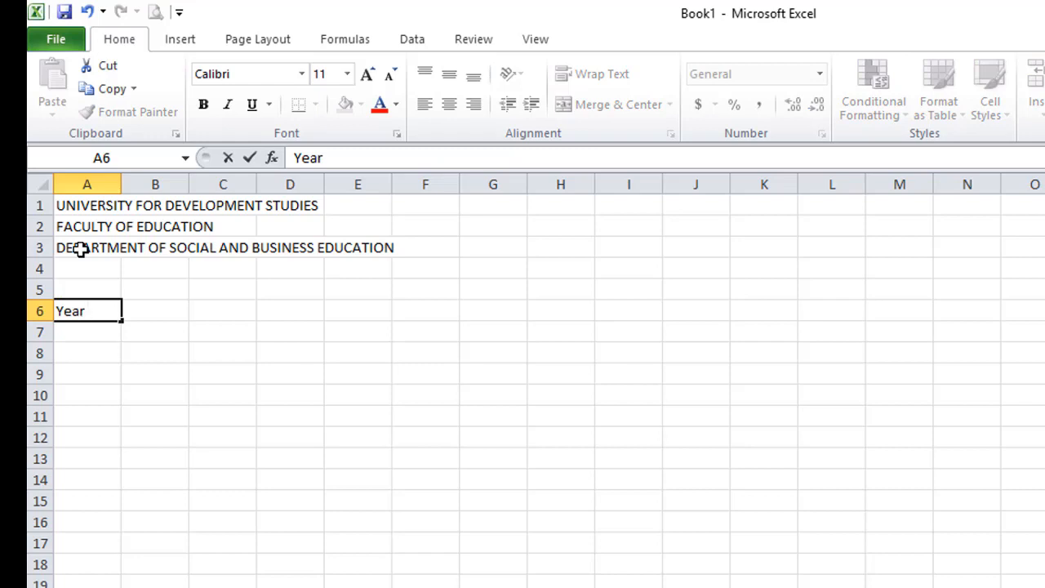
text(One Tri)
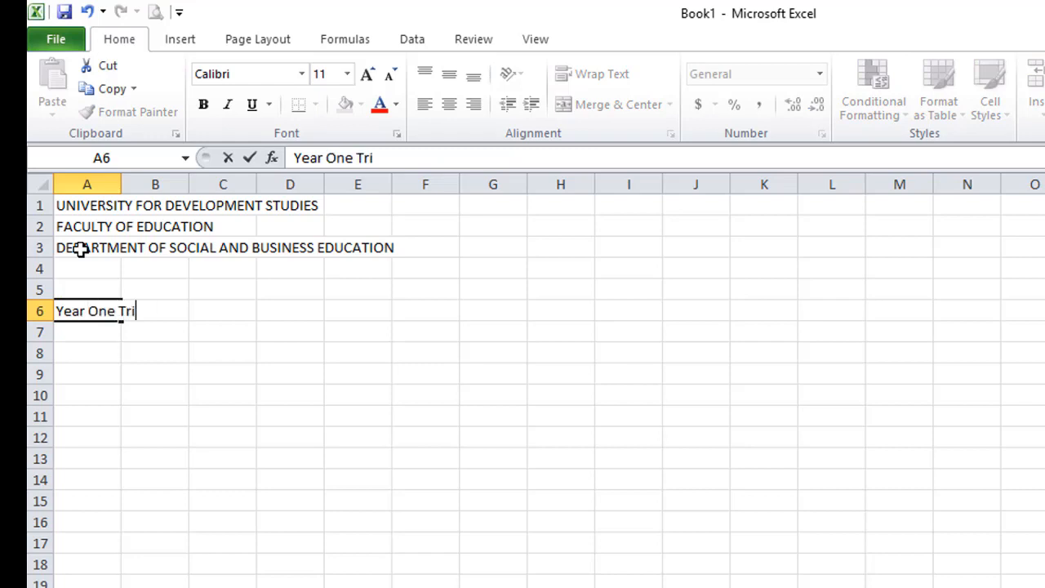
text(mester One)
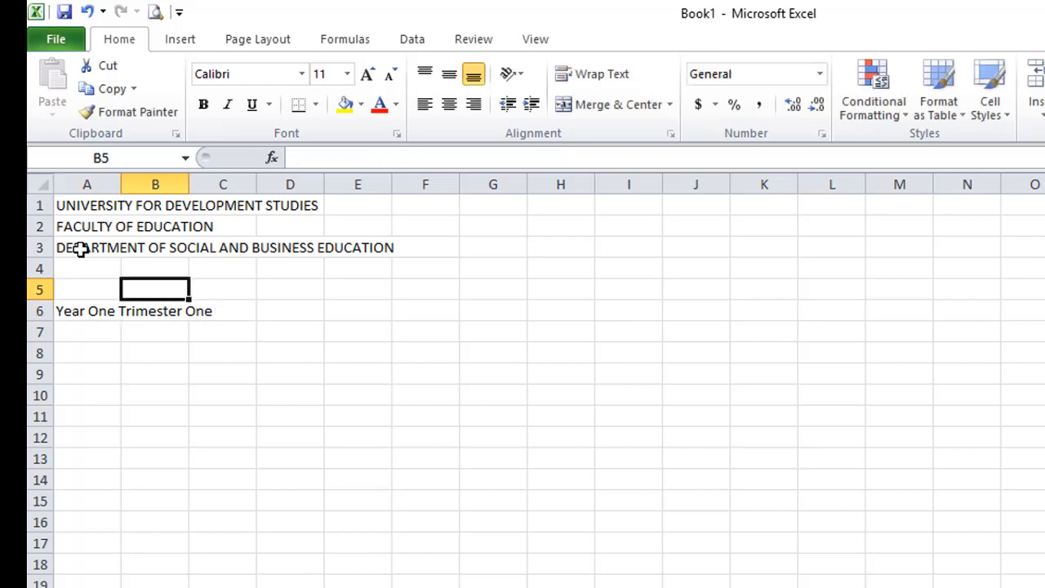
- Enter headings Course code, Credit hours, Grade, Included in GPA, Trimester GPA, Cummulative GPA across B5:G5
text(Course code)
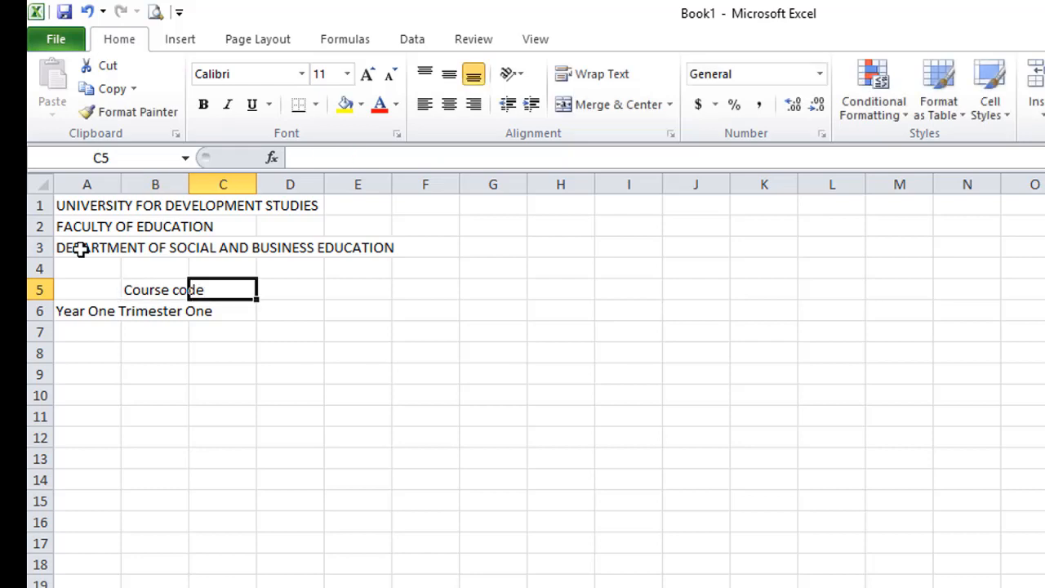
text(Cred)
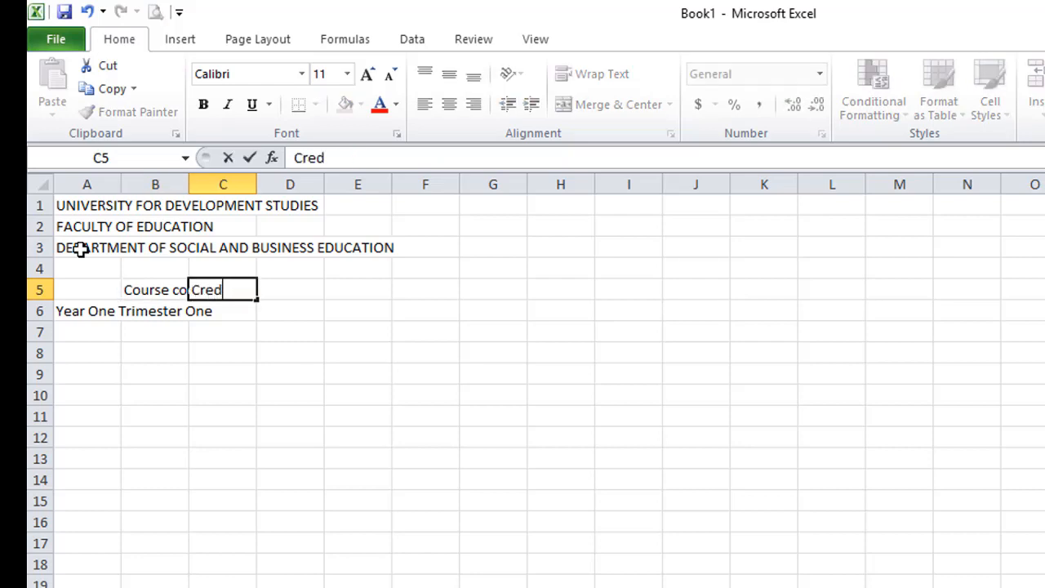
text(it hour)
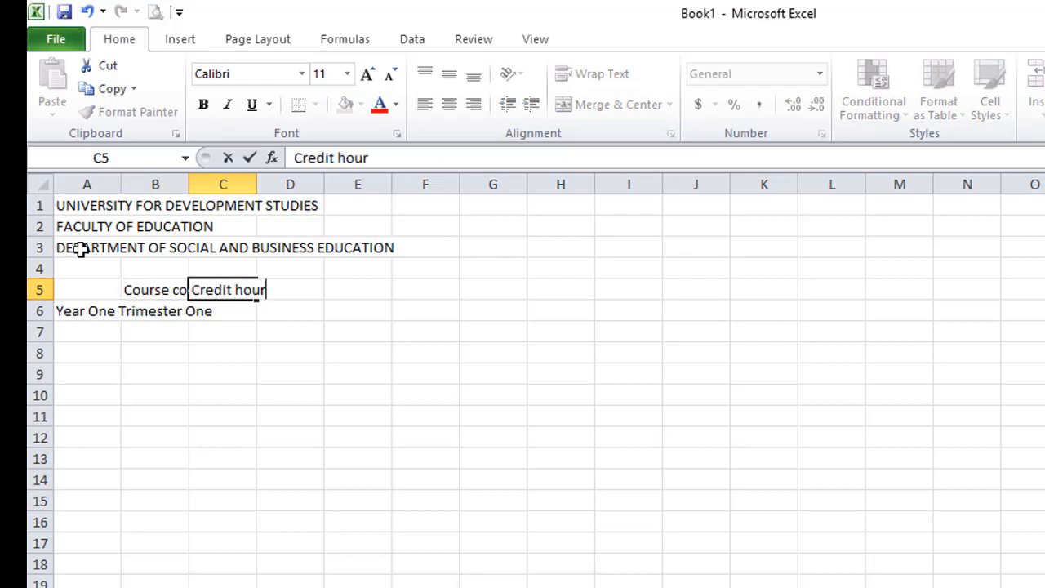
text(Grade)
click(357, 289)
text(Inc)
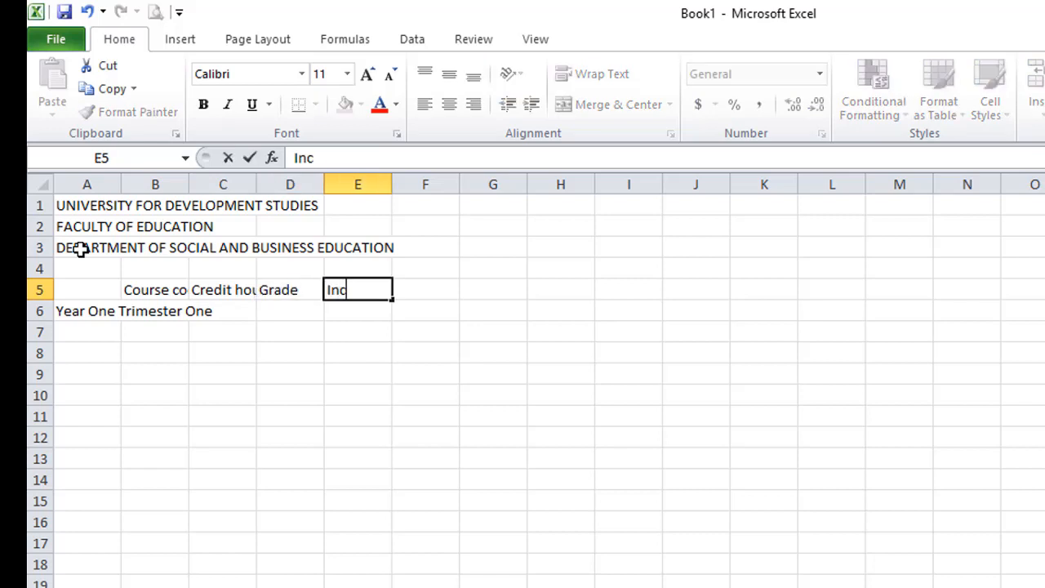
text(luded)
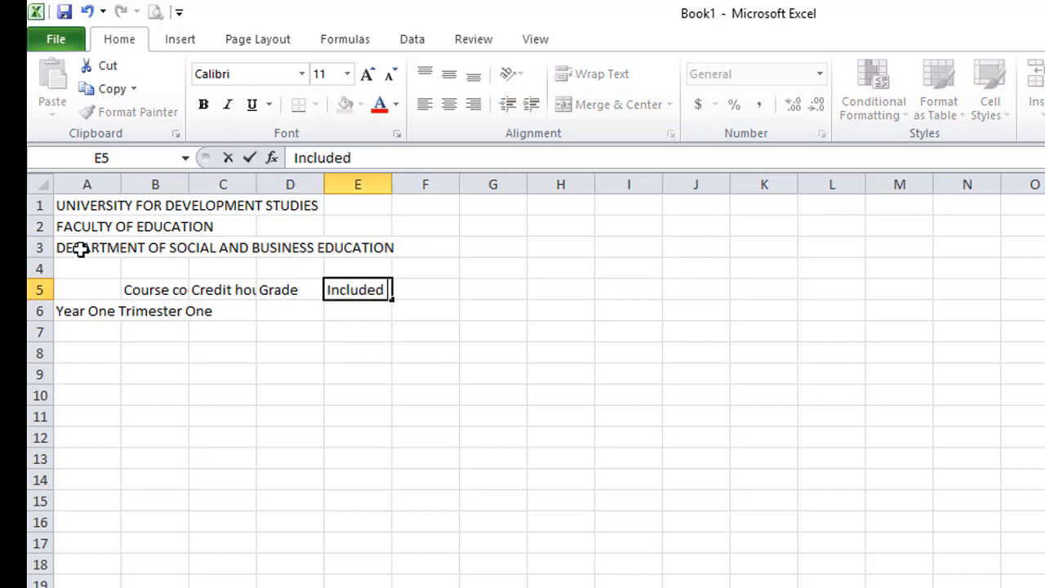
text(in GP)
click(426, 289)
text(Trim)
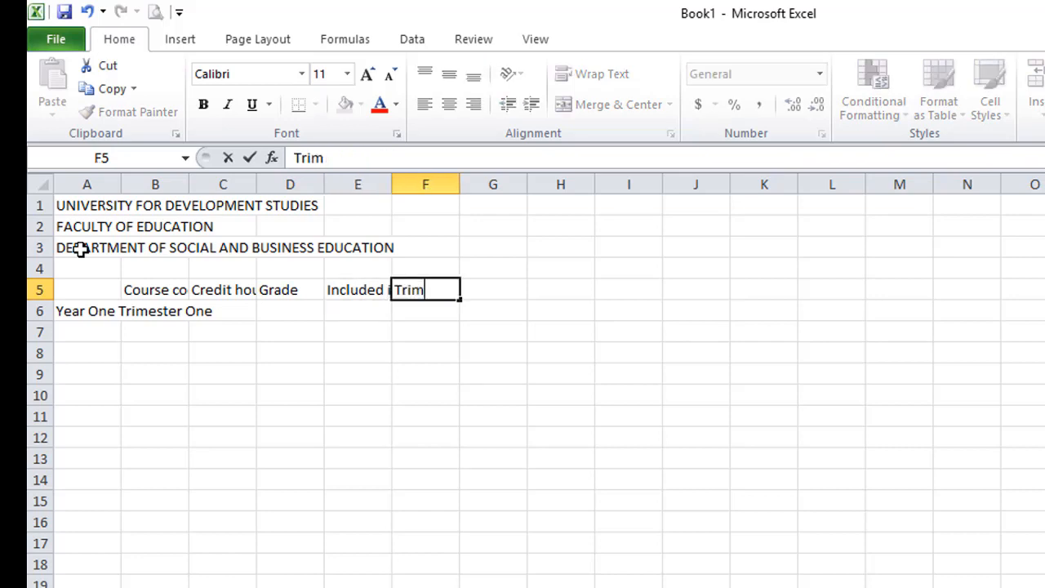
text(ester GPA)
click(493, 289)
text(C)
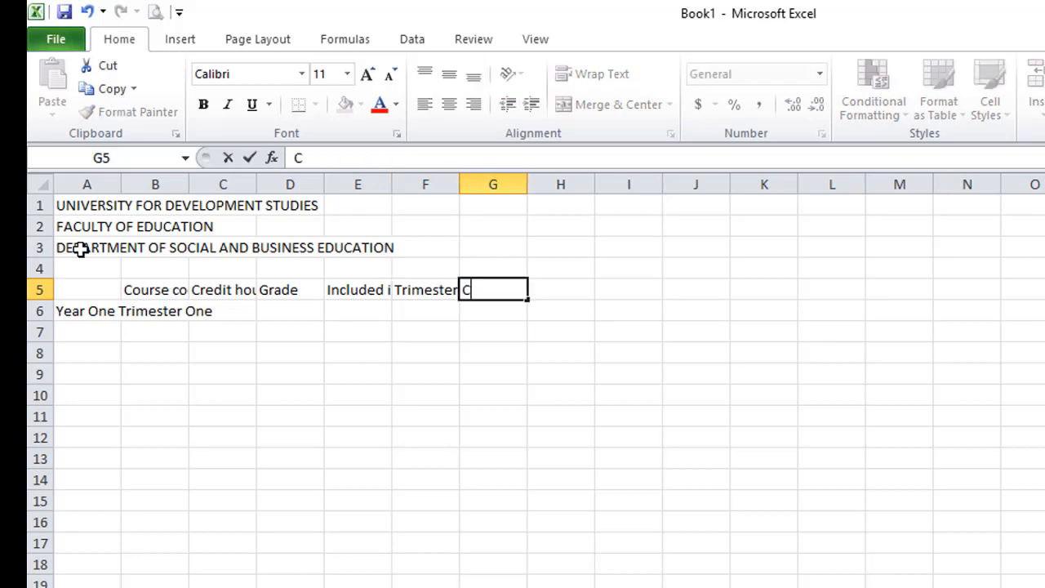
text(ummulative GPA)
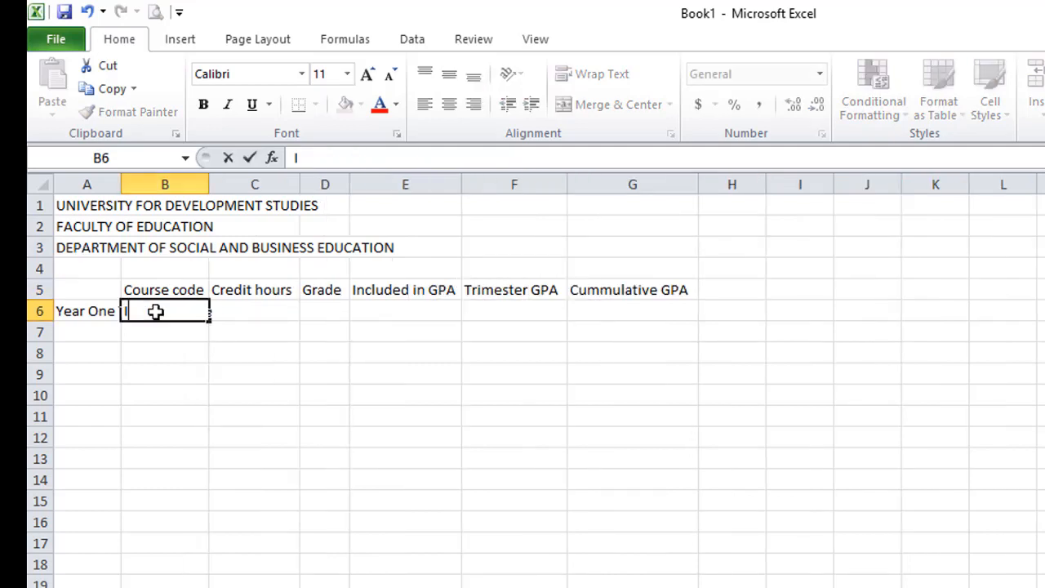
- Enter course codes IBS 101, IBS 103, IBS 107, ESB 101, ESB 103, ESB 105 and GEN 107 down column B
text(BS 101)
click(165, 352)
text(IBS)
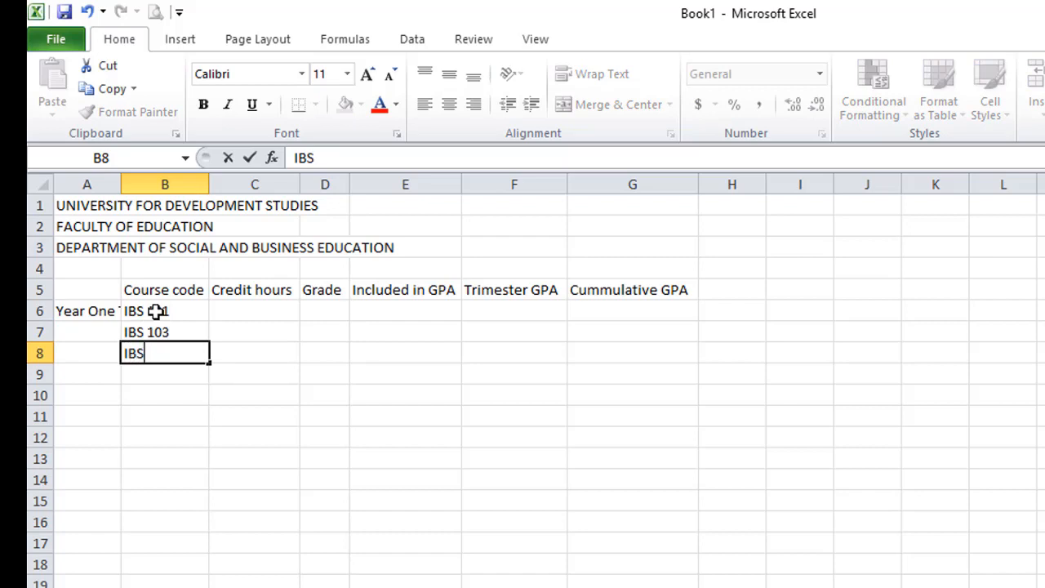
text(107)
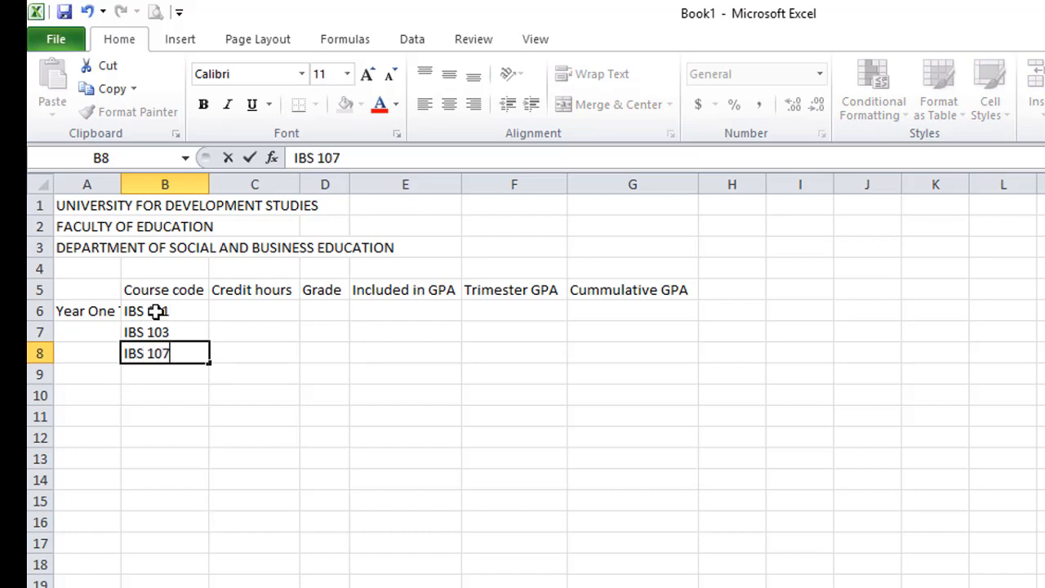
text(ESB)
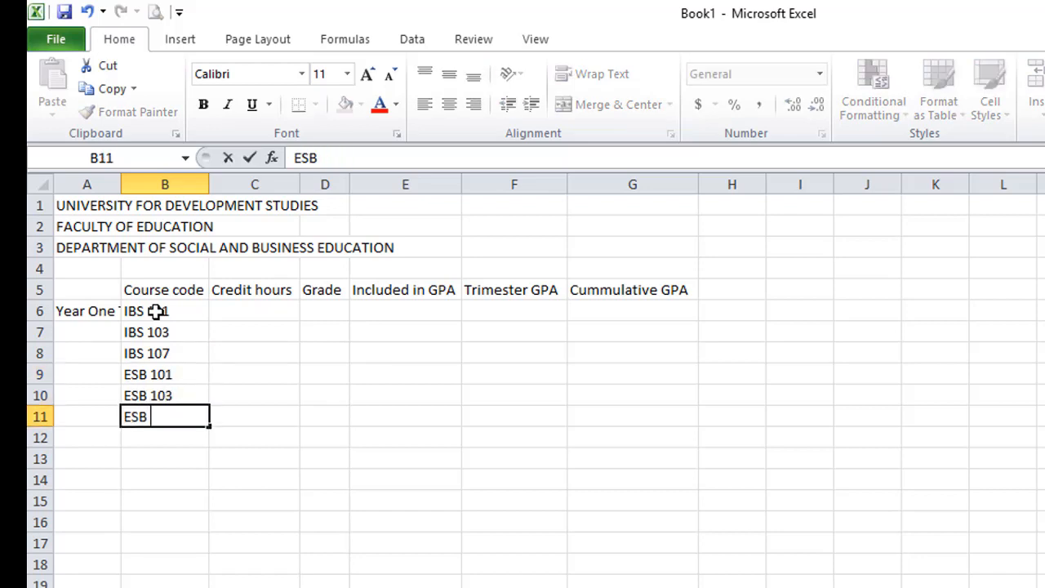
text(105)
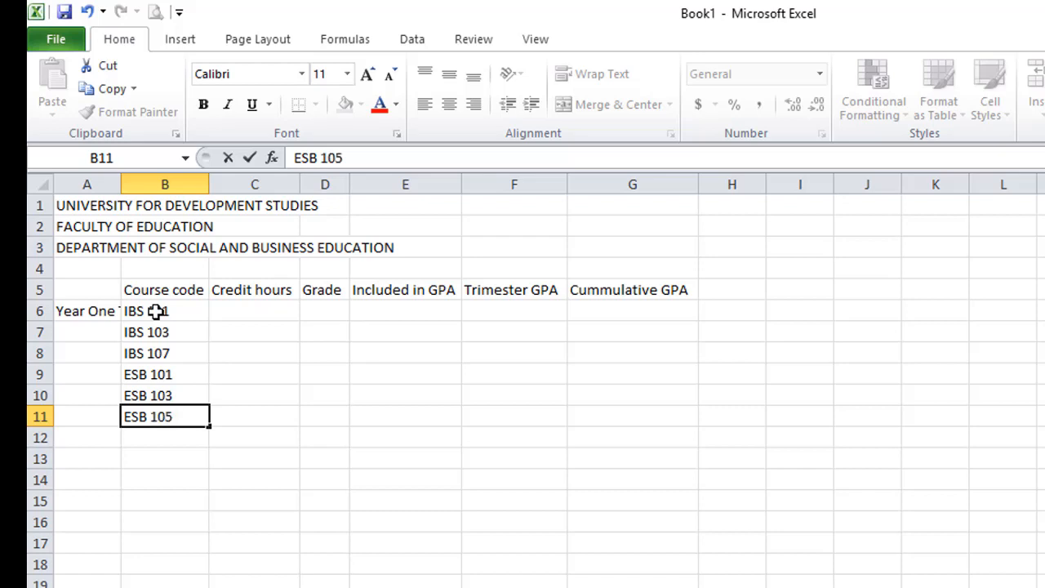
text(G)
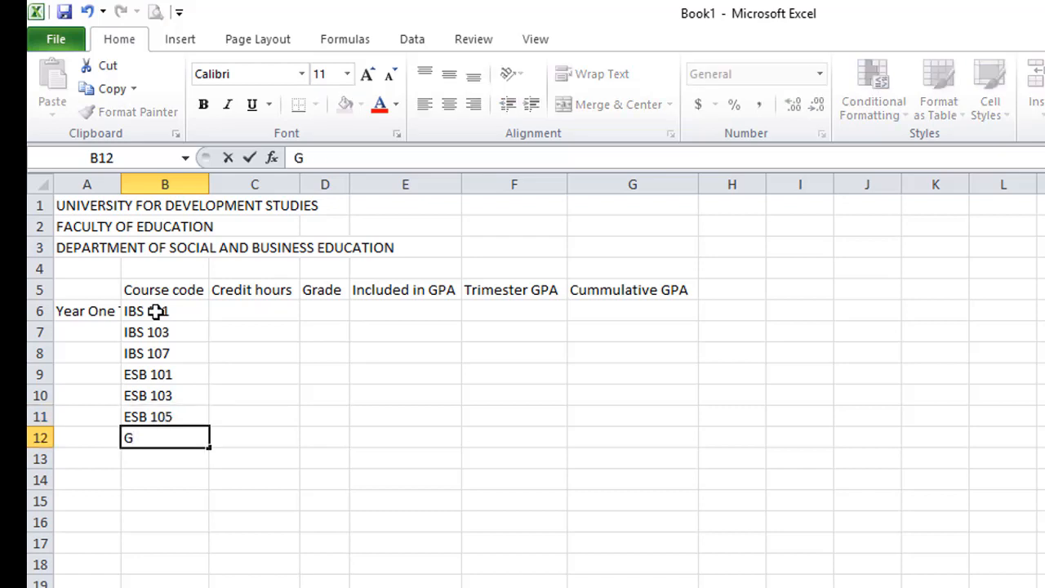
text(EN 107)
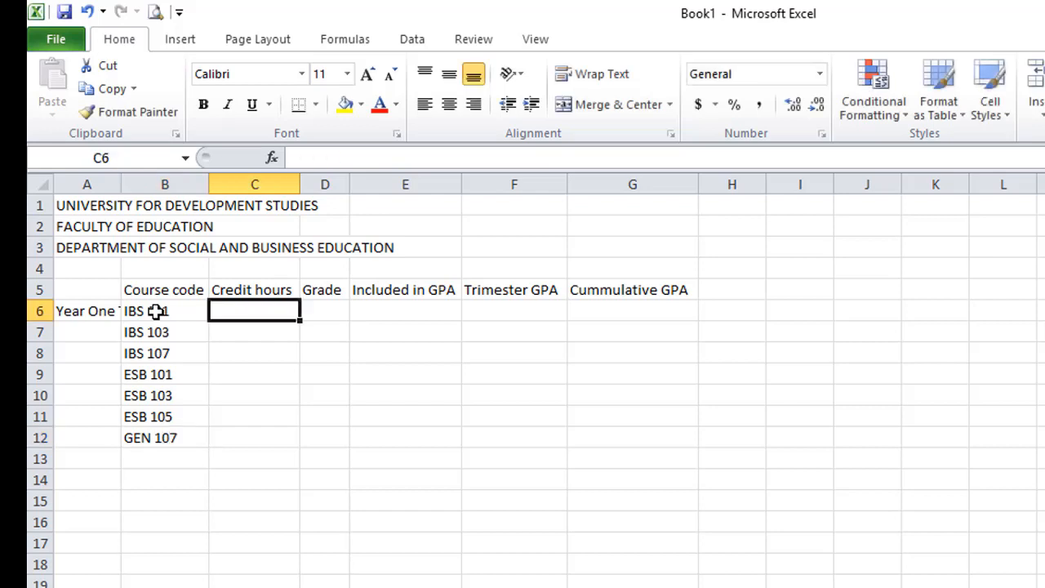
- Enter credit hours 3, 3, 3, 2, 2, 2, 2 down the Credit hours column
text(3)
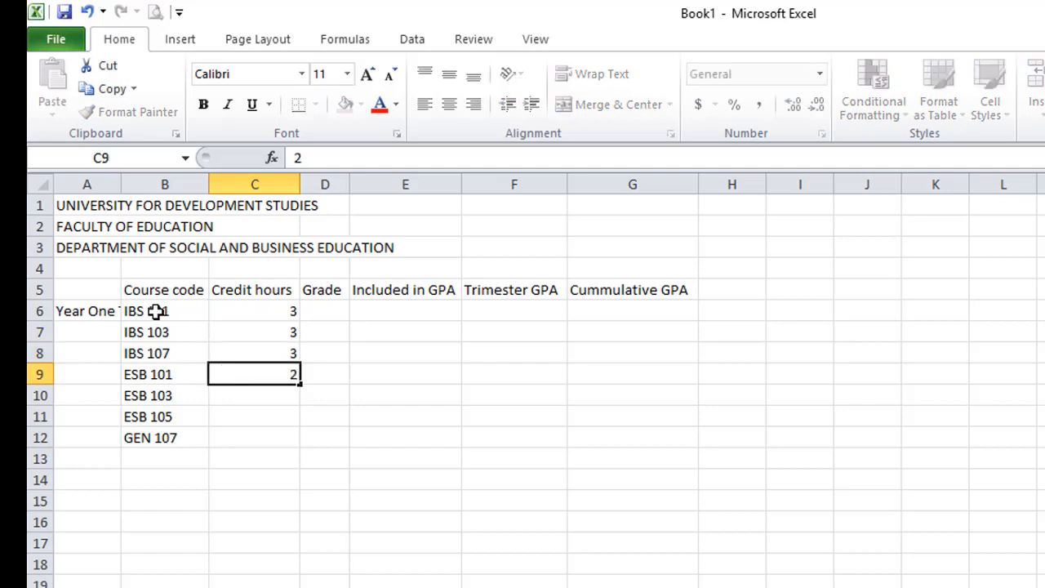
text(2)
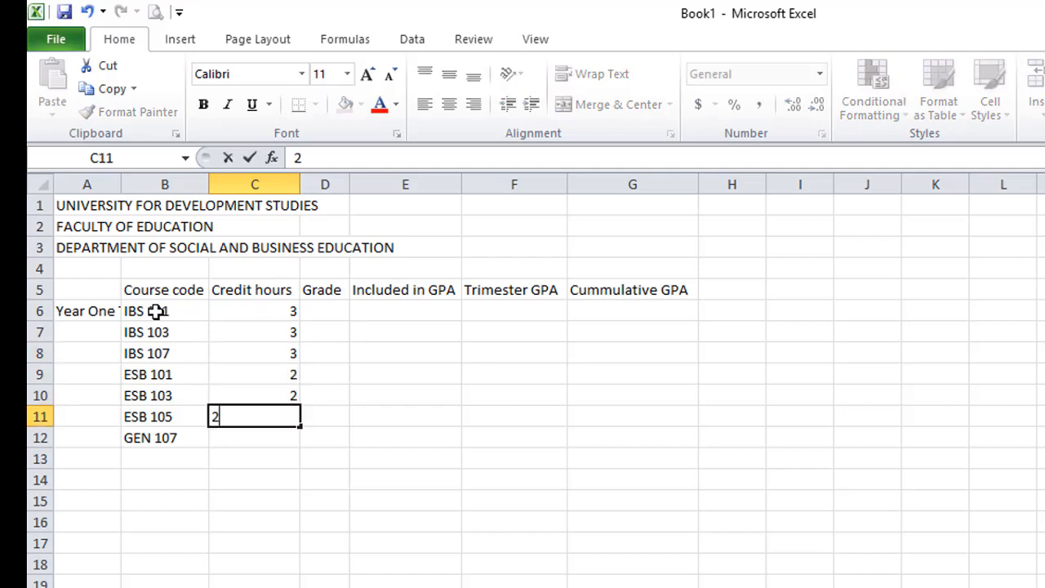
key(enter)
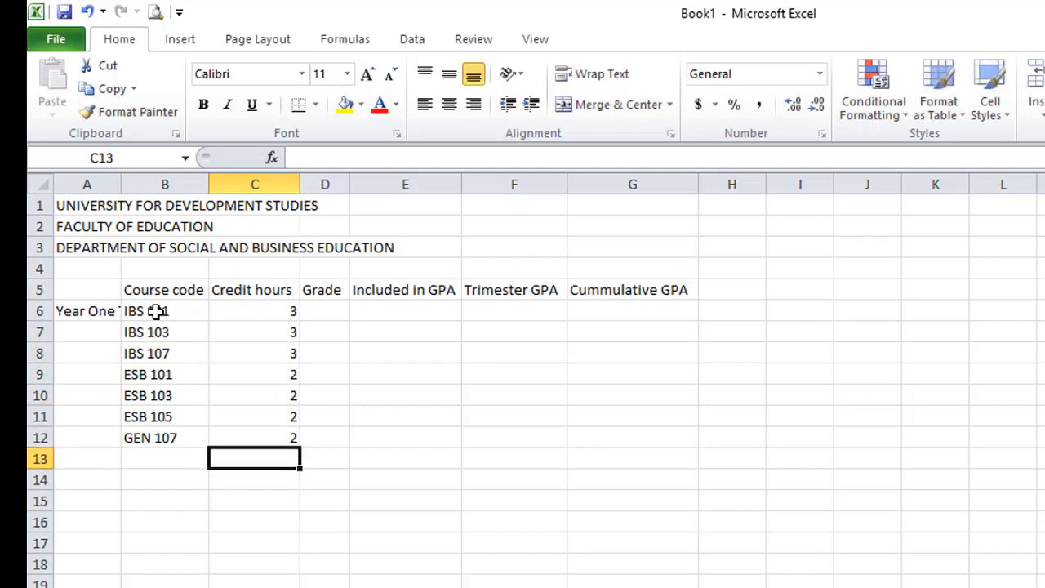
- Enter grades A+, B+, B+, B+, A+, C, D+ down the Grade column from D6
click(325, 310)
text(A+)
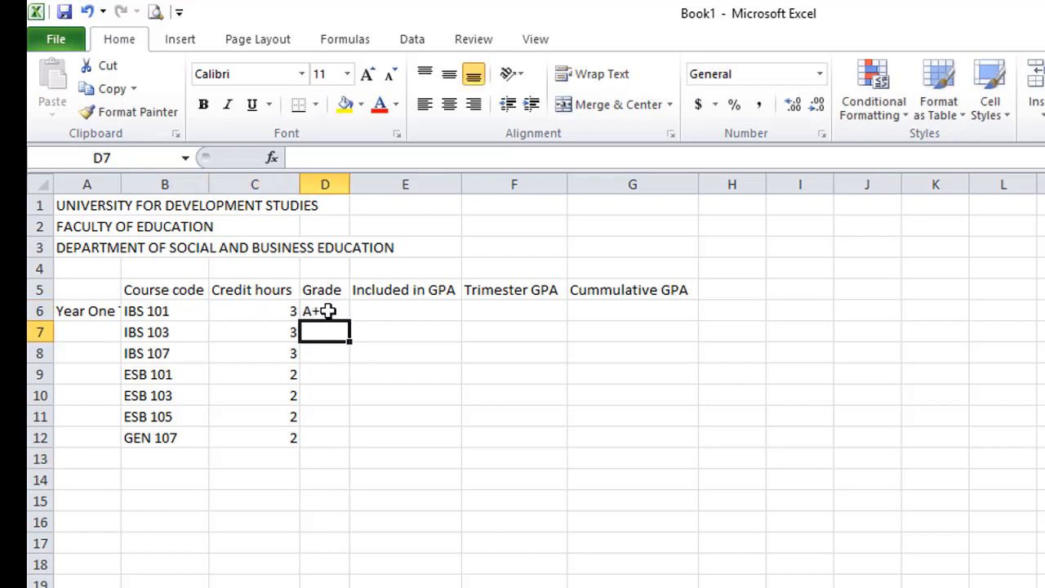
text(B+)
click(325, 417)
text(C)
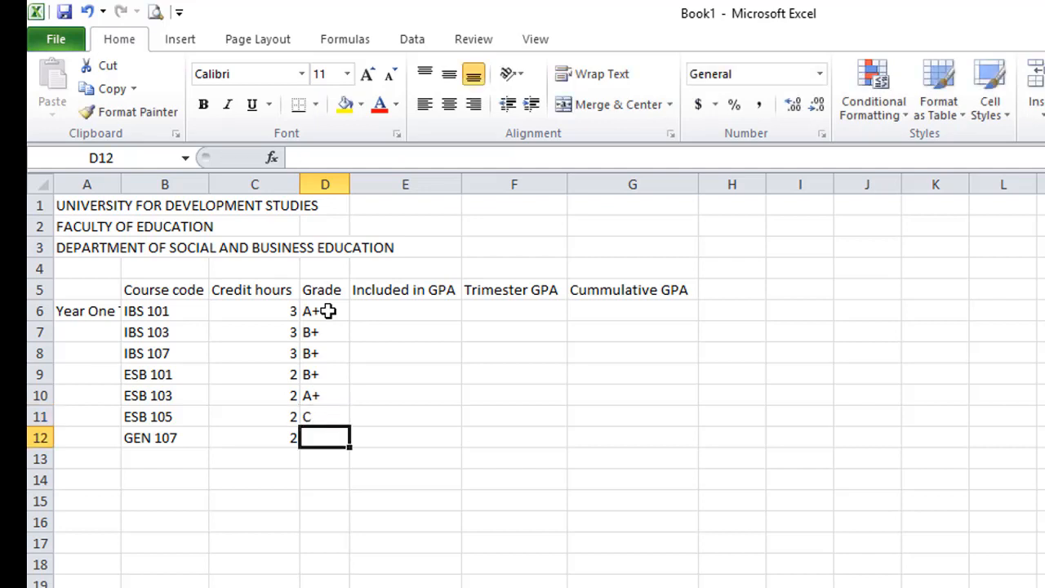
text(D+)
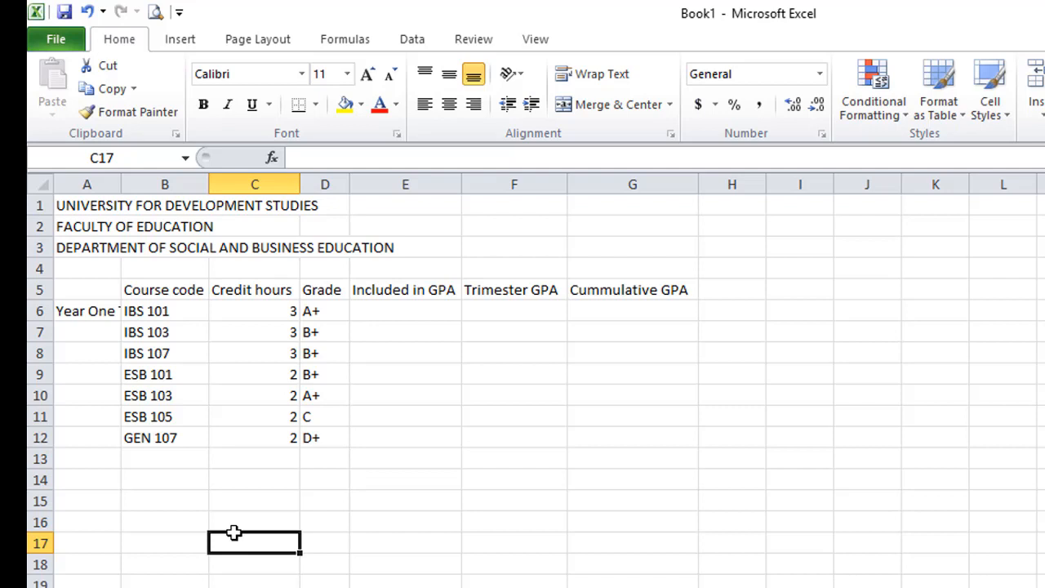
mouse_move(237, 539)
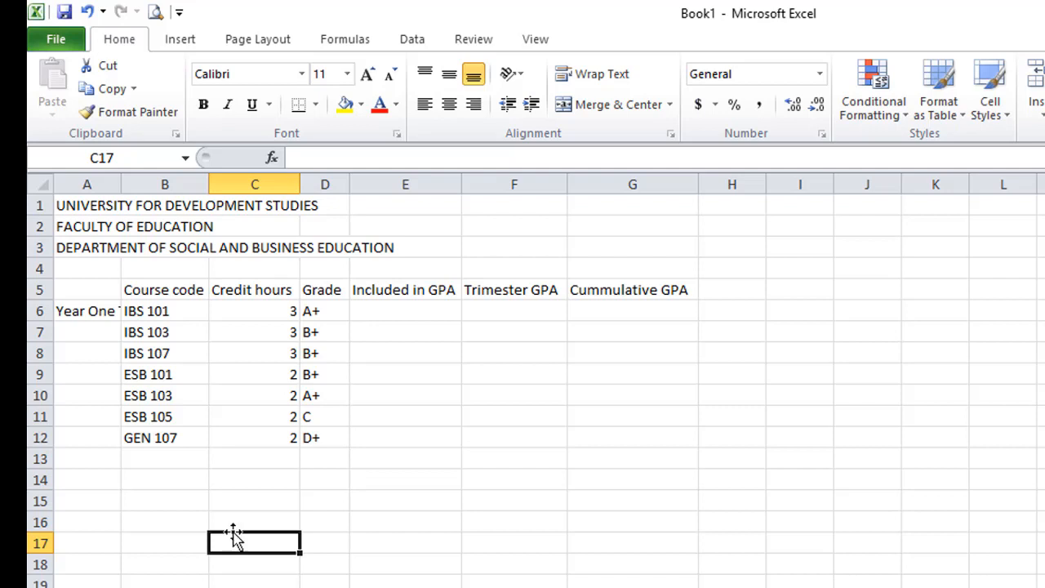
- Merge A6:A12 into one upright wrapped label, rotated up in Arial Black
drag(85, 310, 85, 418)
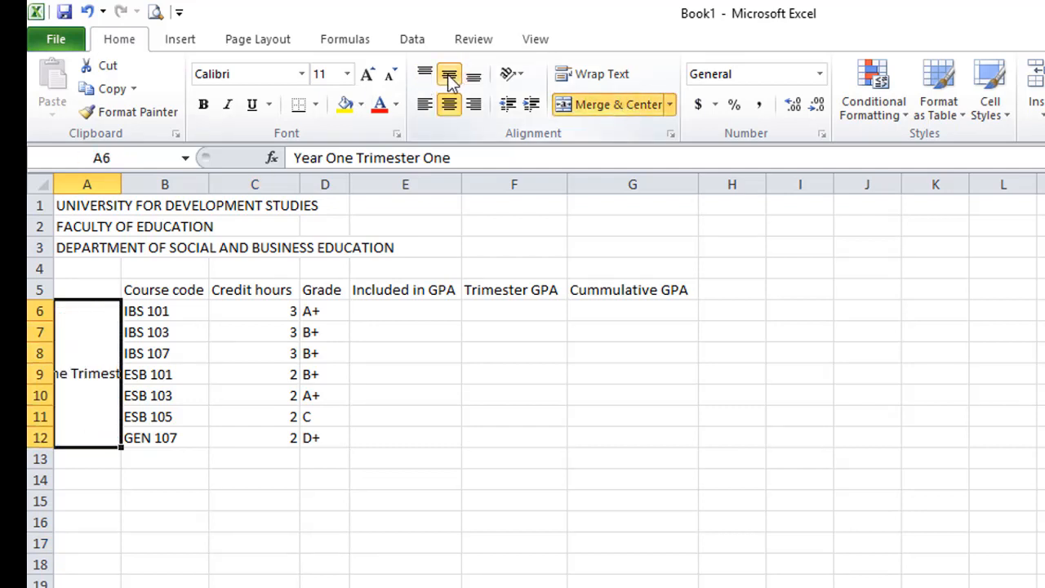
click(506, 73)
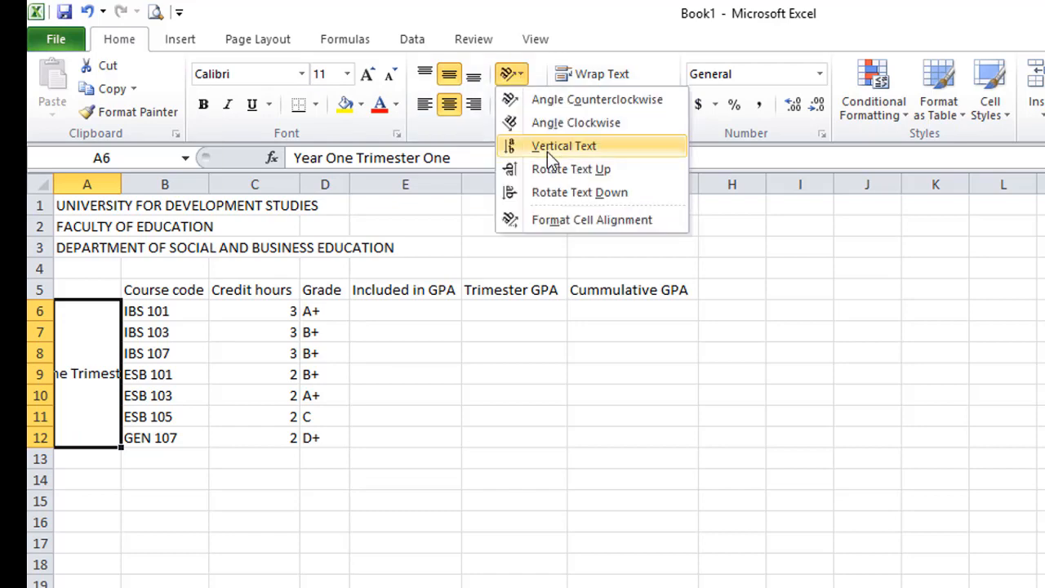
click(563, 145)
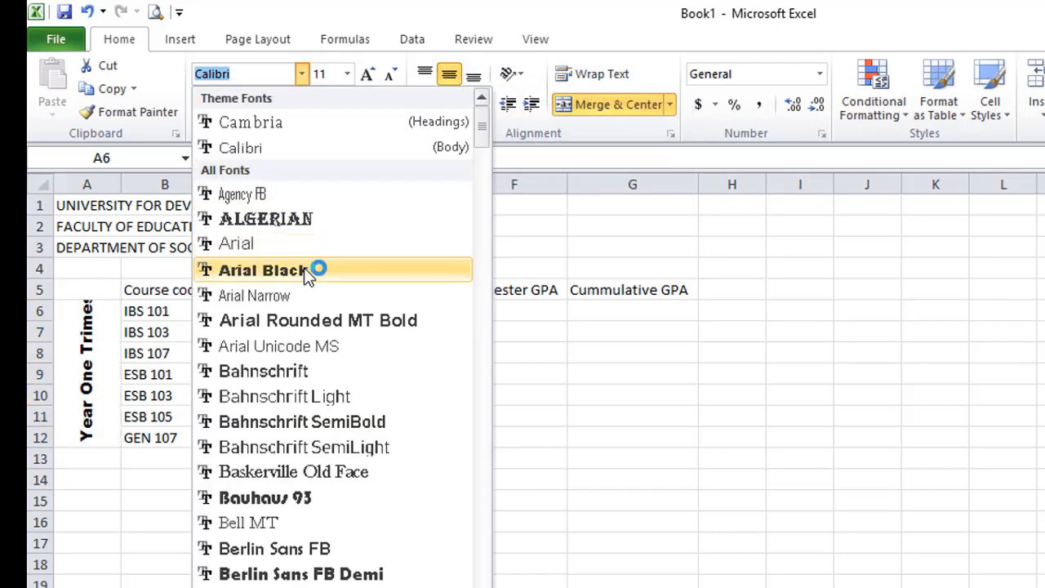
click(263, 271)
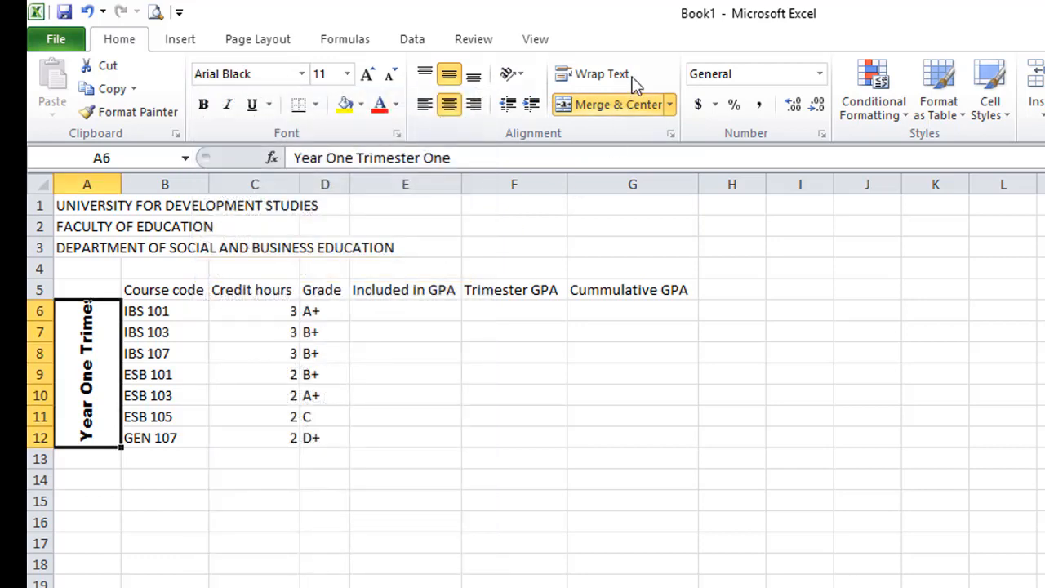
click(593, 73)
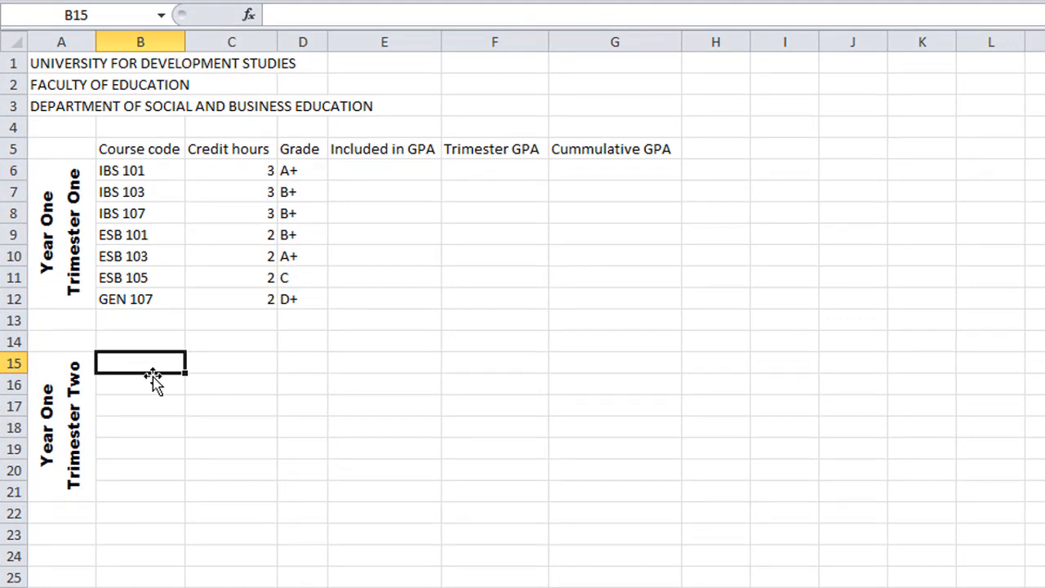
- Enter Year One Trimester Two course codes ESB, FAA 10x and IBS in B15:B21 with their credit hours and grades
text(E)
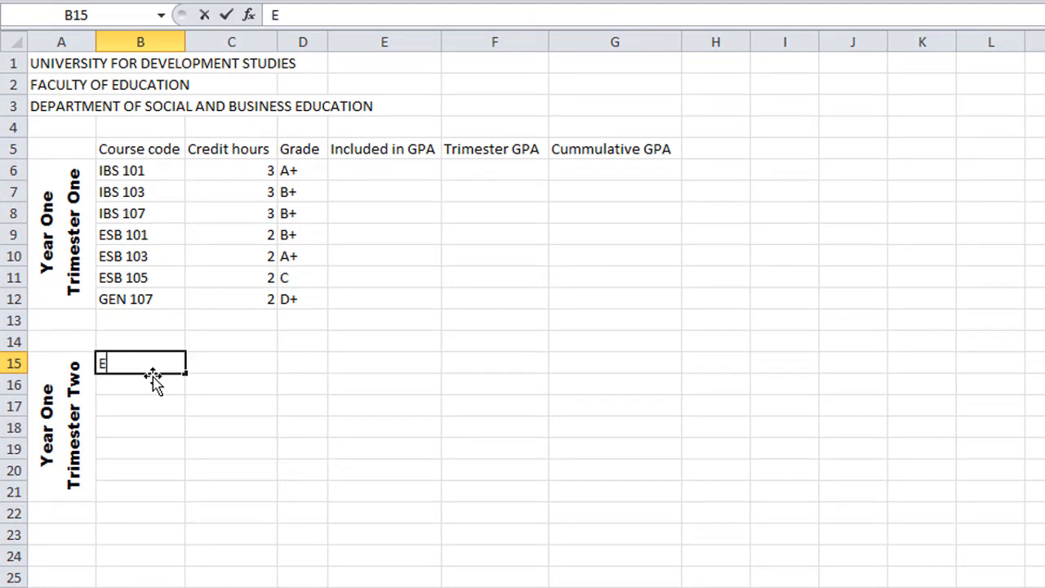
text(SB 102)
click(140, 405)
text(ESB)
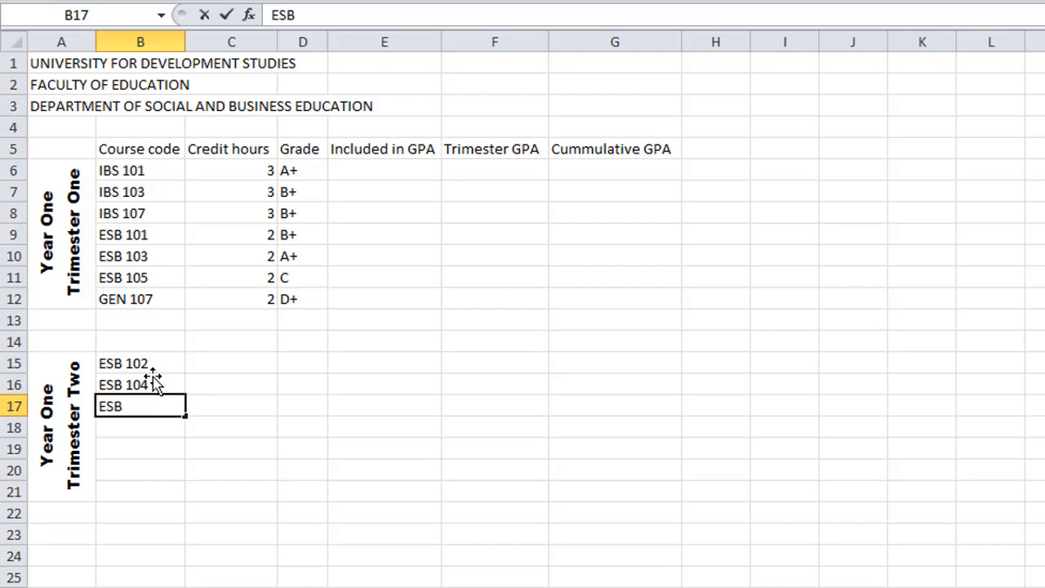
key(Return)
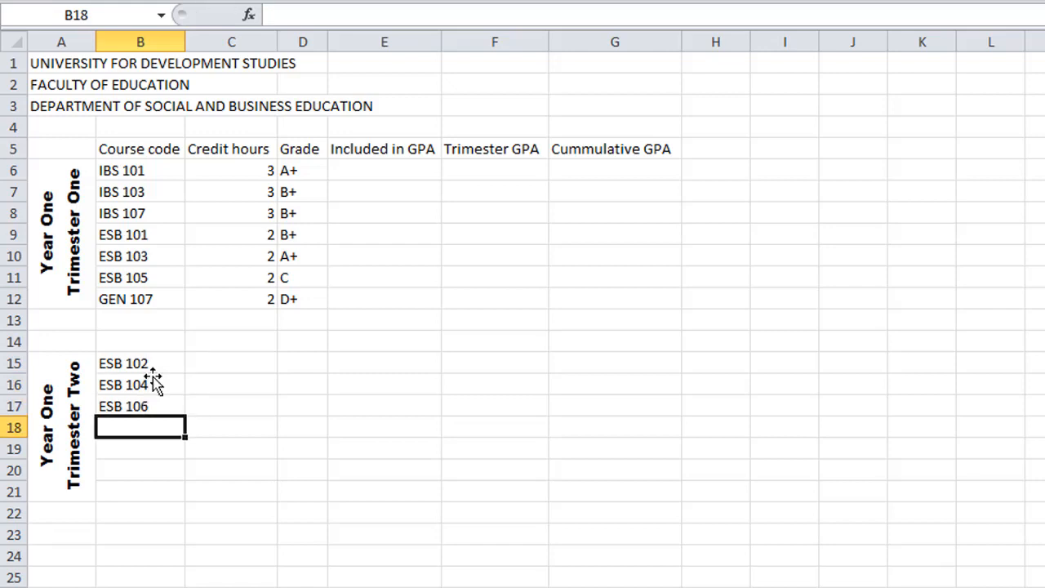
text(FAA 10)
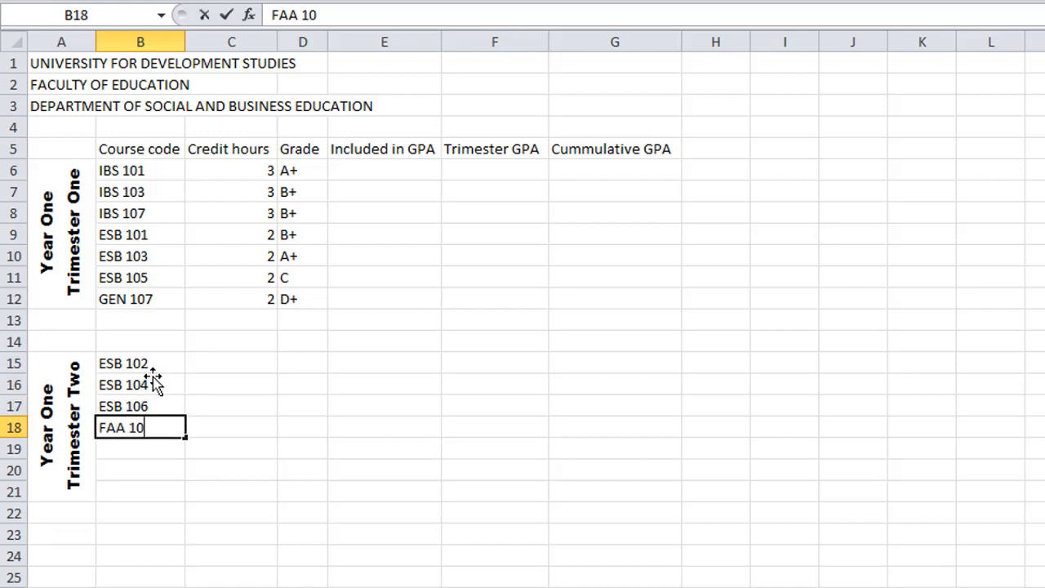
key(Return)
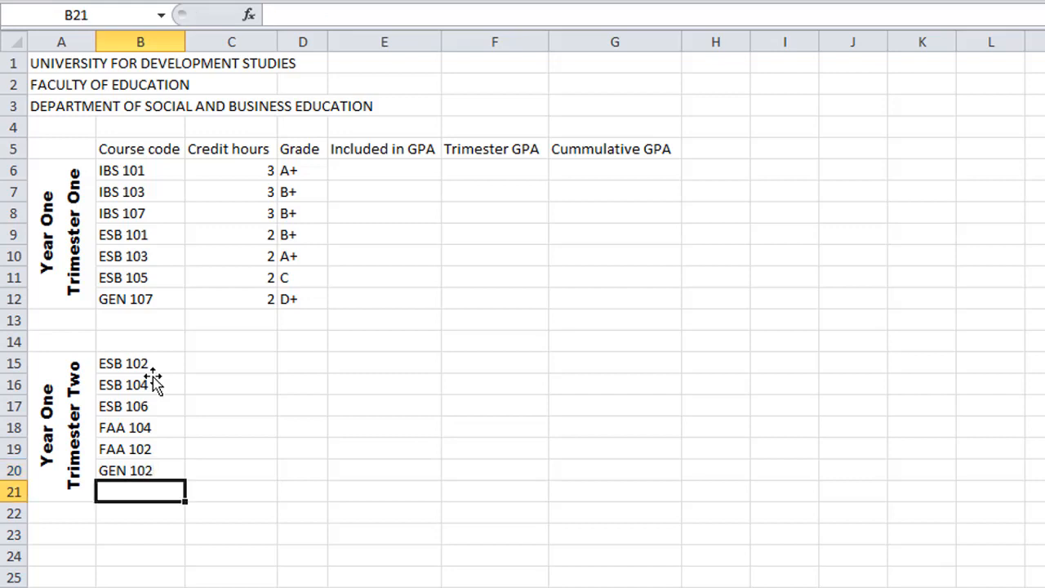
text(IBS 102)
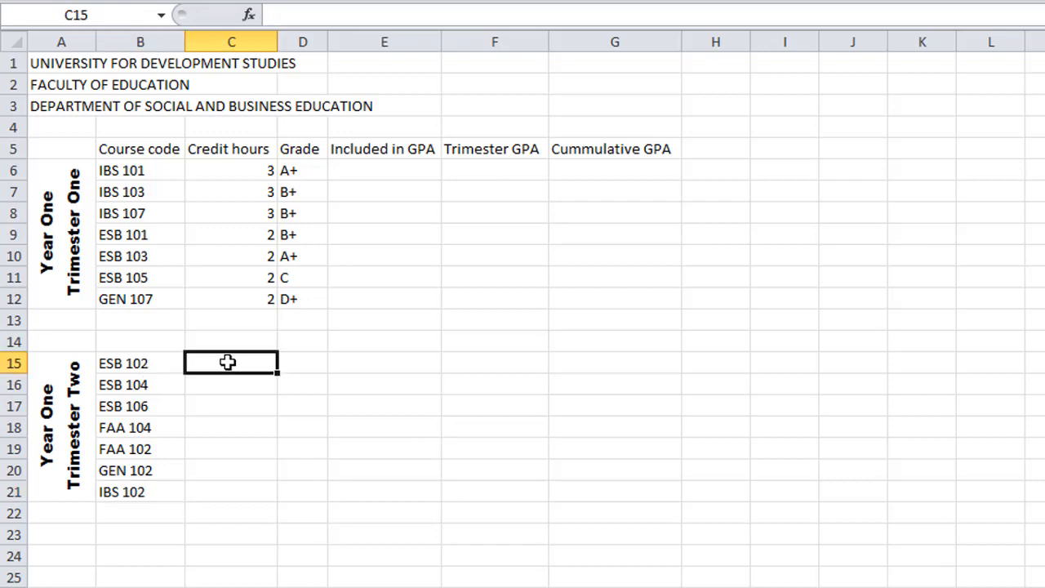
text(3)
click(140, 555)
text(FPP 120)
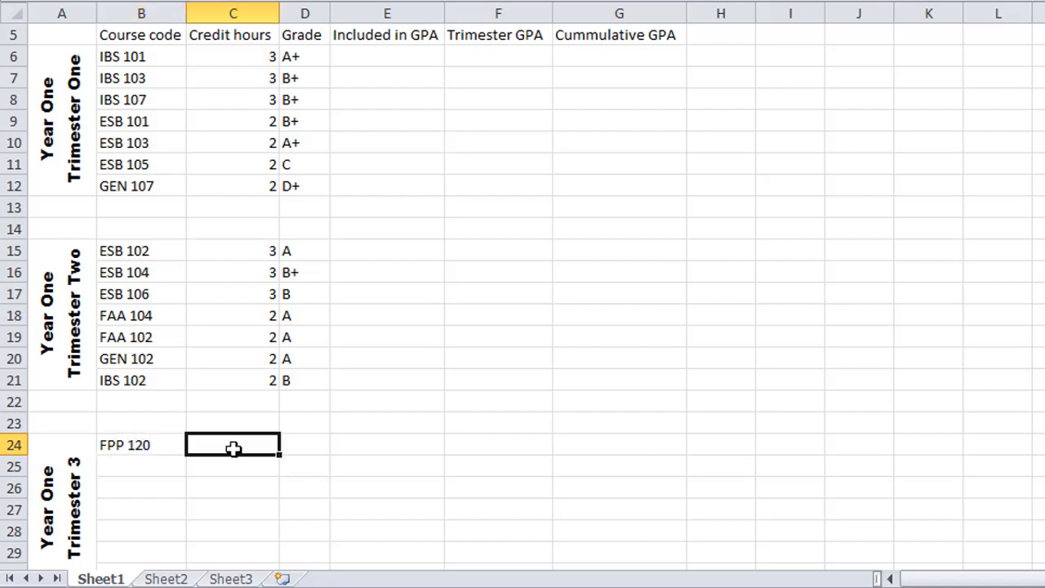
- Add FPP 120 worth 6 credits, grade A, in row 24 for Trimester 3
text(6)
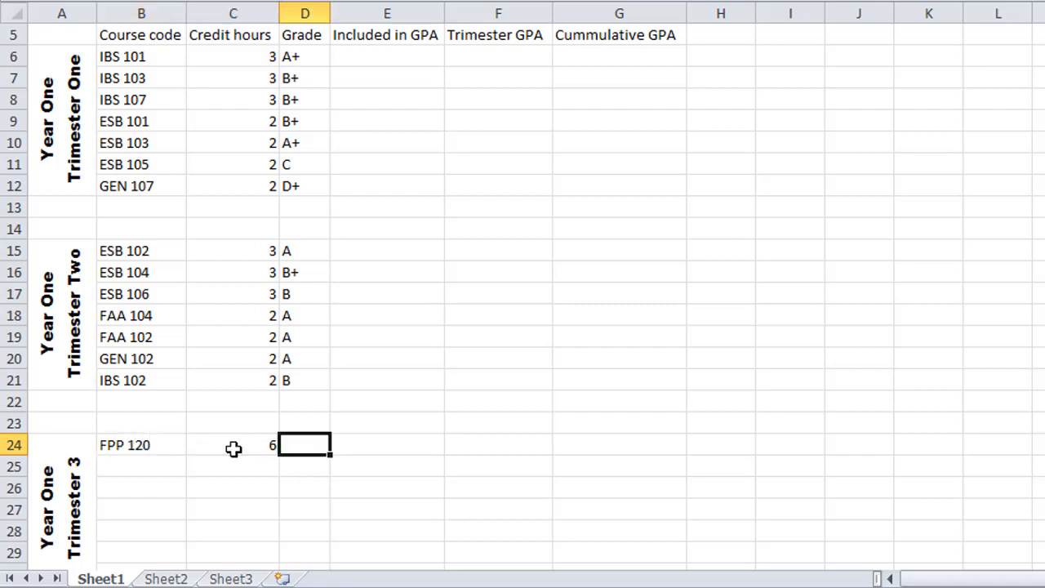
text(A)
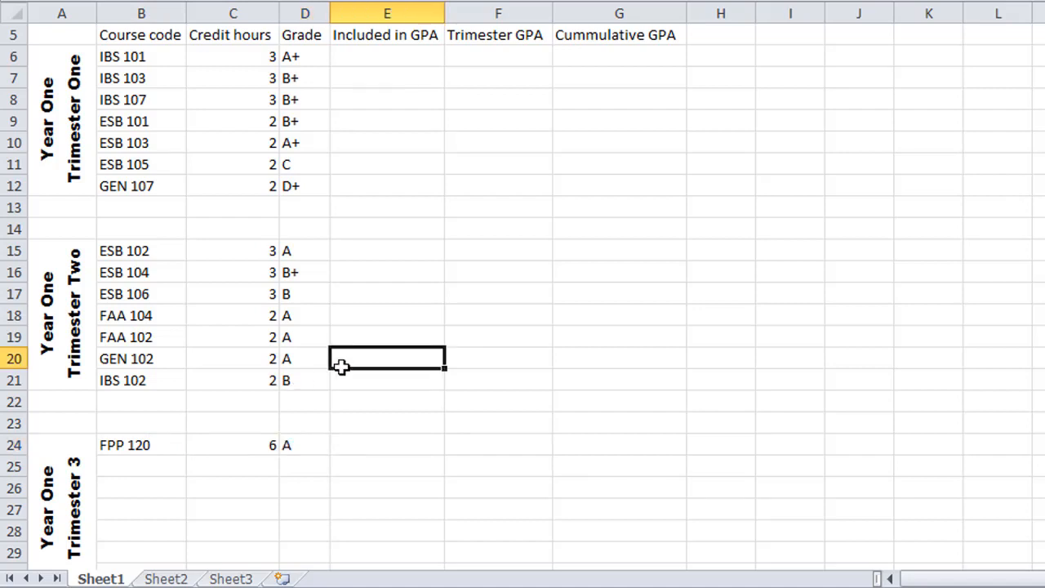
click(304, 100)
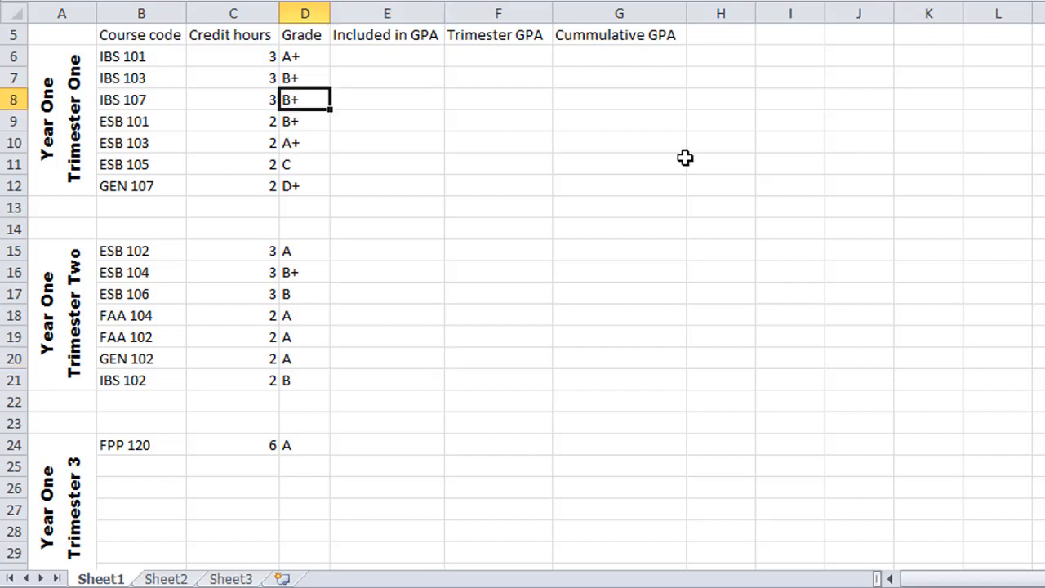
- Enter GRADE and GRADE POINT headings in M5:N5 and list grades A+ to F down column M
click(790, 164)
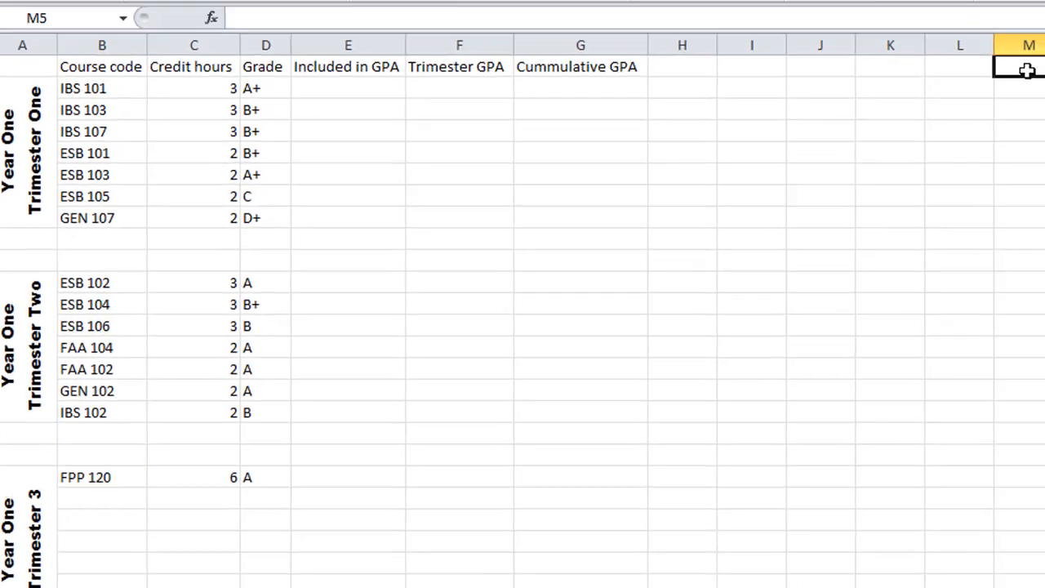
text(GRADE)
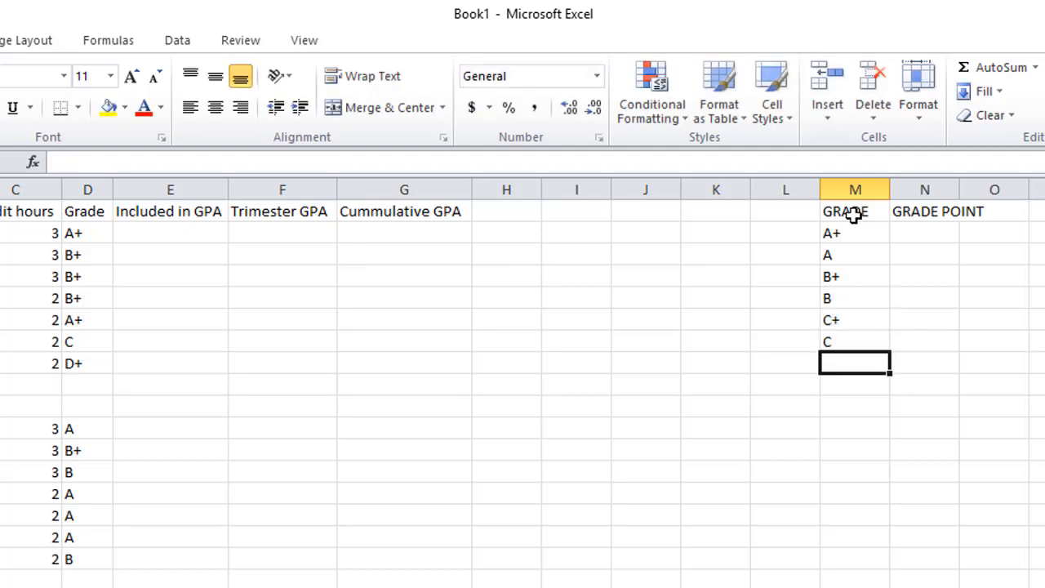
text(D+)
click(855, 407)
text(F)
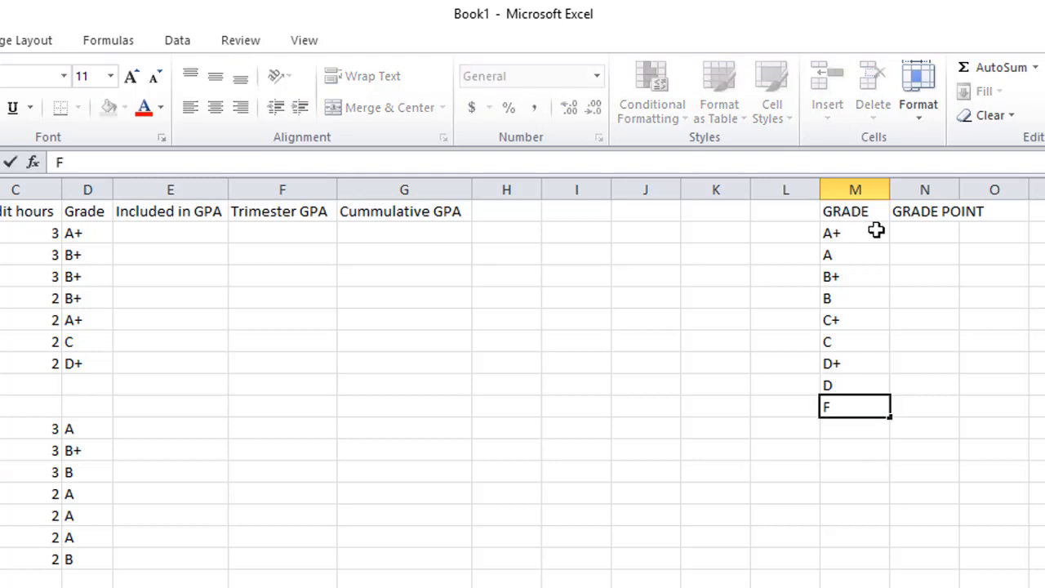
- Enter grade points 5 down to 0 beside each grade in column N
click(925, 232)
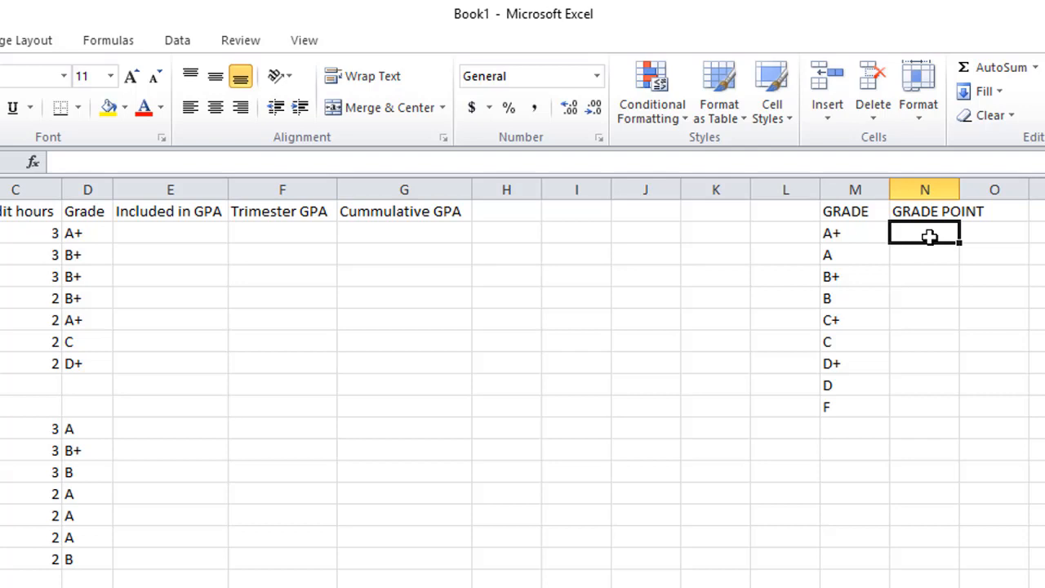
text(5)
click(924, 320)
text(3)
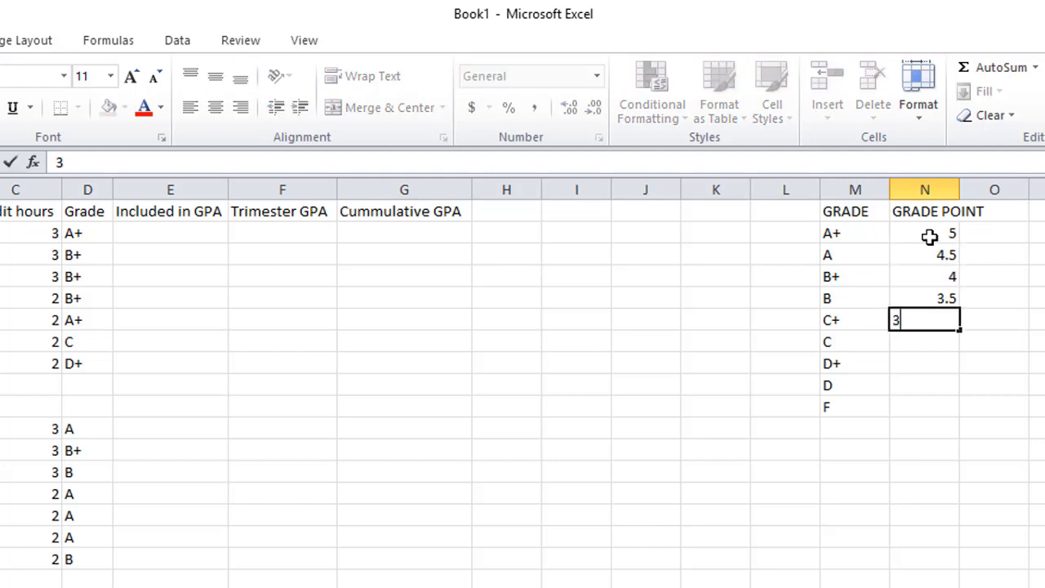
key(Return)
text(0)
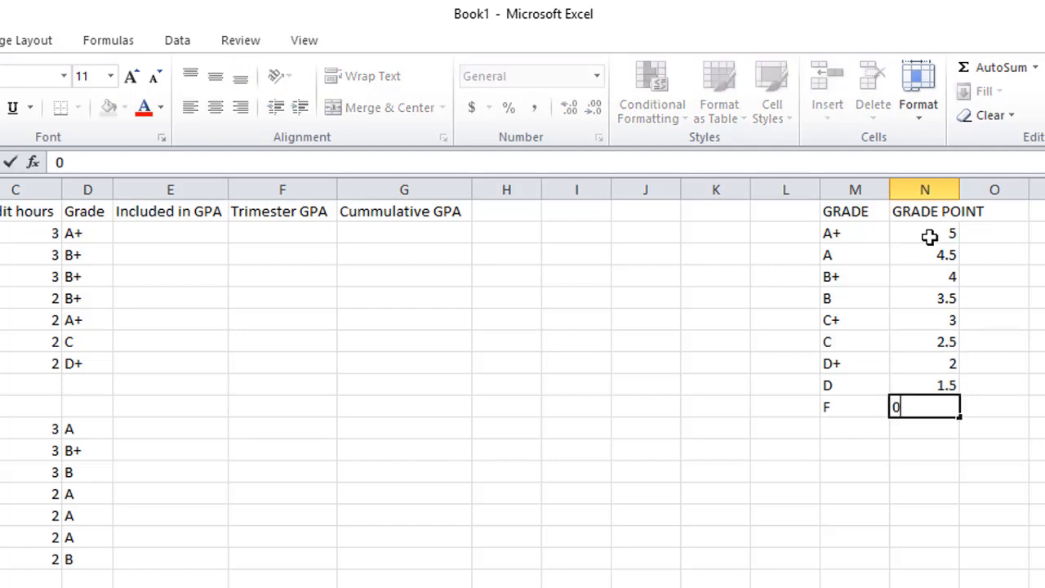
click(170, 210)
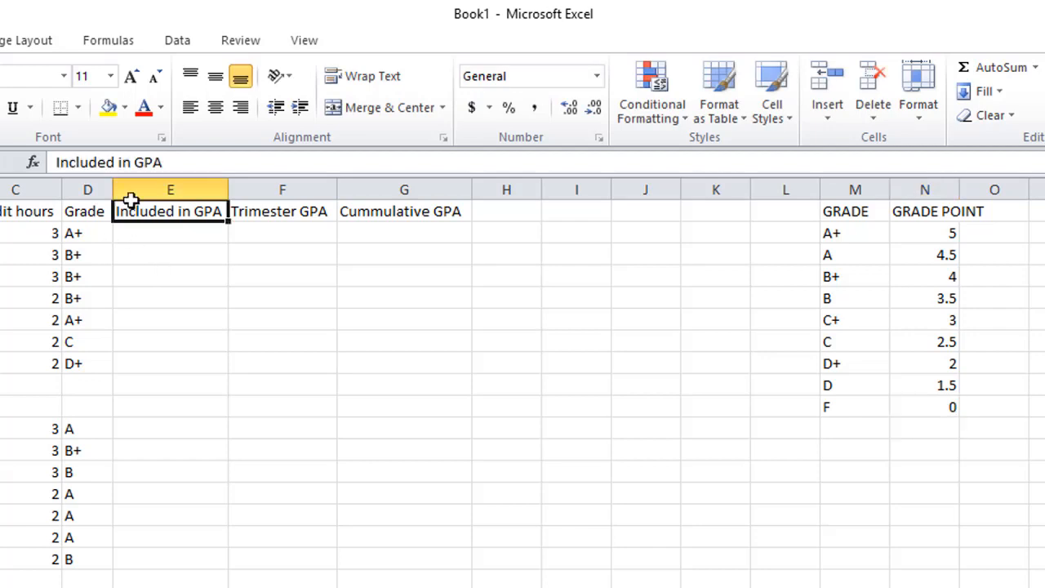
mouse_move(176, 318)
text(Ye)
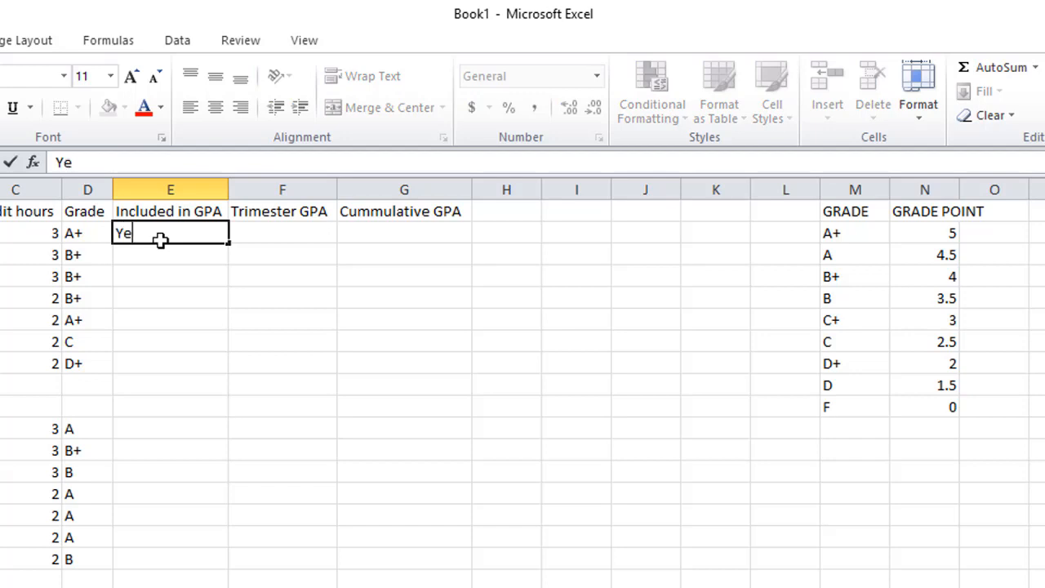
- Fill Yes under Included in GPA for the Trimester Two courses and FPP 120
text(s)
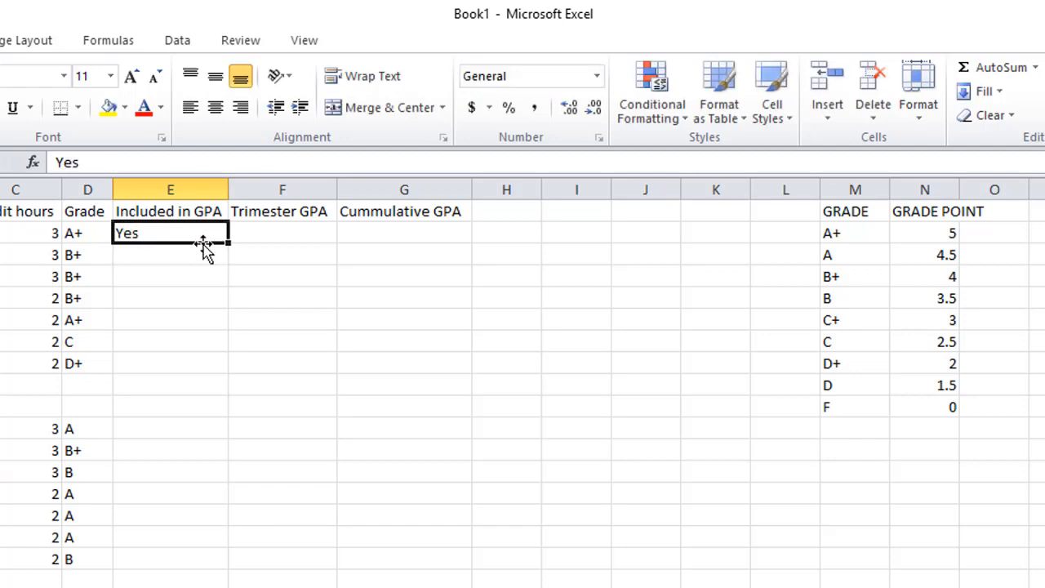
drag(202, 242, 202, 362)
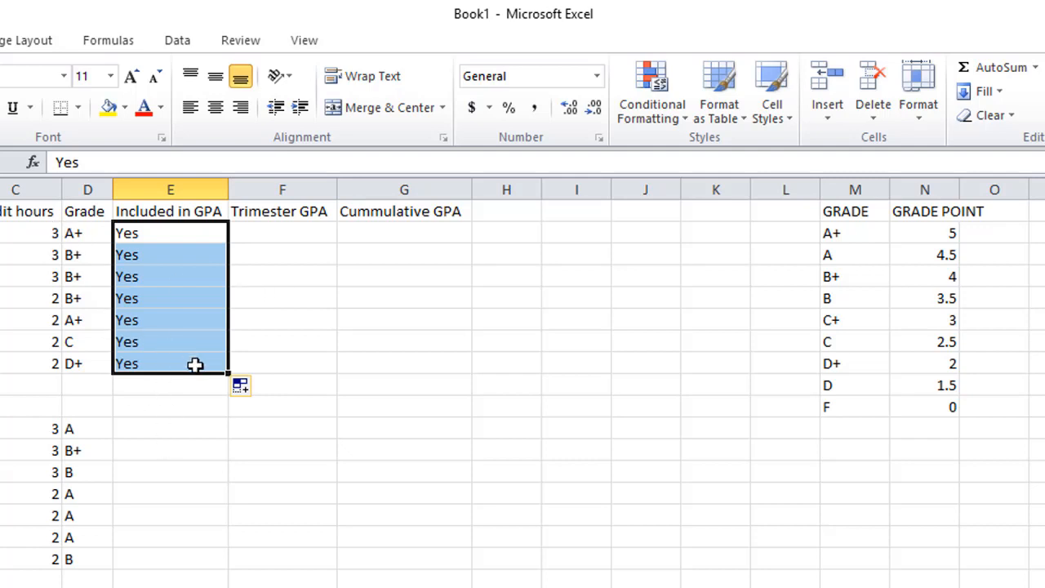
mouse_move(160, 320)
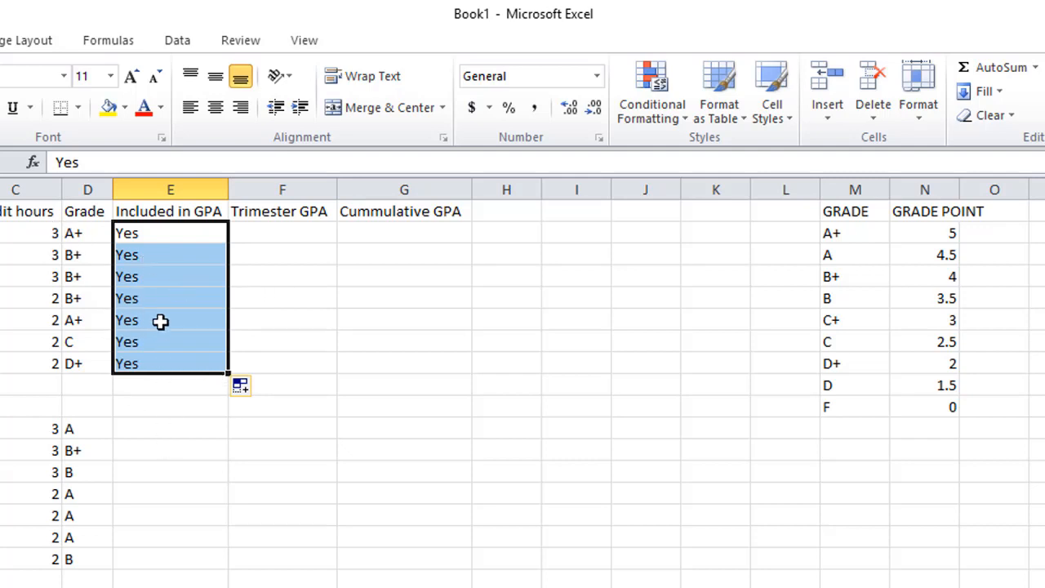
mouse_move(146, 353)
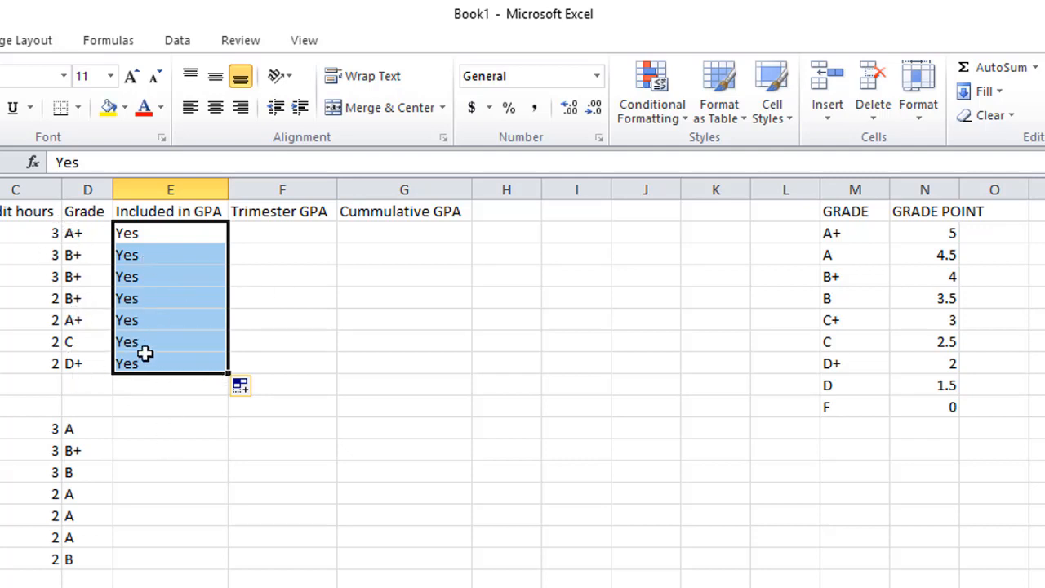
mouse_move(177, 298)
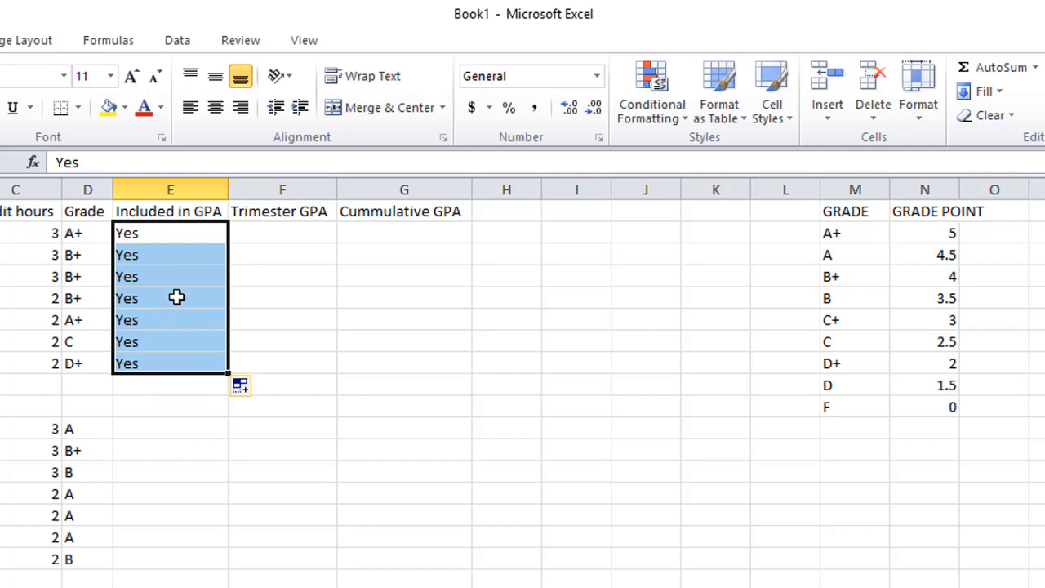
mouse_move(150, 428)
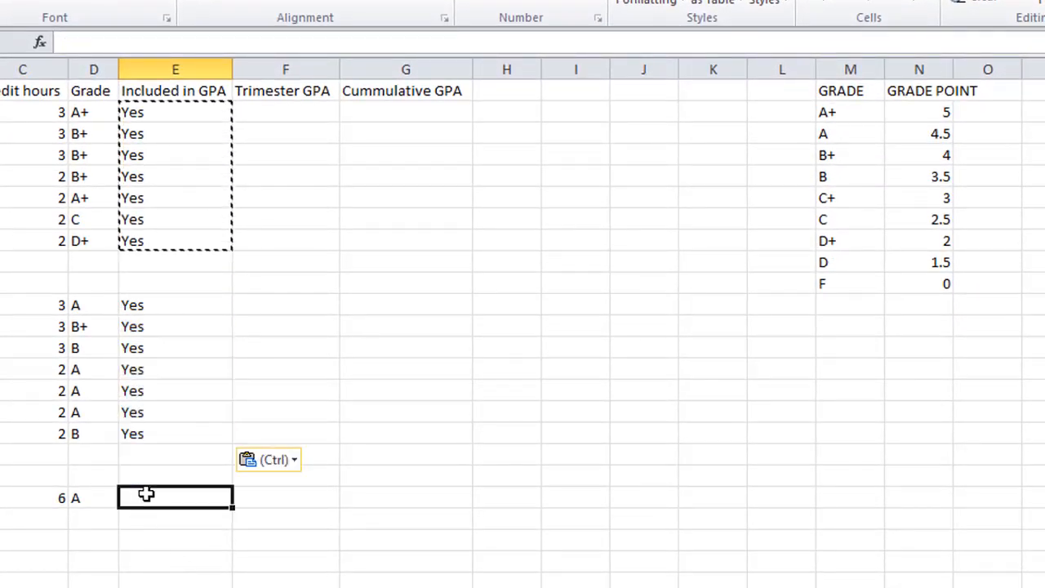
text(Yes)
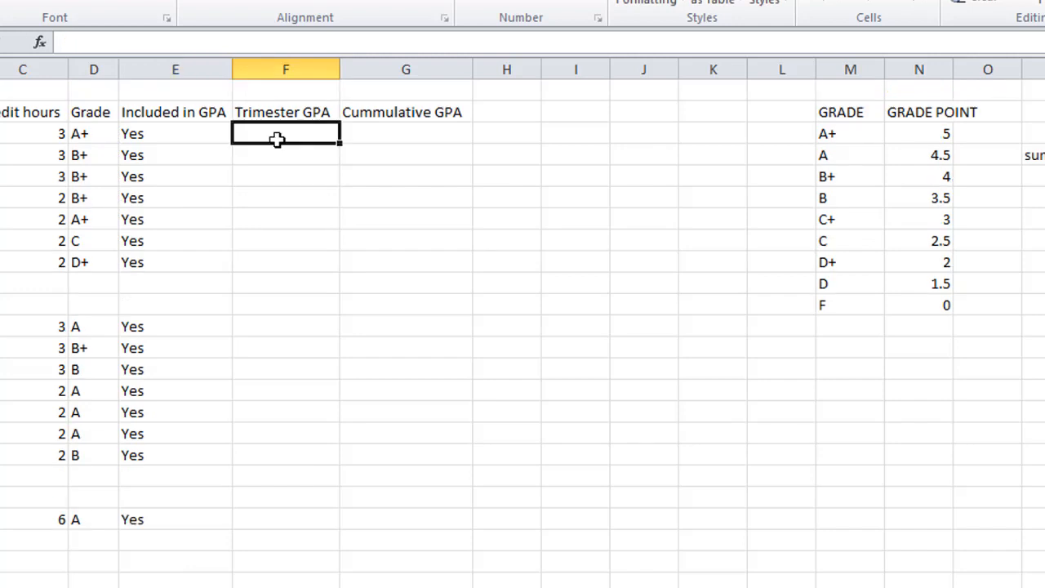
mouse_move(591, 114)
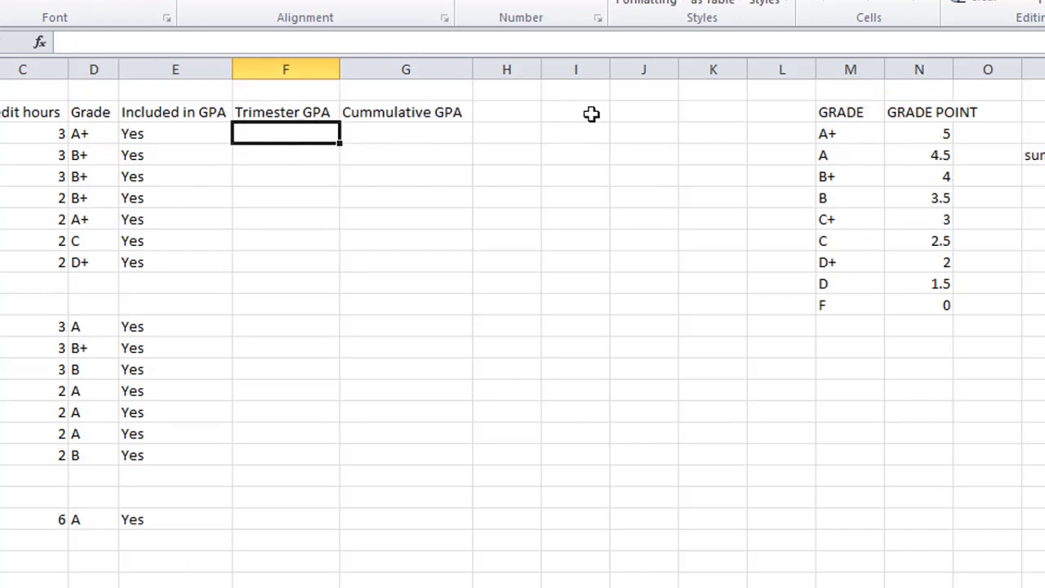
- Add helper headings Credit in I5 and Grade Point in J5
click(574, 111)
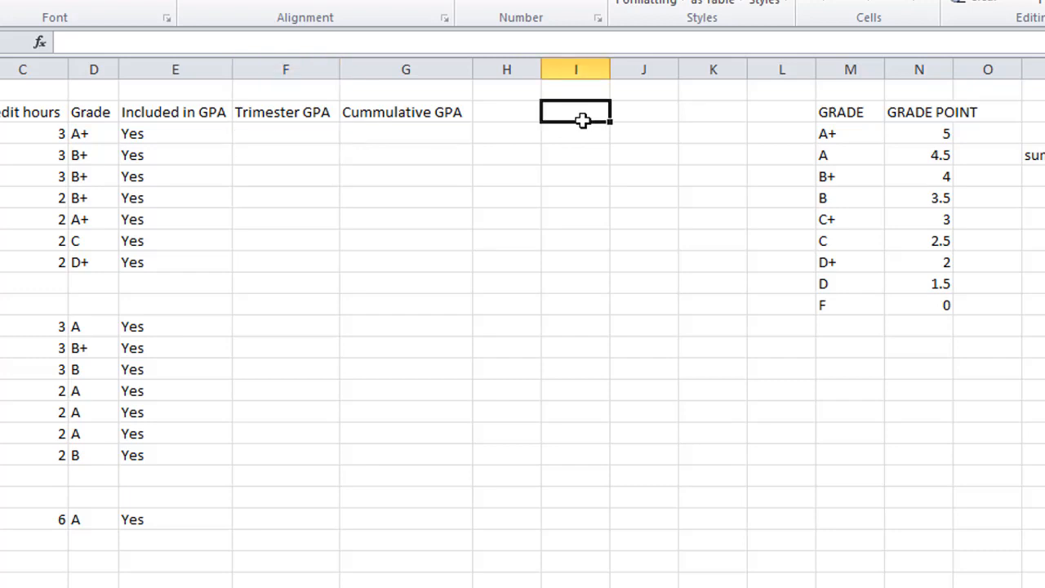
text(Cred)
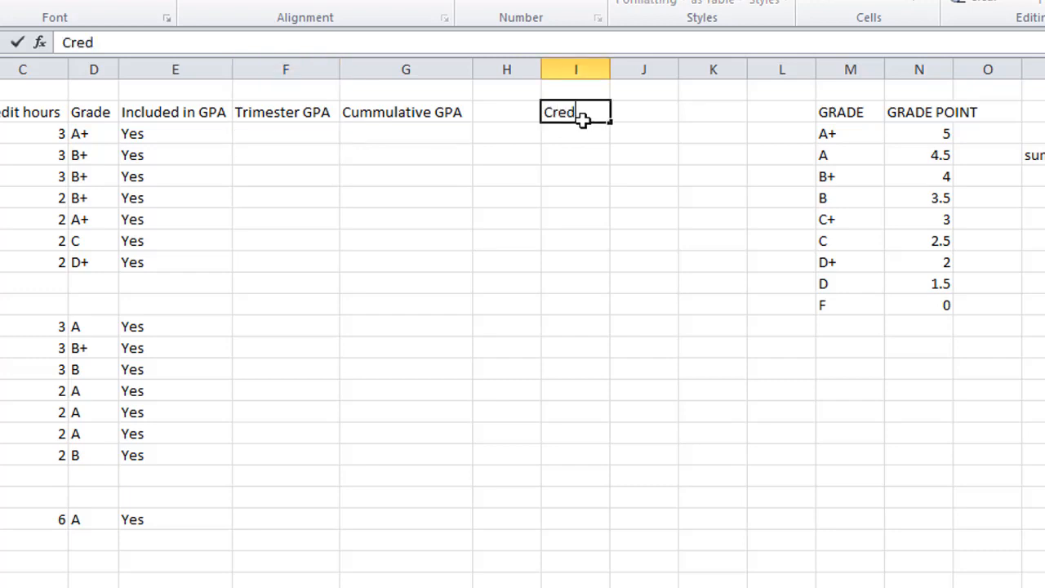
key(Tab)
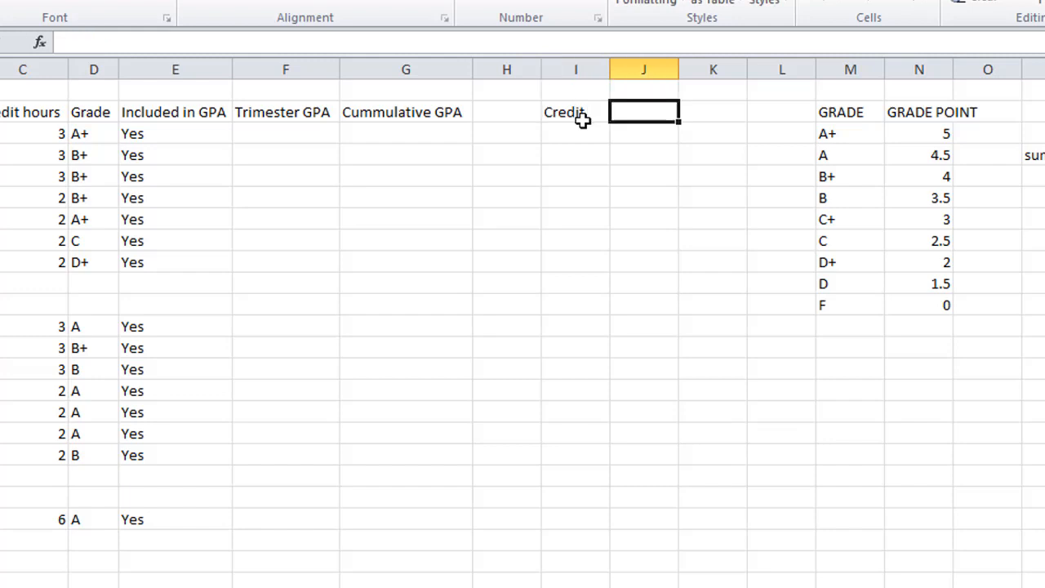
text(Grade Point)
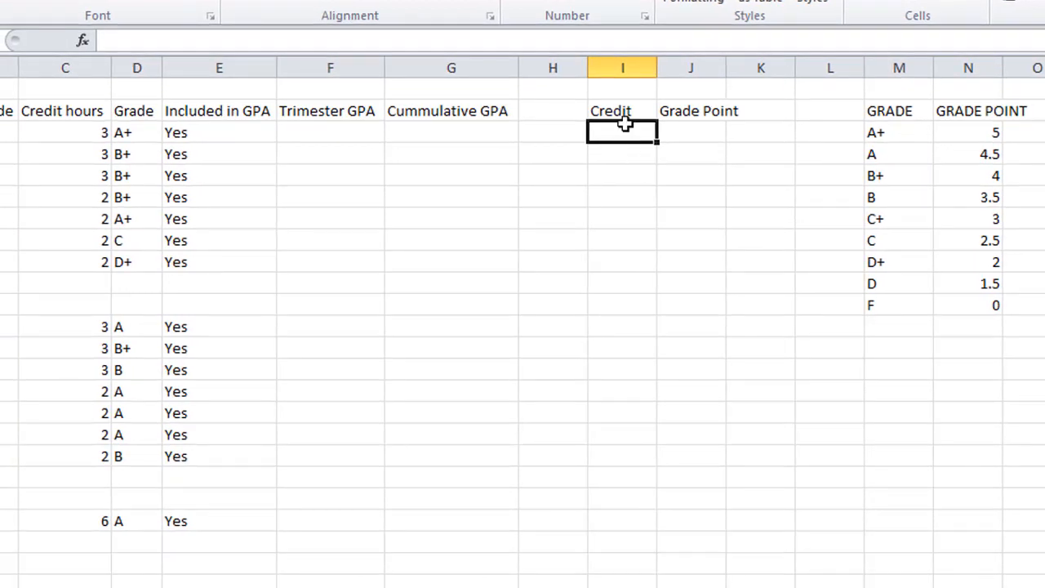
mouse_move(623, 237)
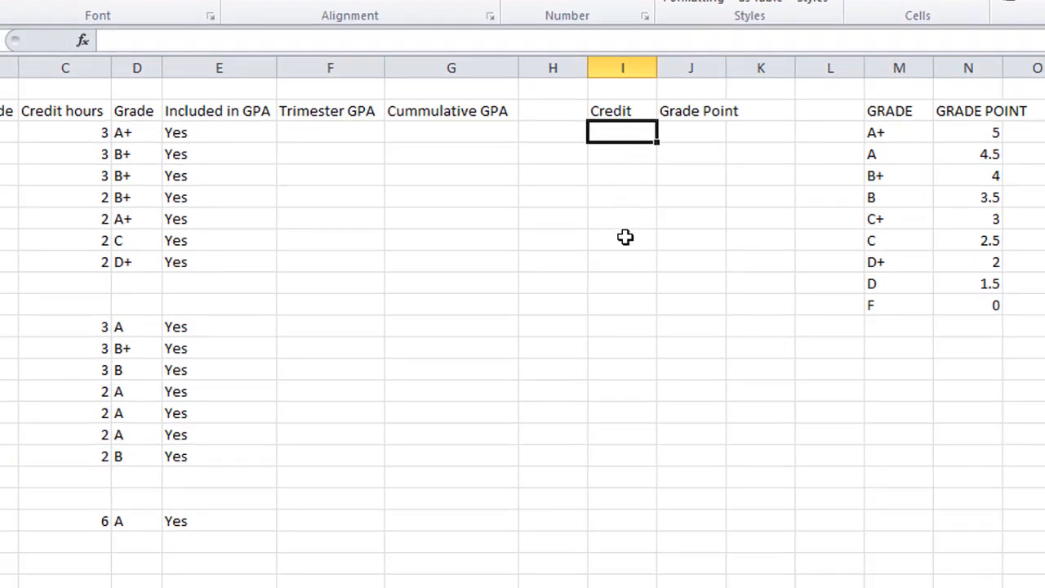
mouse_move(69, 142)
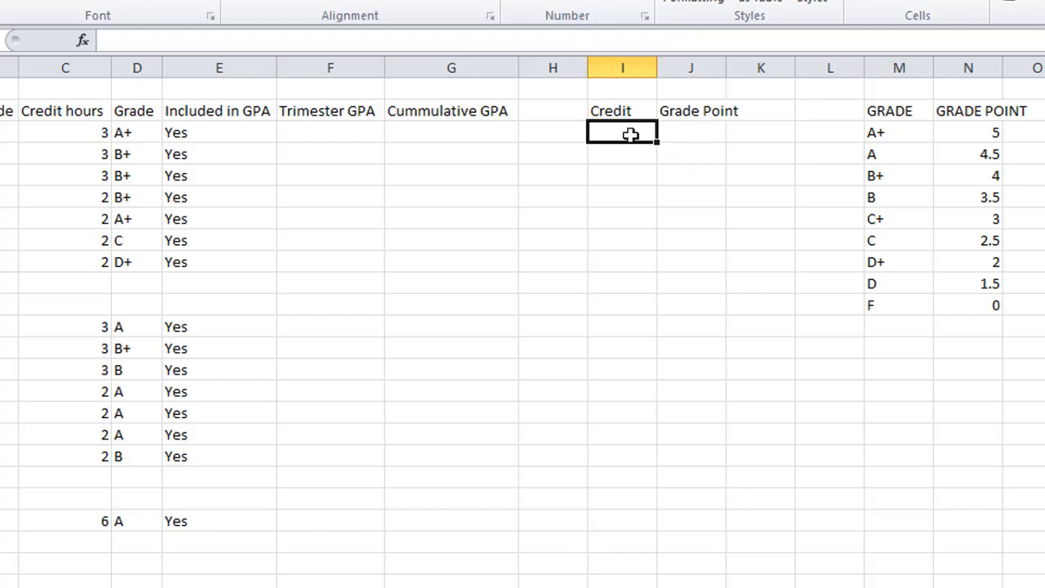
- Enter =IF(E6="yes",C6,0) in I6 and fill it down to I12
text(=)
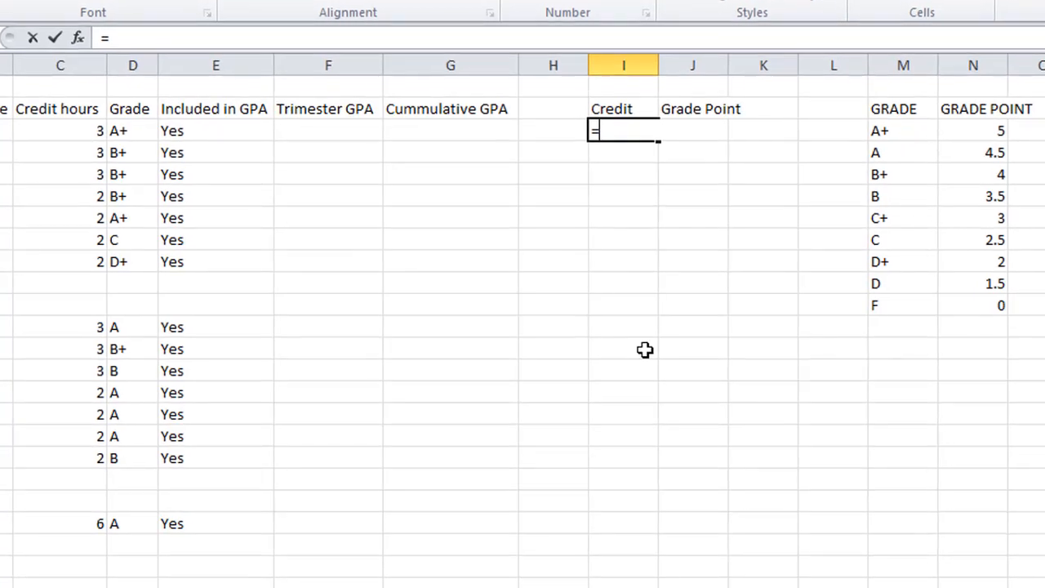
text(if()
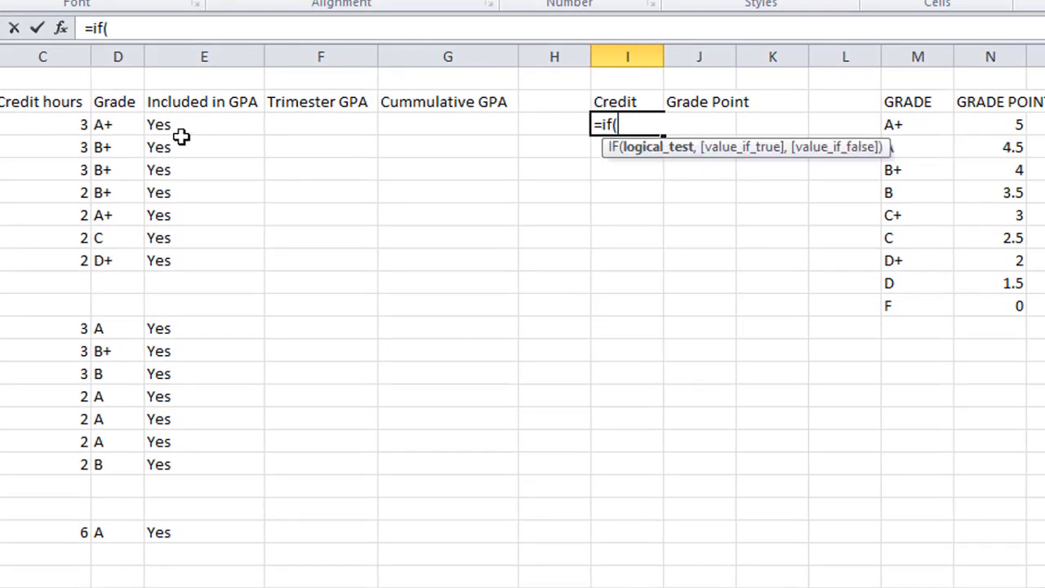
click(202, 124)
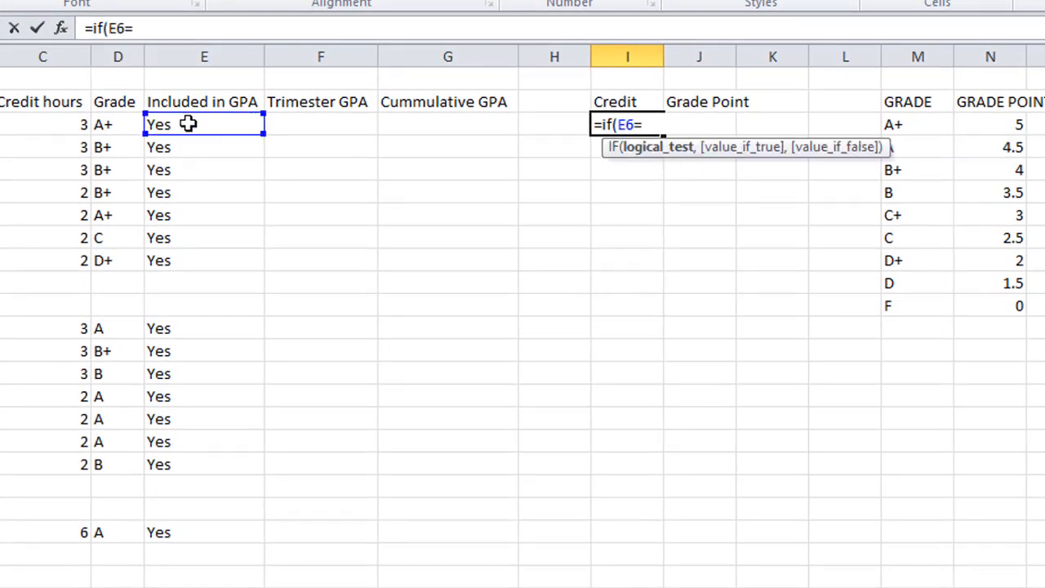
text(="yes)
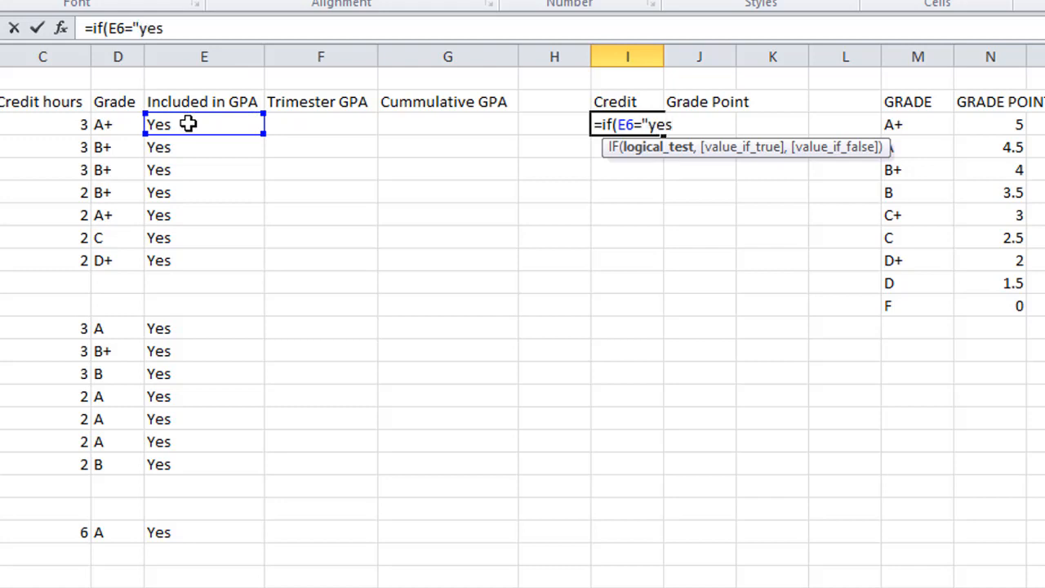
text(",C6,)
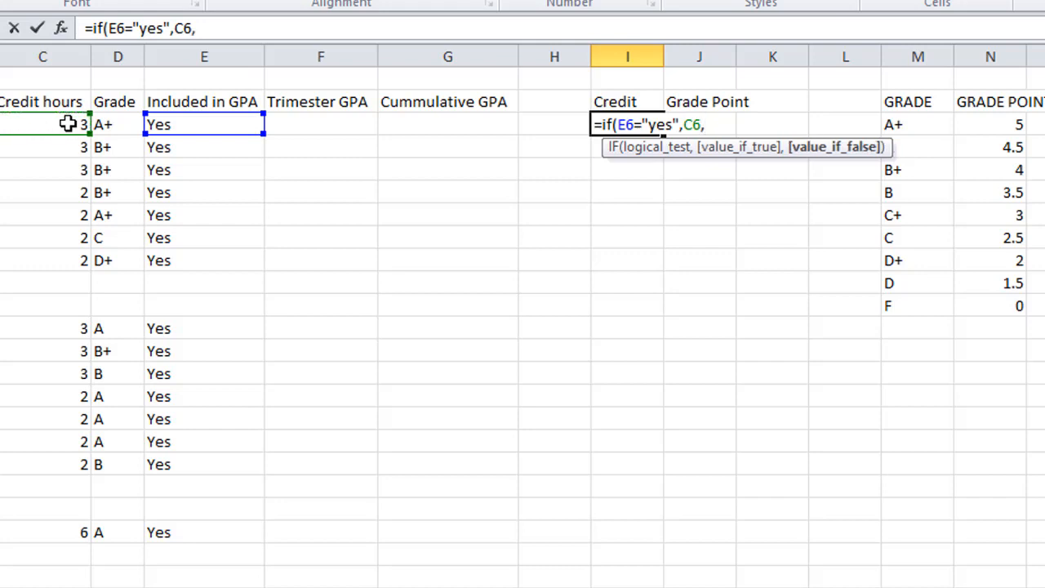
text(0)
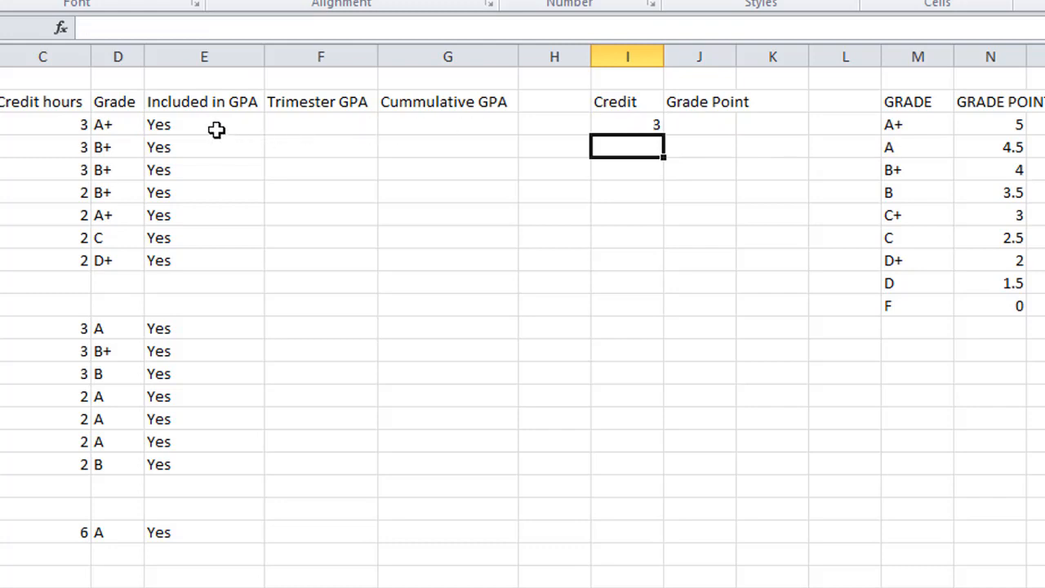
mouse_move(178, 145)
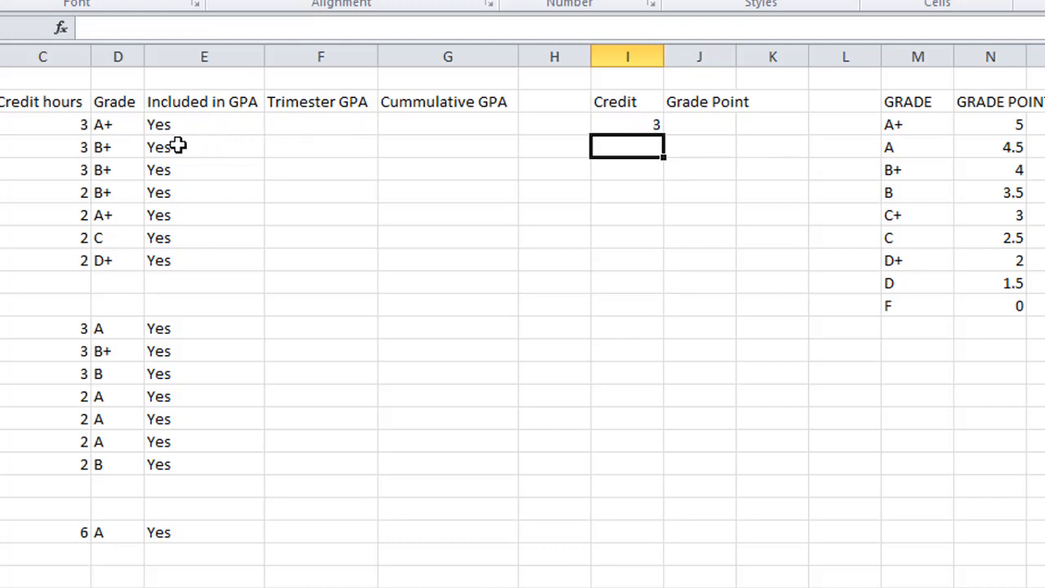
click(626, 124)
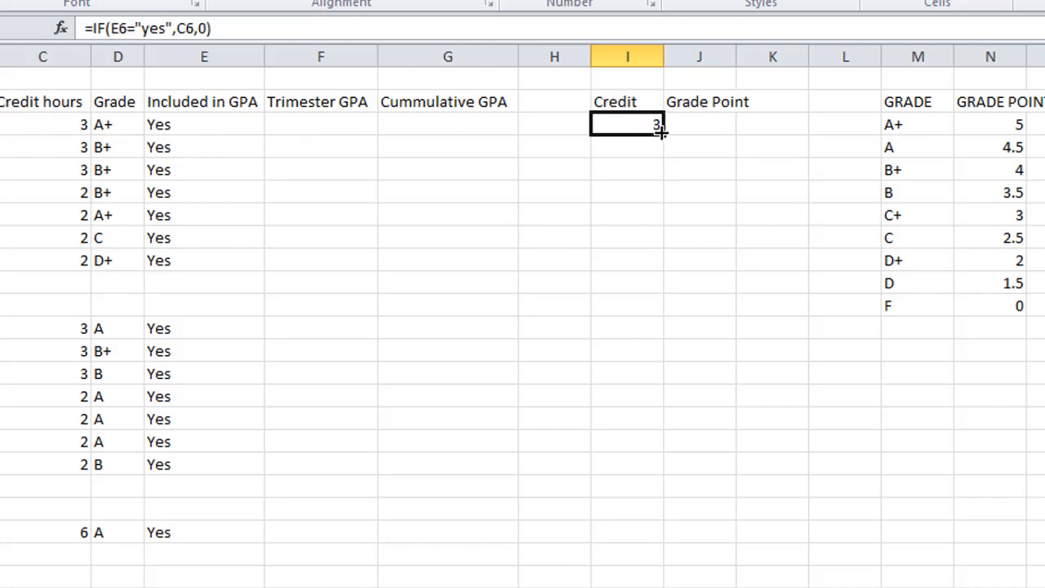
drag(627, 124, 627, 264)
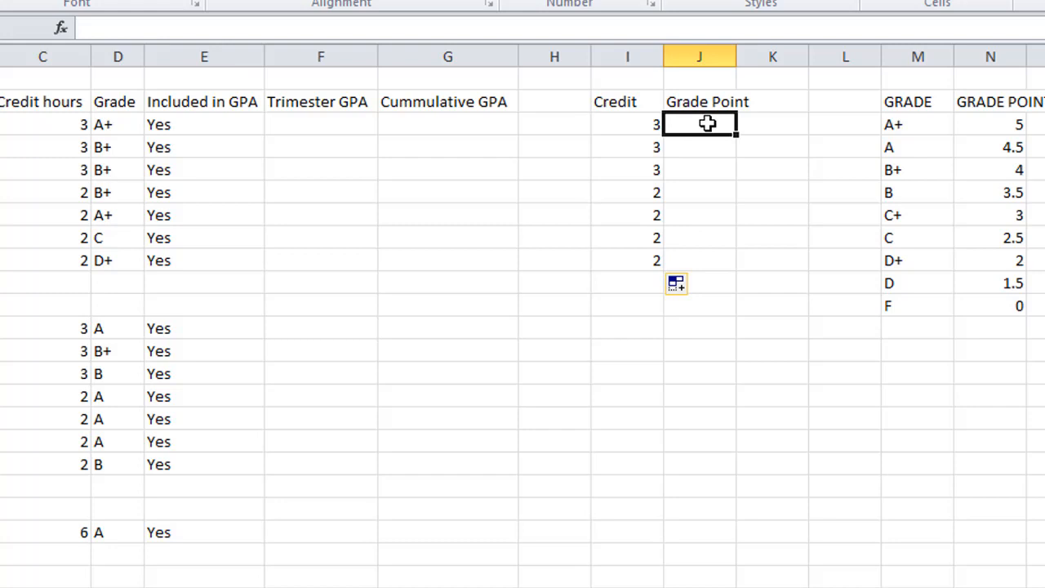
- Enter =IF(E6="Yes",VLOOKUP(D6,M:N,2,FALSE()),0)*I6 in J6 so the first course shows 15 grade points
text(=if()
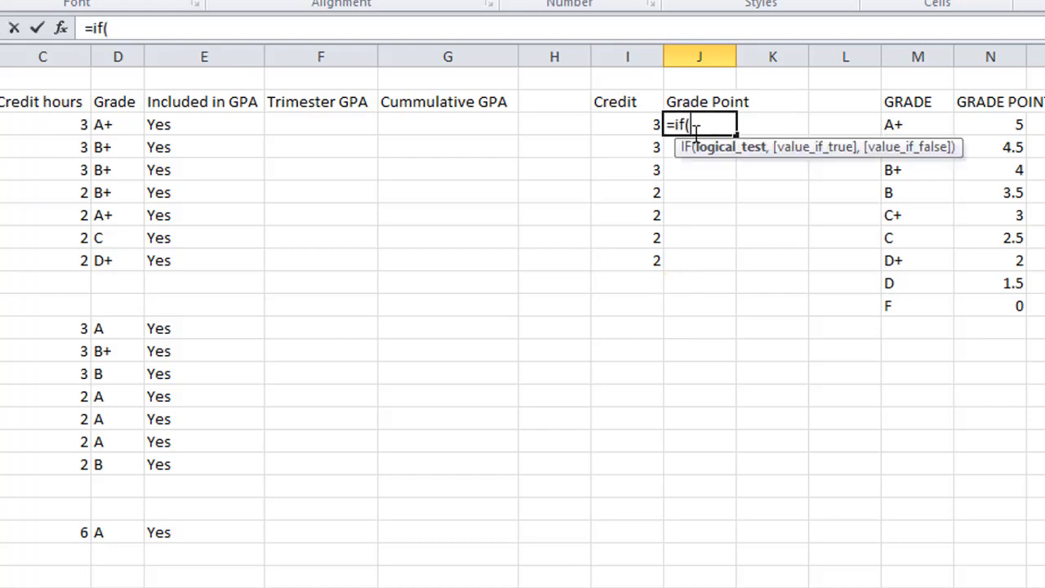
click(202, 124)
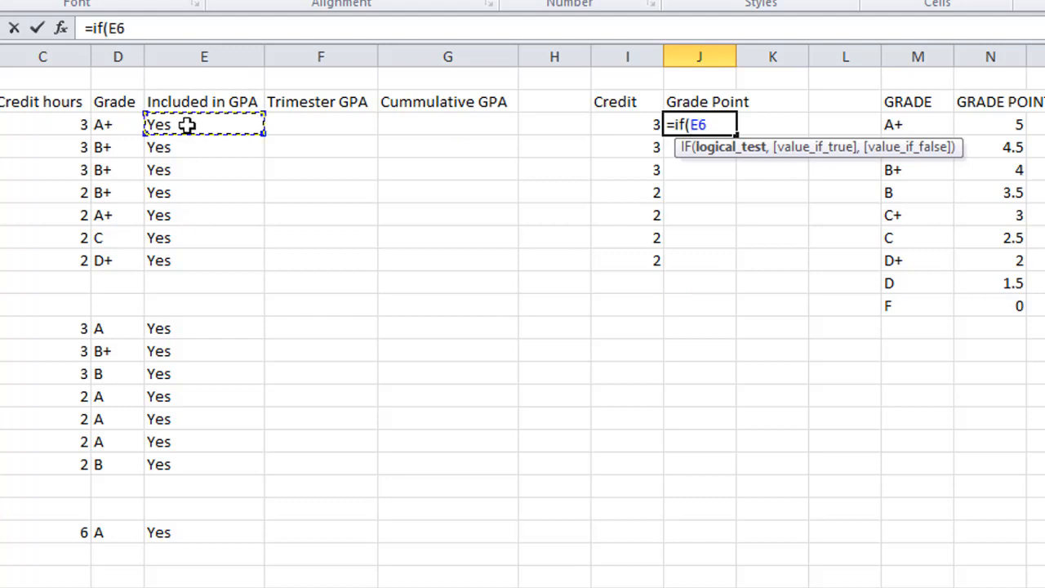
text(=")
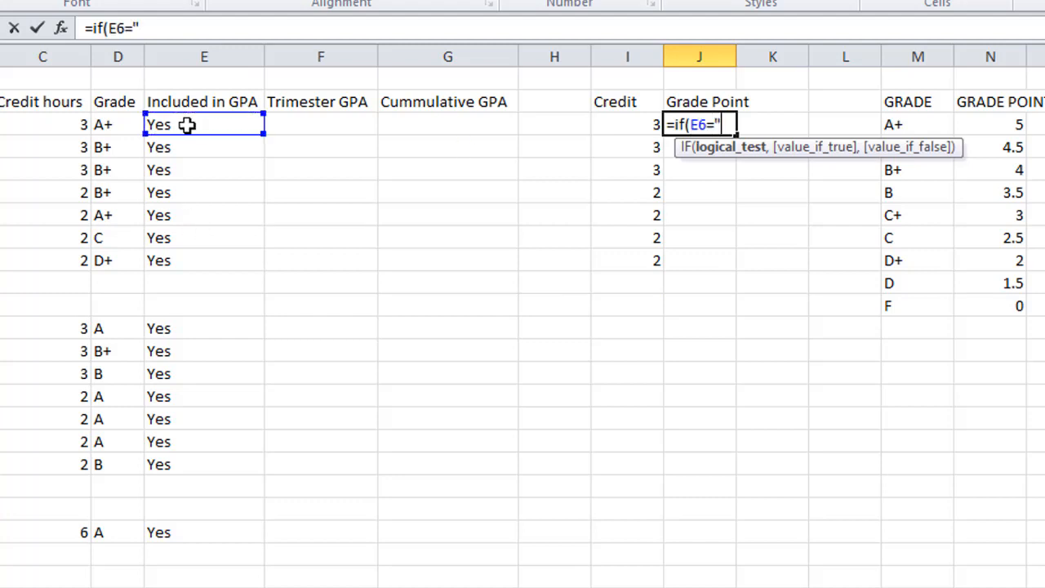
text(Yes",)
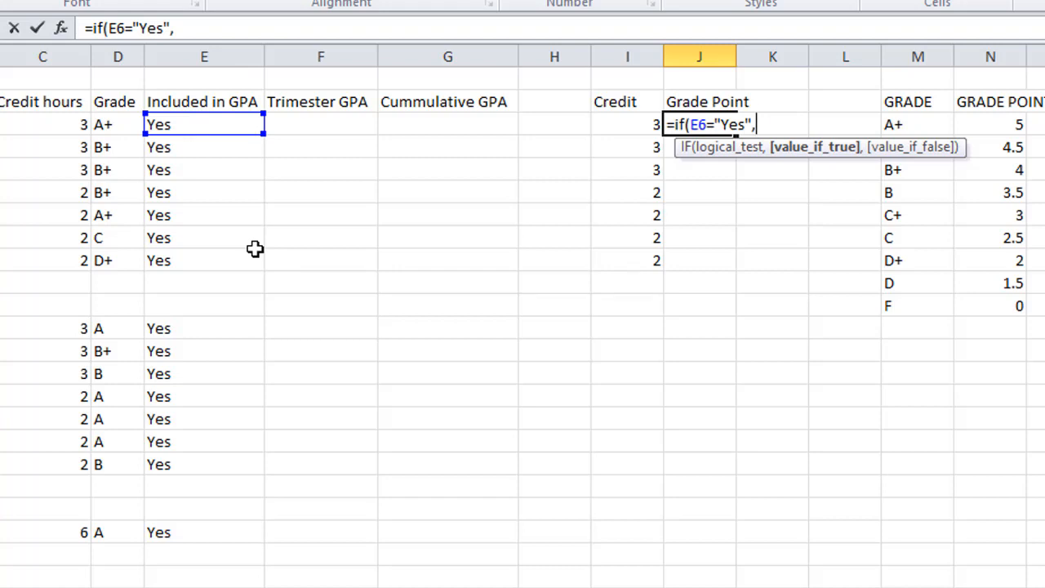
text(vlo)
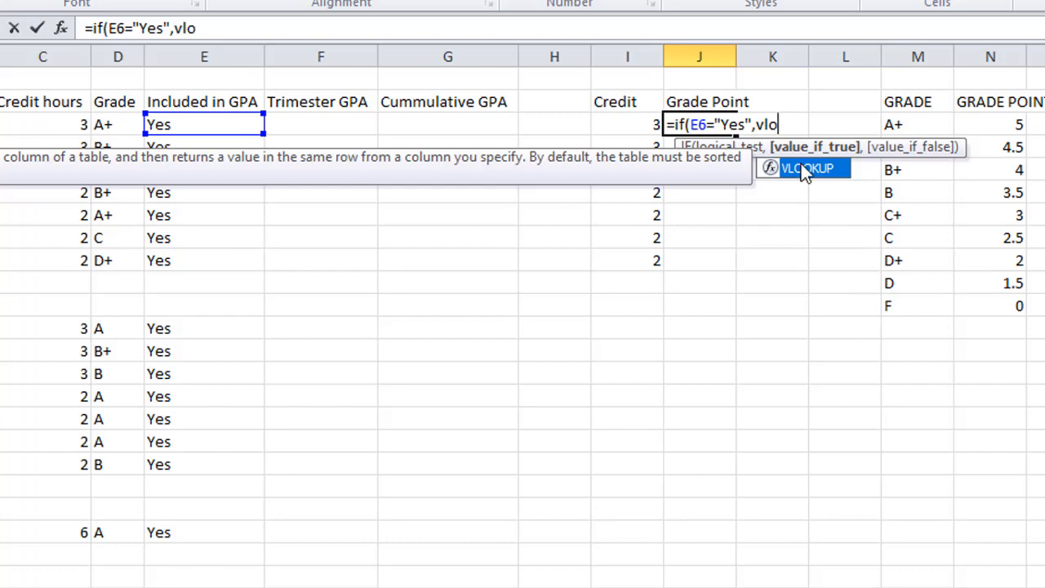
double_click(806, 166)
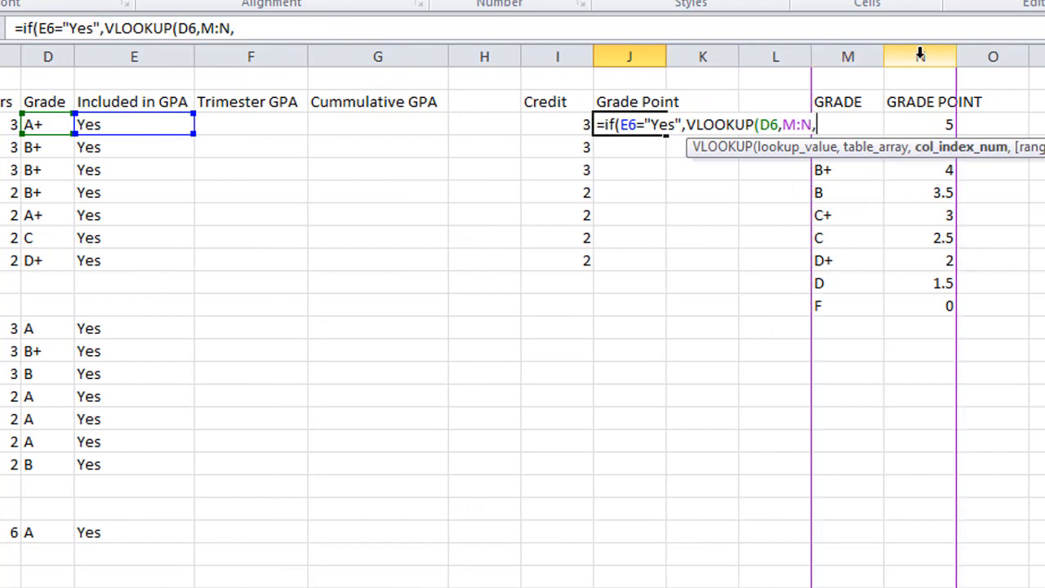
text(2,f)
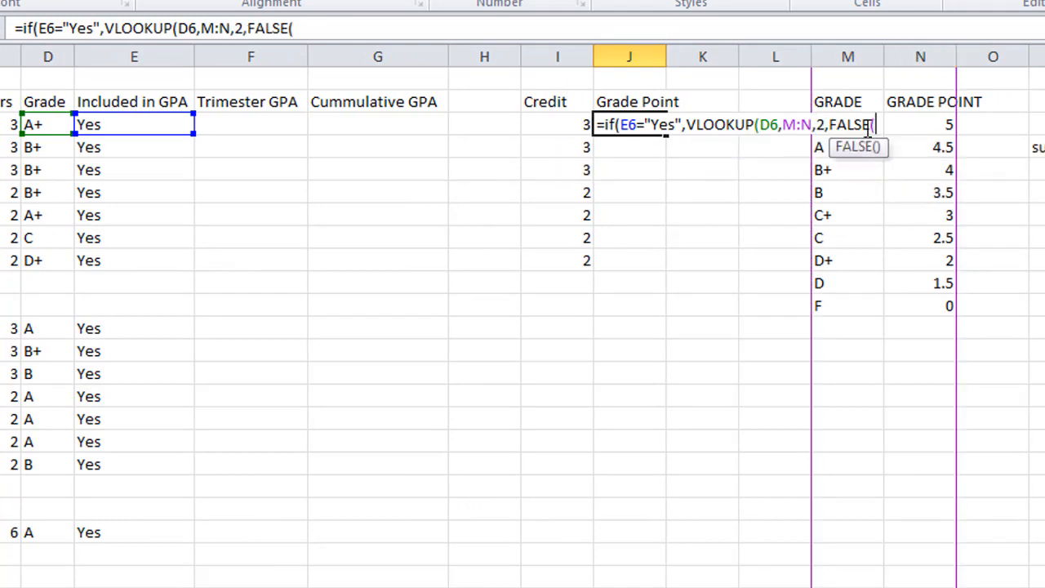
text(()
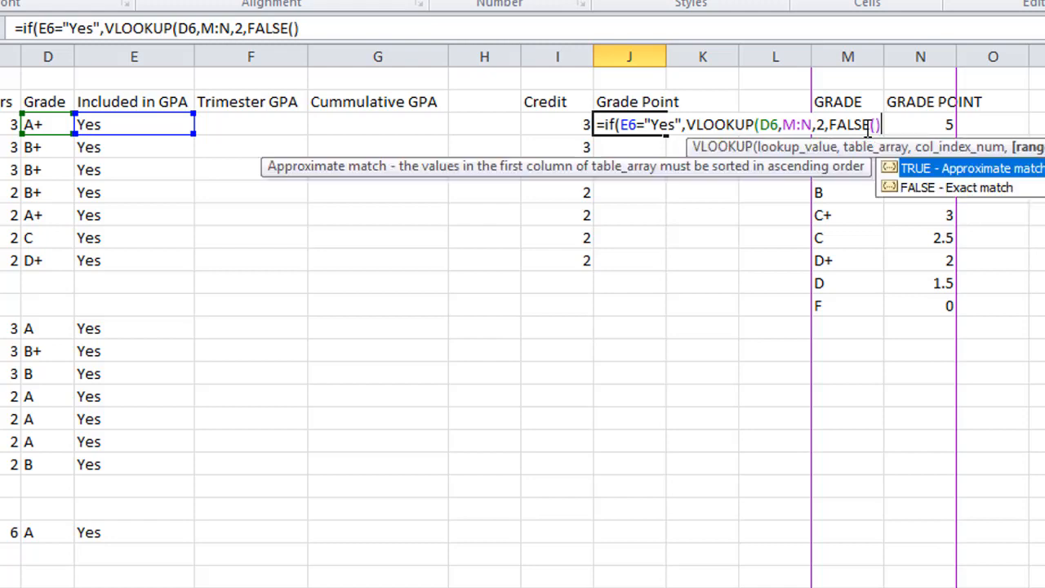
text())
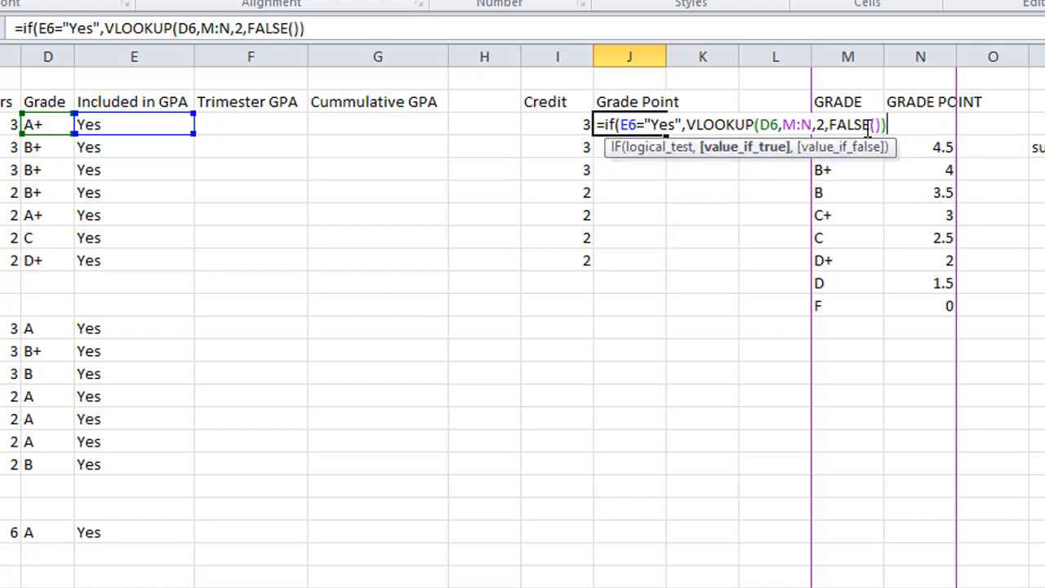
text(,0)*I6)
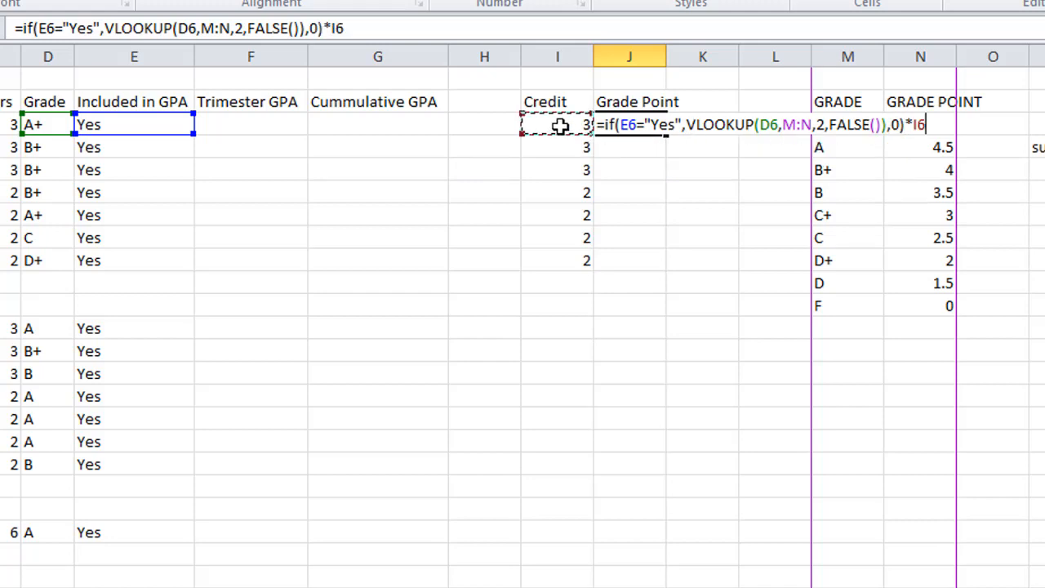
key(Return)
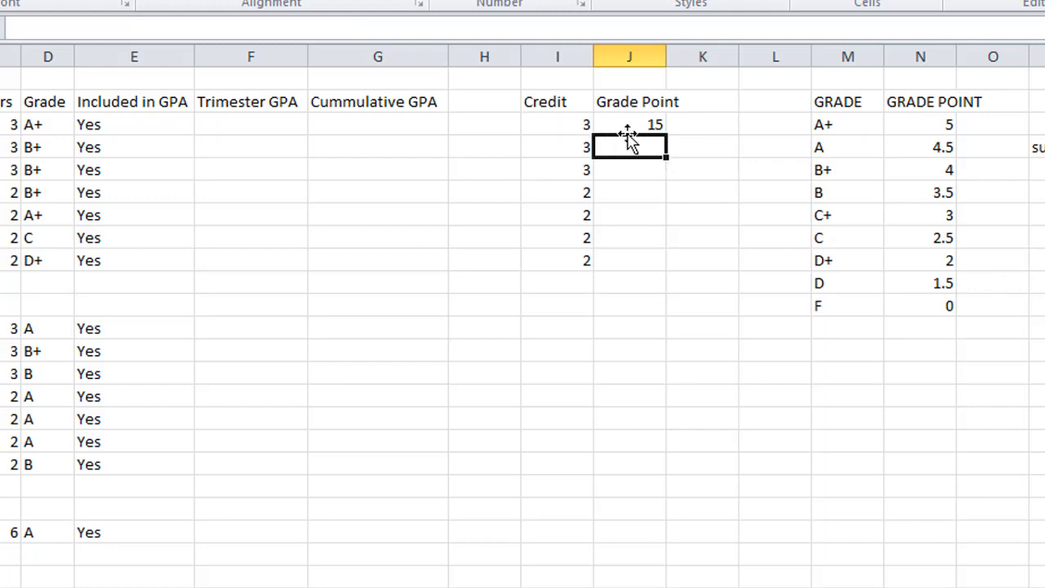
- Fill the J6 grade point formula down through every course row
click(630, 124)
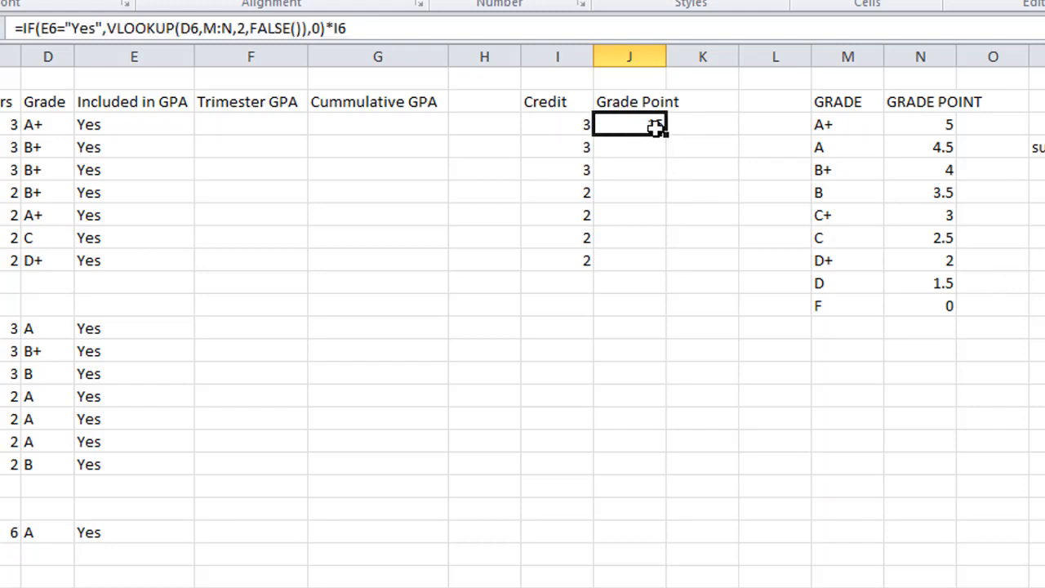
drag(630, 125, 630, 216)
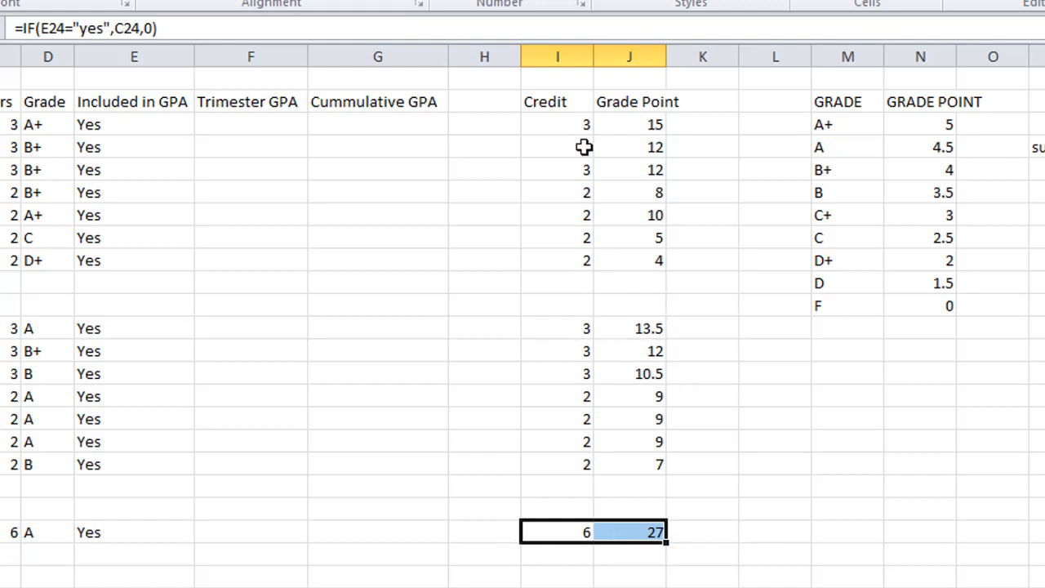
mouse_move(661, 499)
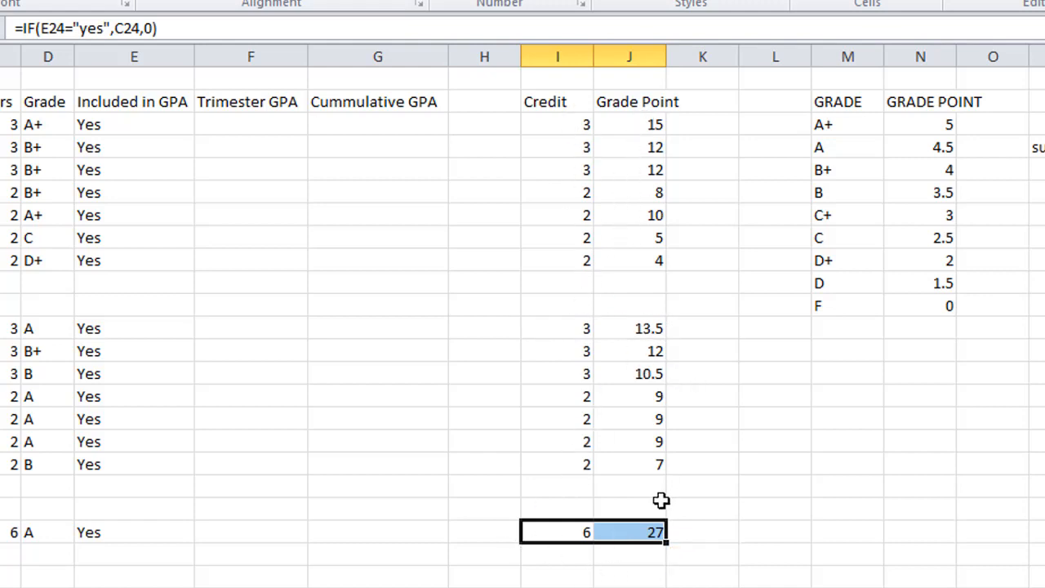
mouse_move(634, 168)
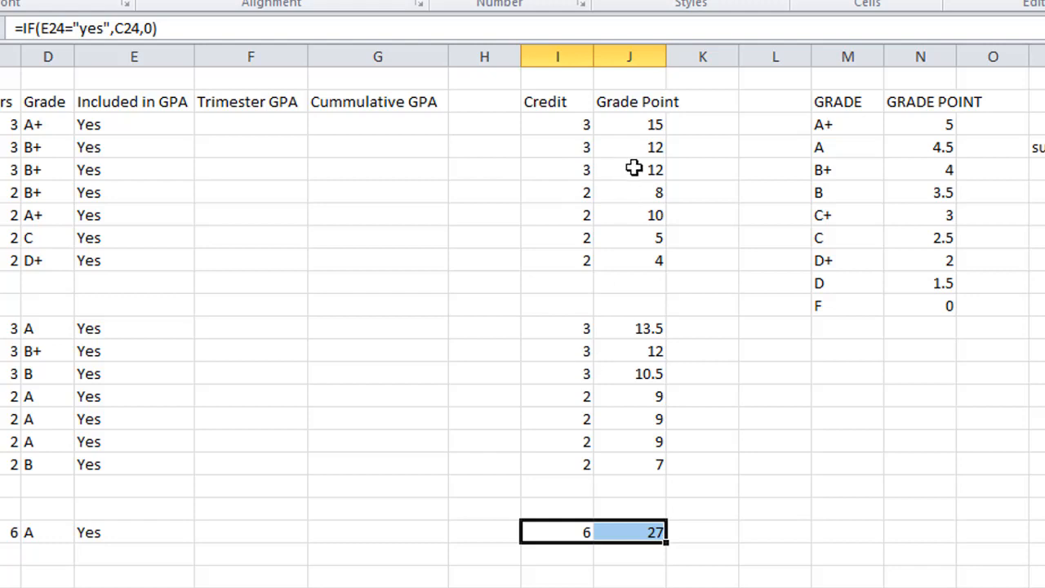
mouse_move(238, 137)
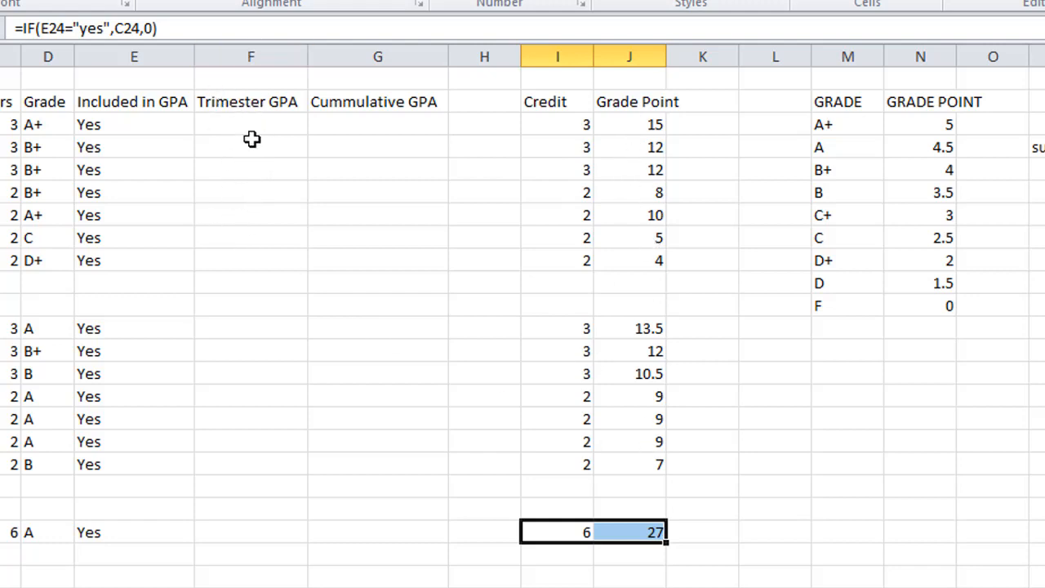
mouse_move(256, 199)
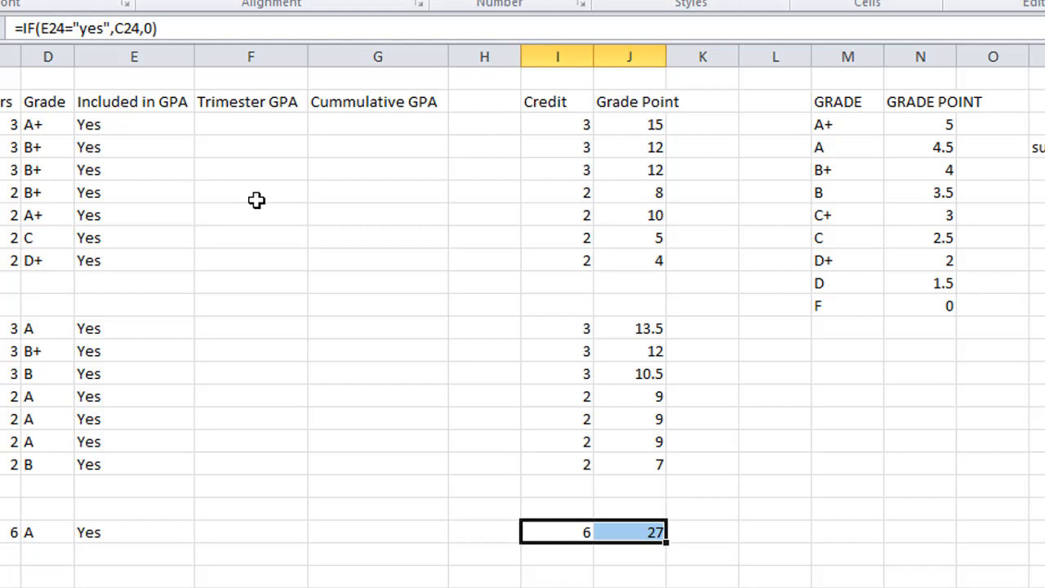
- Enter =SUM(J6:J12*I6:I12)/SUM(I6:I12) in F6, giving a trimester GPA of 2.647058824
click(252, 124)
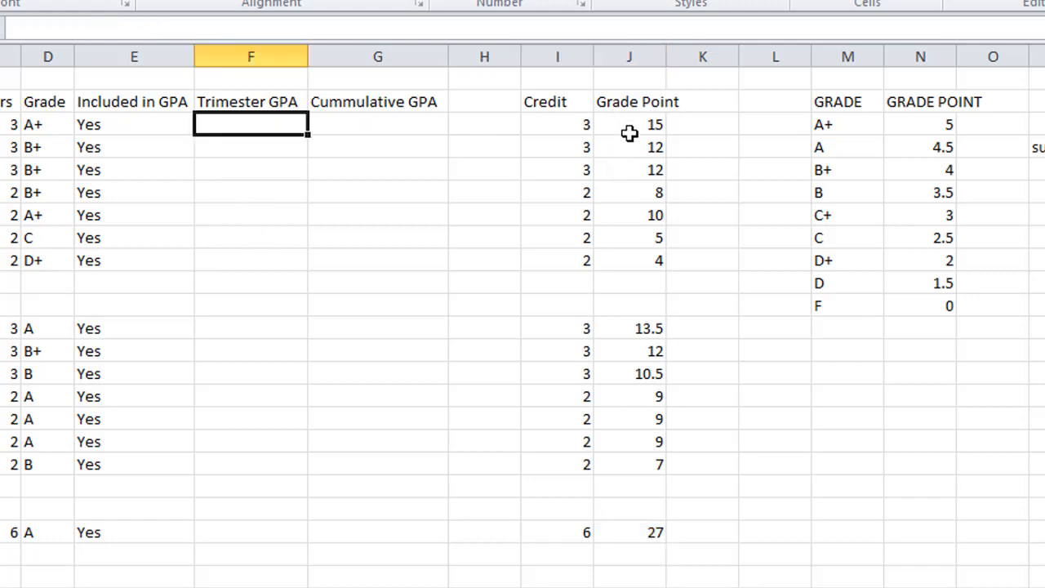
mouse_move(644, 249)
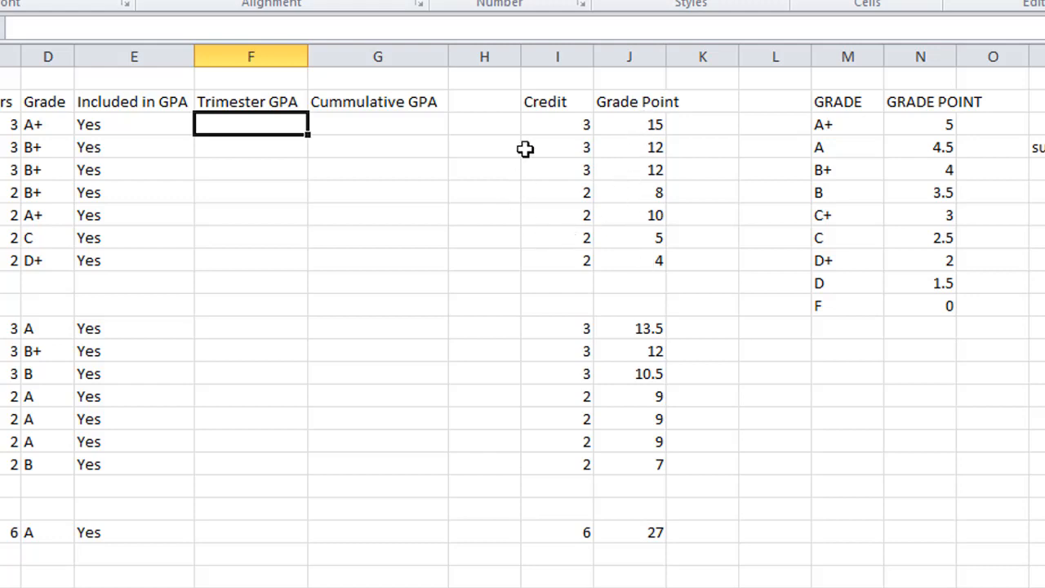
mouse_move(568, 219)
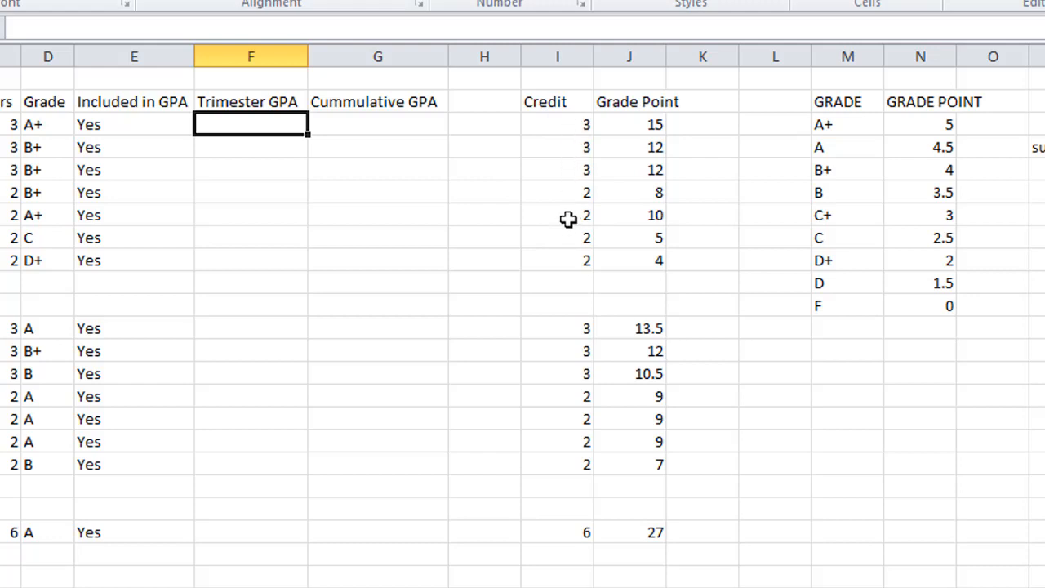
mouse_move(454, 176)
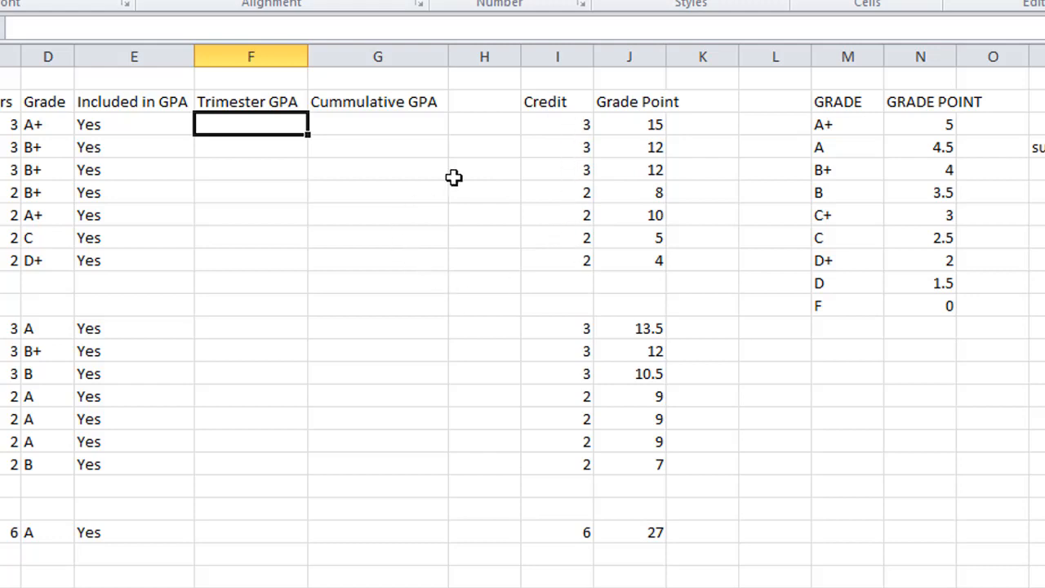
mouse_move(559, 243)
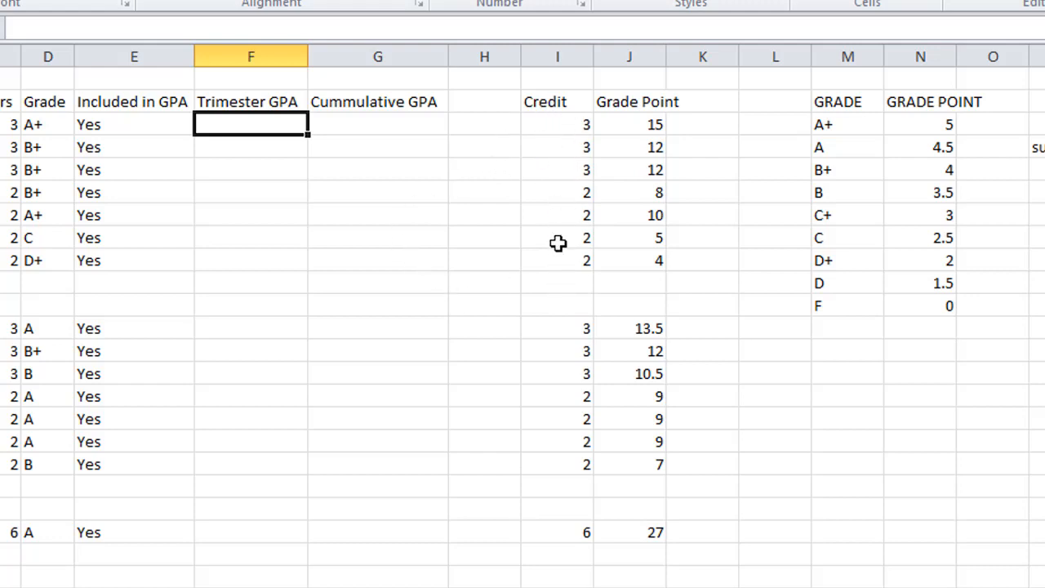
mouse_move(563, 286)
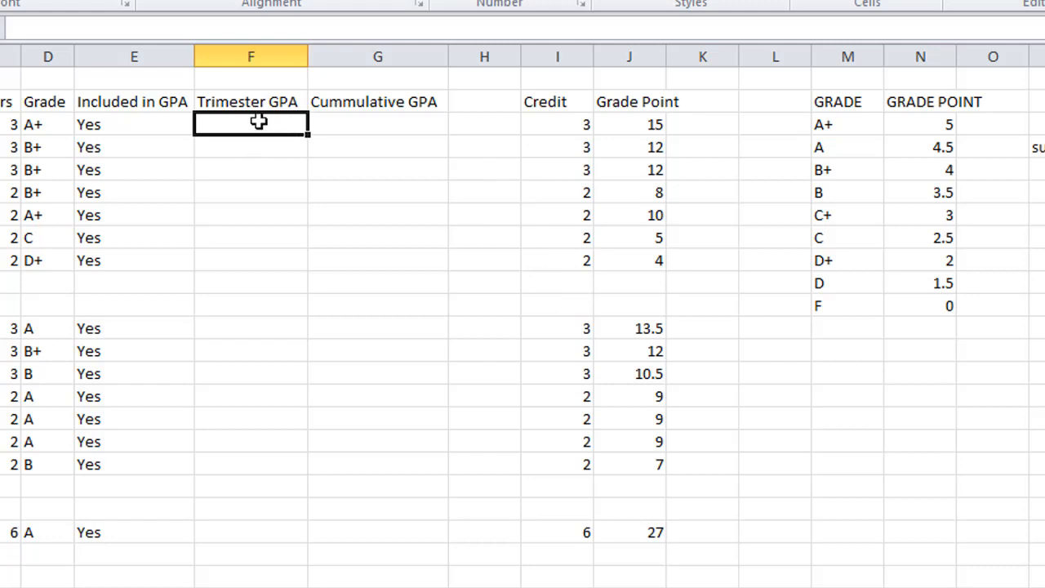
text(=)
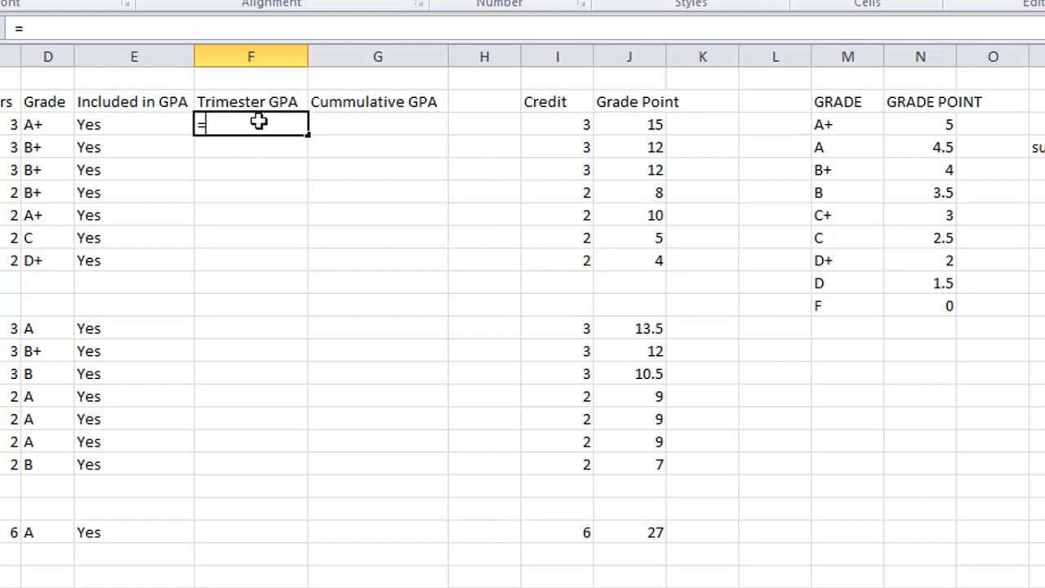
text(su)
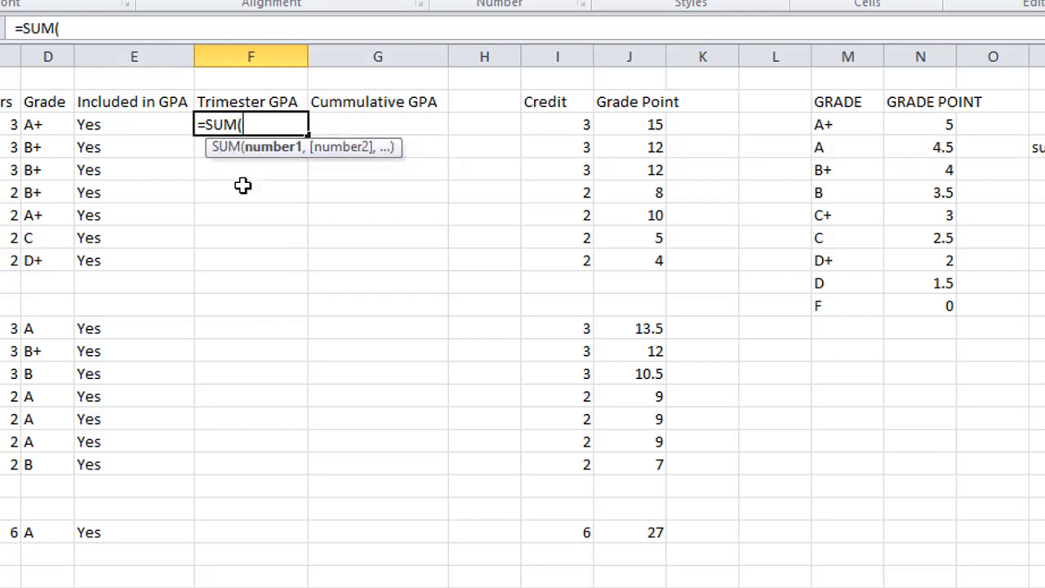
drag(628, 124, 628, 259)
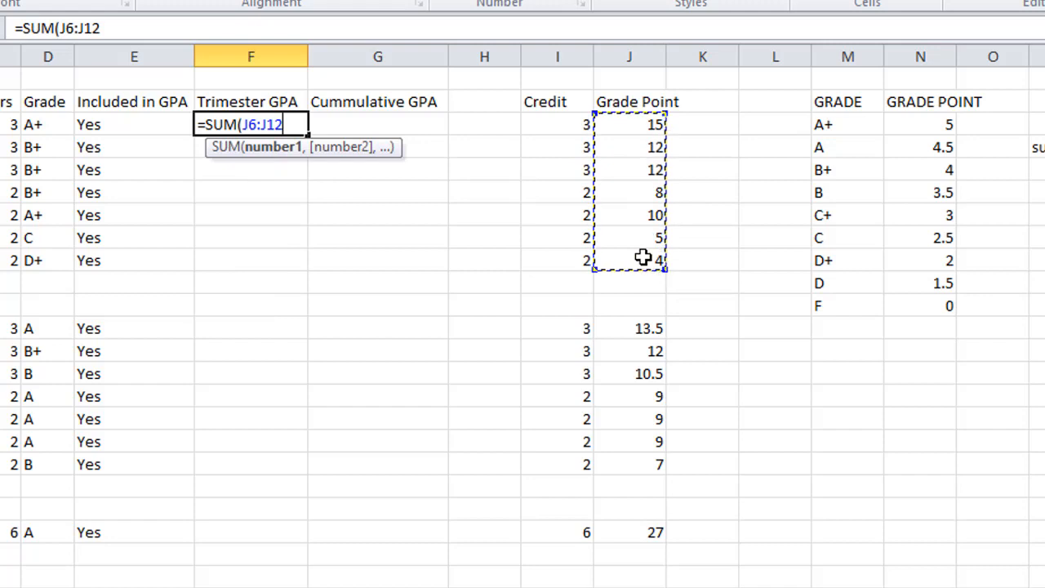
text(*)
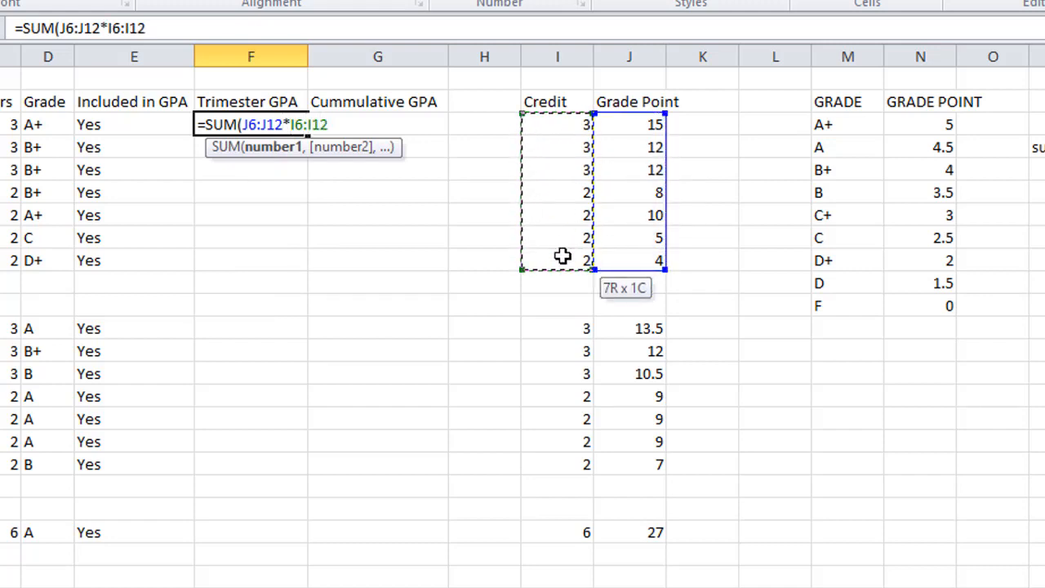
text(/)
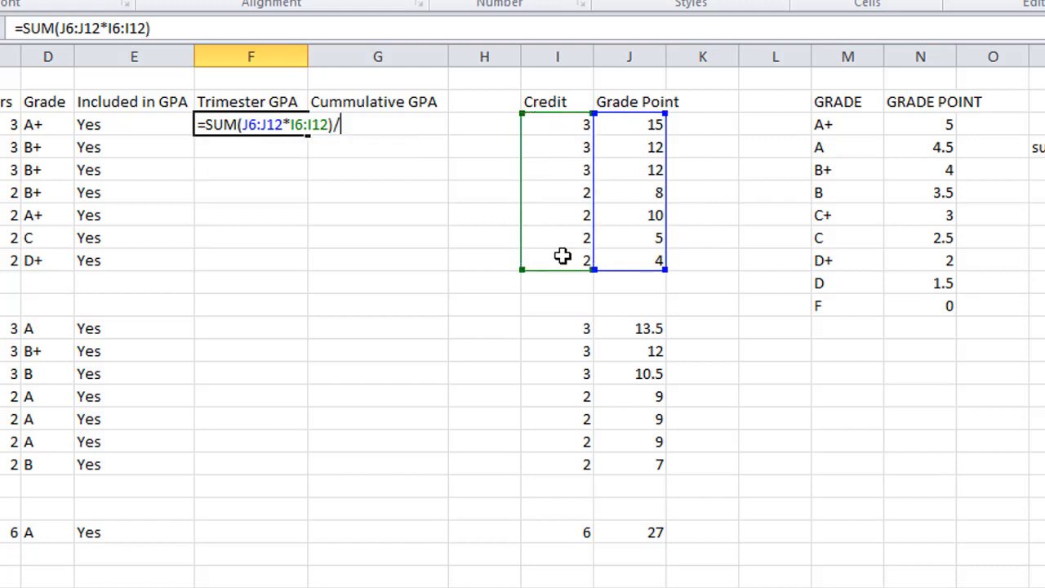
text(su)
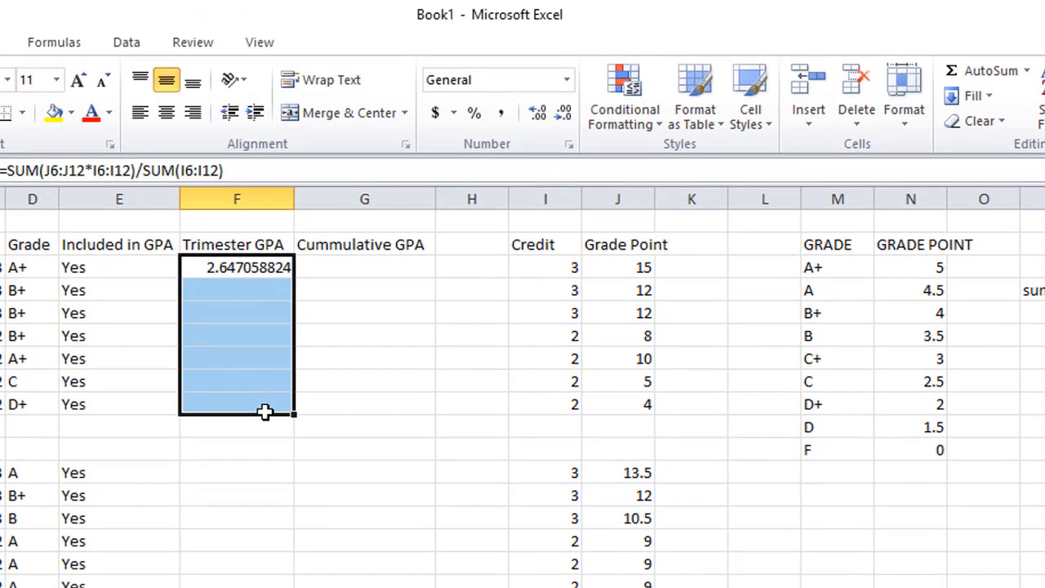
- Paste the same credit-weighted GPA formula into the first Cumulative GPA cell, showing 2.647058824
click(340, 111)
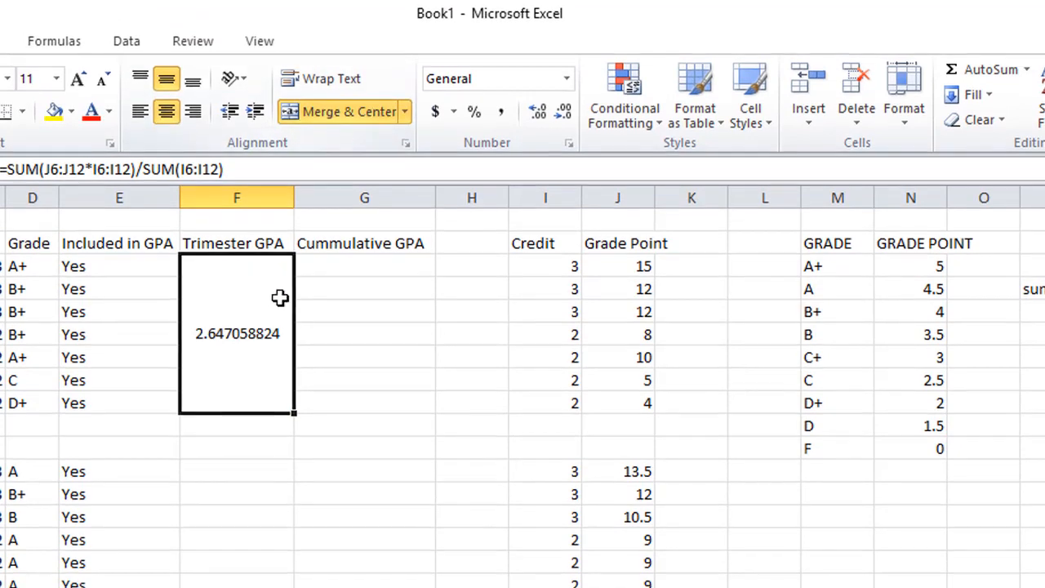
scroll(down, 3)
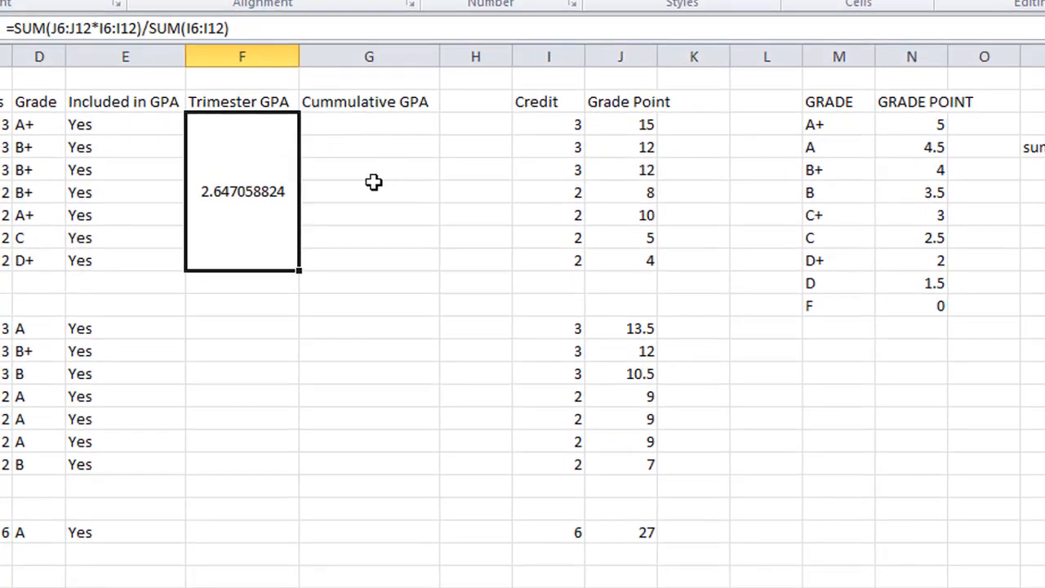
mouse_move(263, 204)
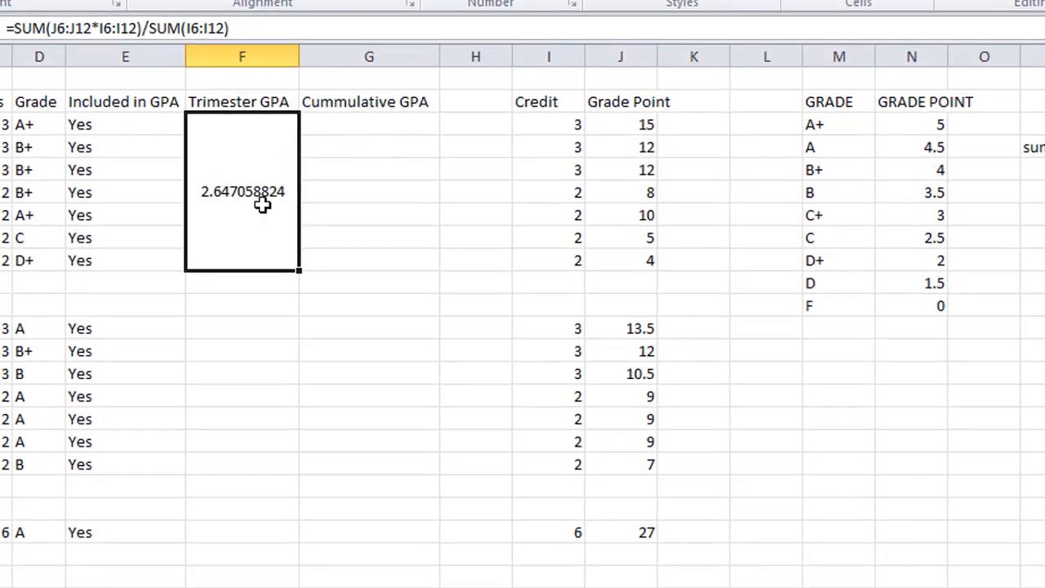
mouse_move(409, 157)
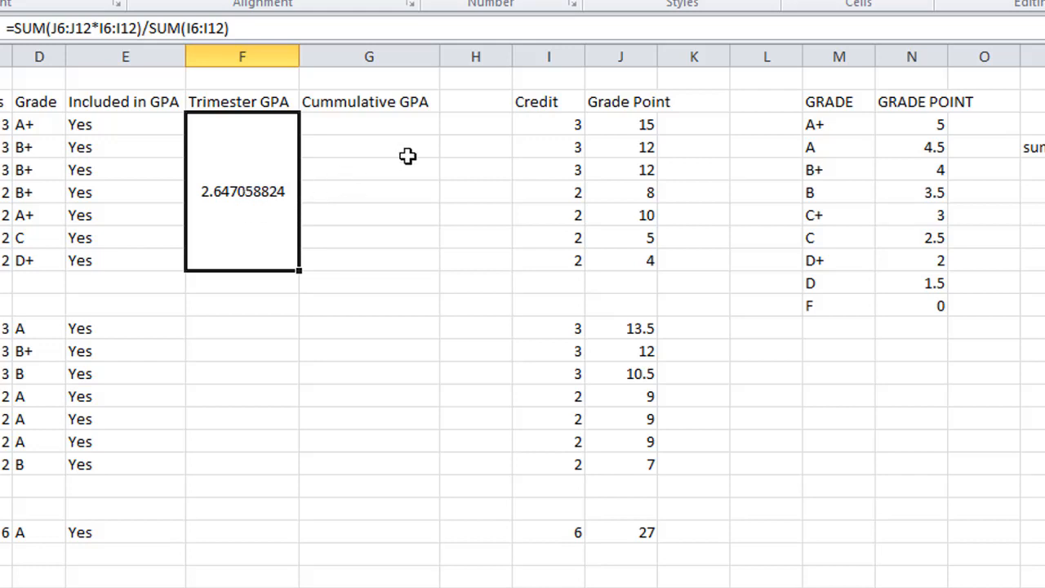
mouse_move(382, 124)
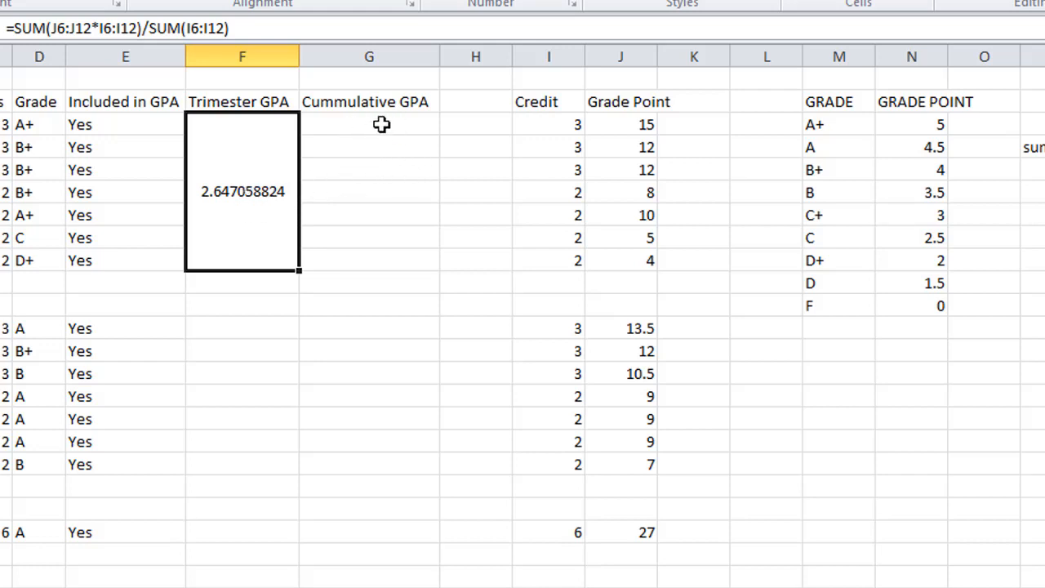
double_click(242, 191)
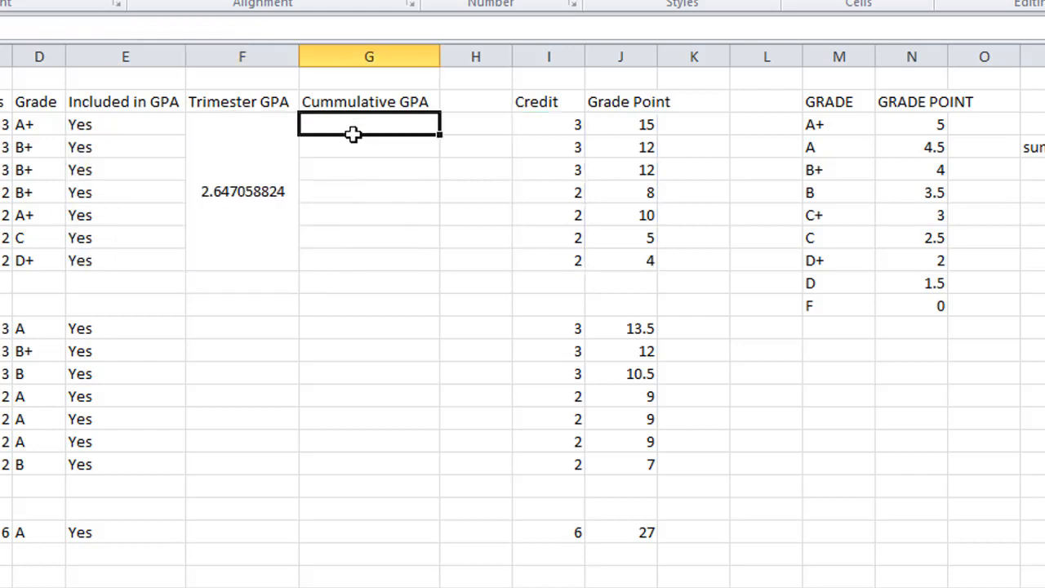
key(ctrl+v)
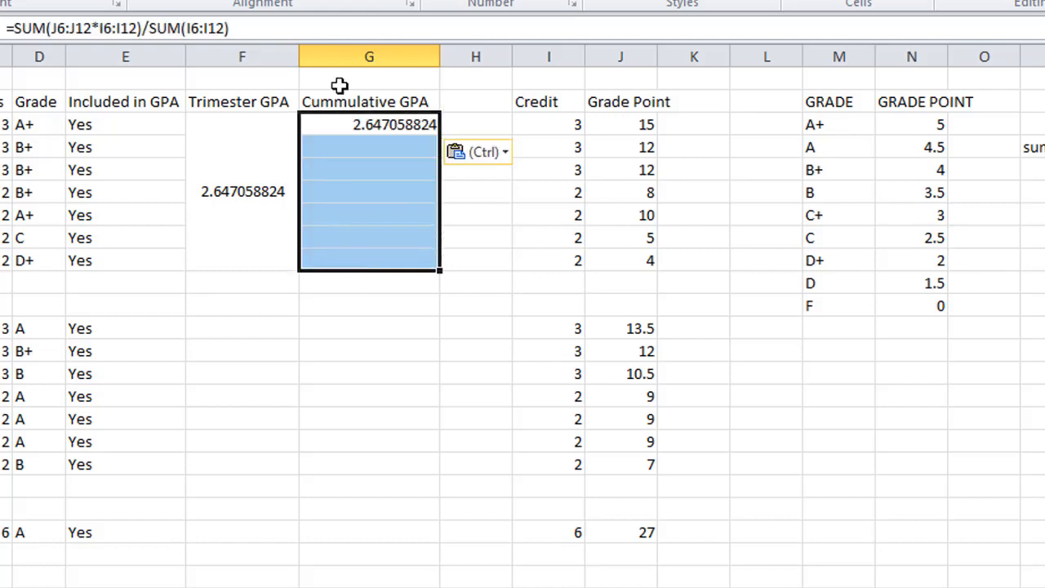
click(242, 193)
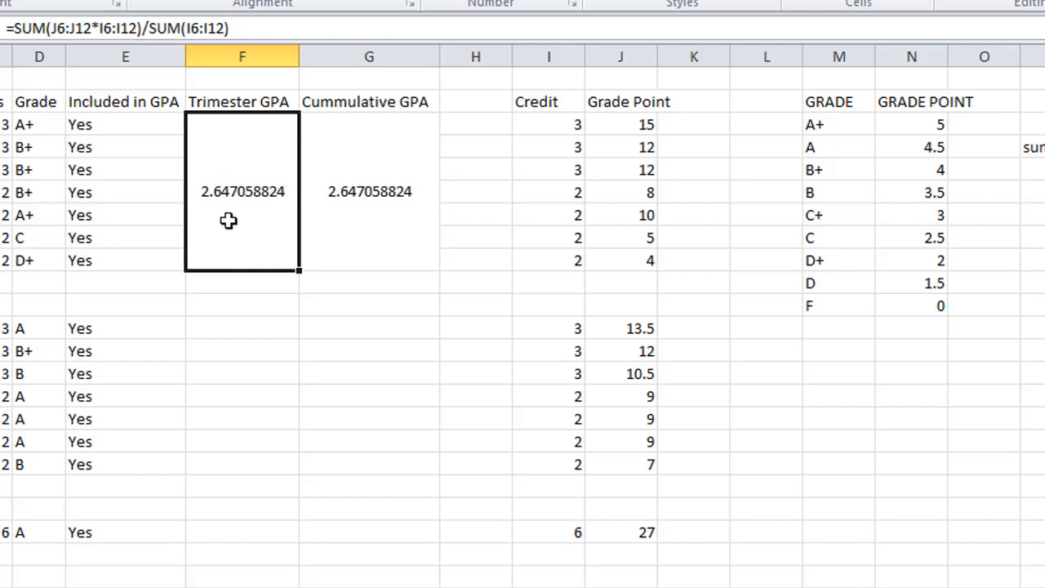
mouse_move(284, 204)
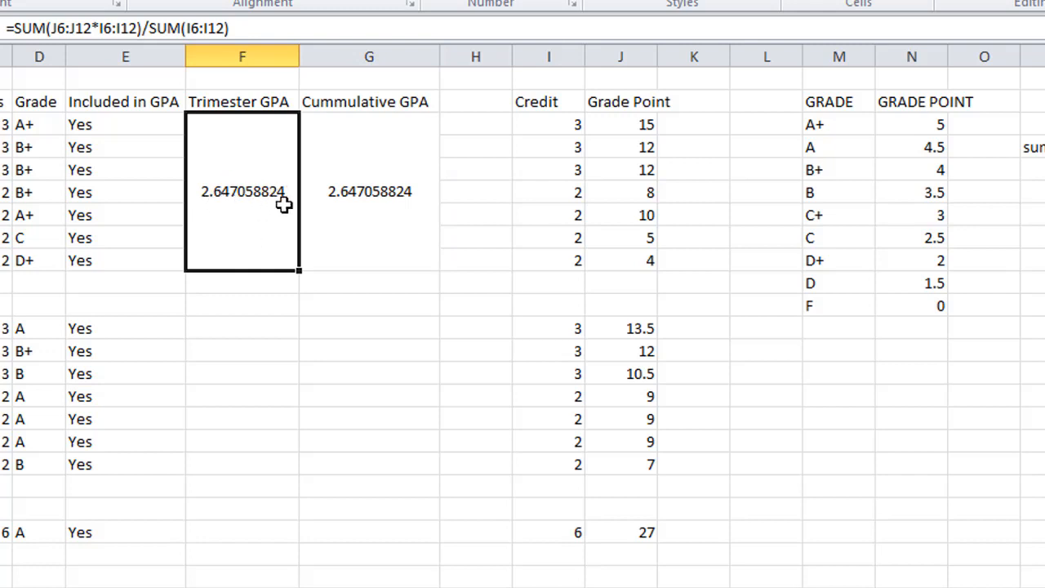
mouse_move(227, 206)
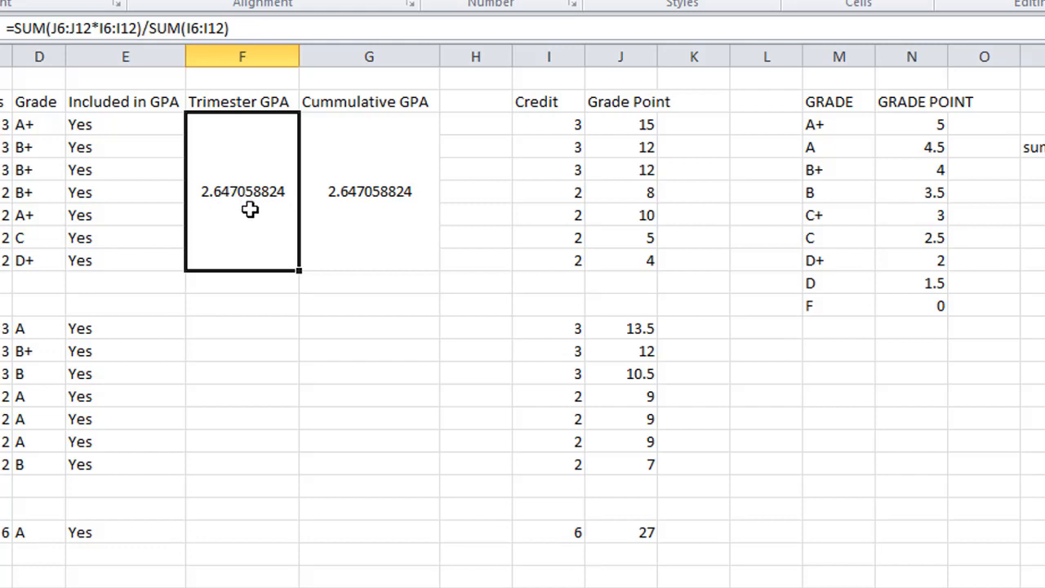
- Wrap both first-trimester GPA formulas in ROUNDUP(...,2) so each reads 2.65
text(rou)
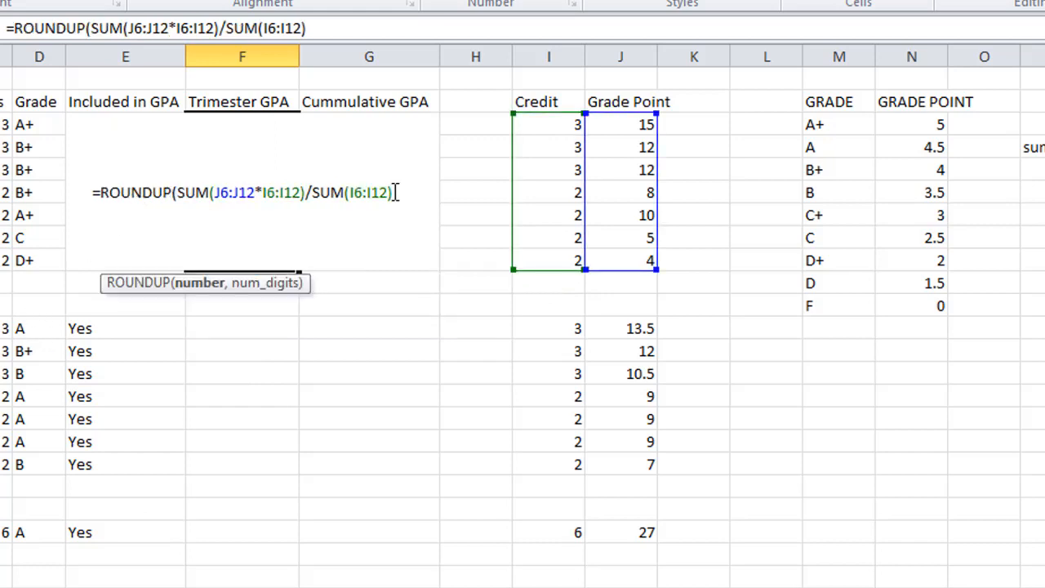
text(,2)
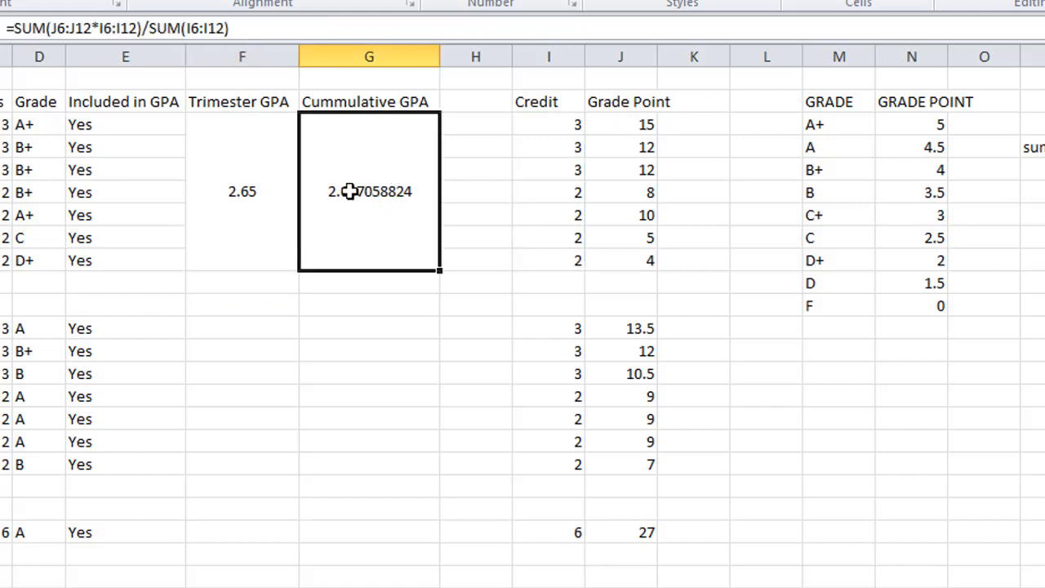
double_click(369, 191)
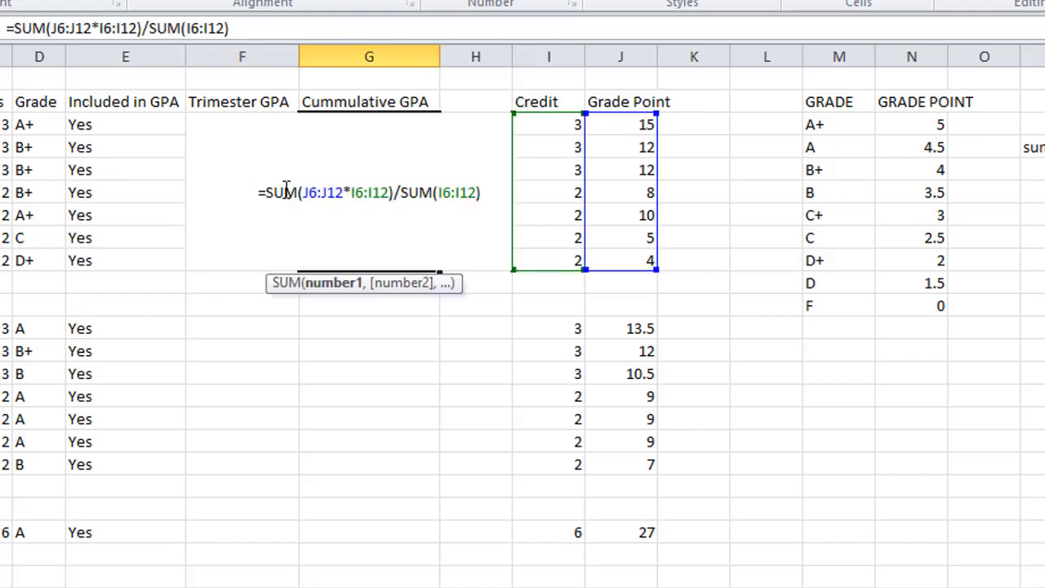
text(ROUNDUP()
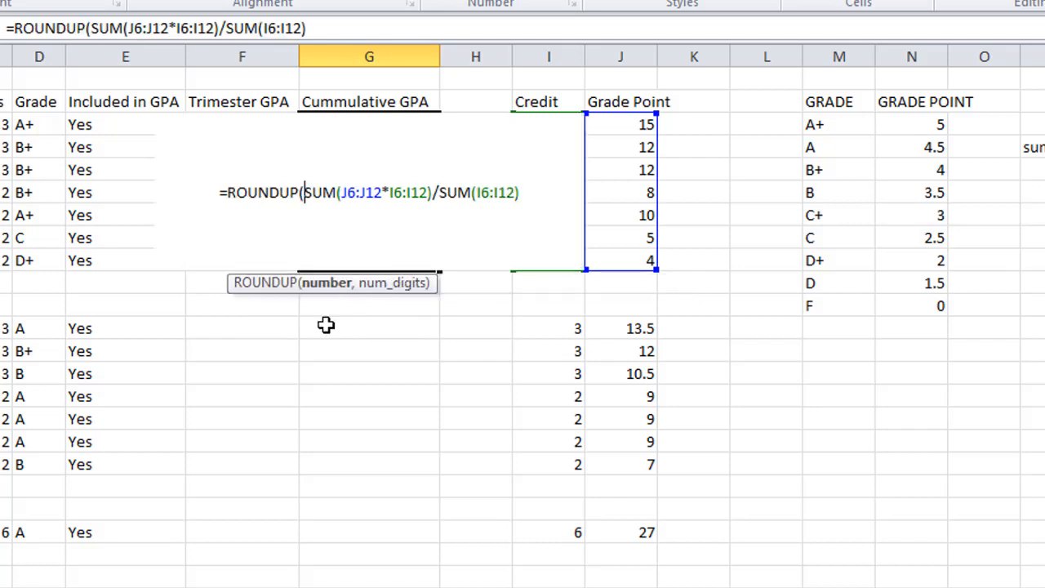
text(,2)
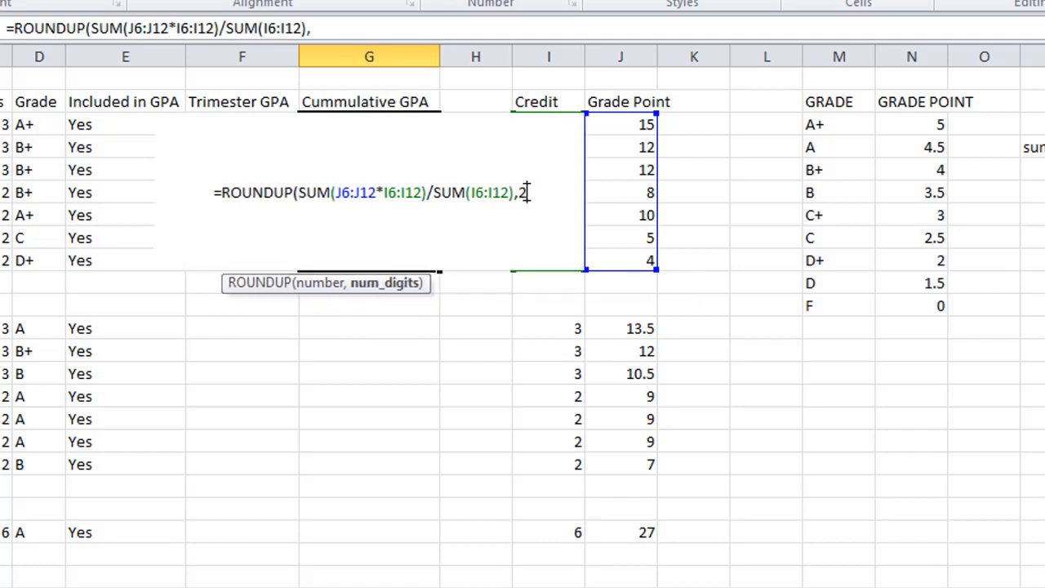
key(Return)
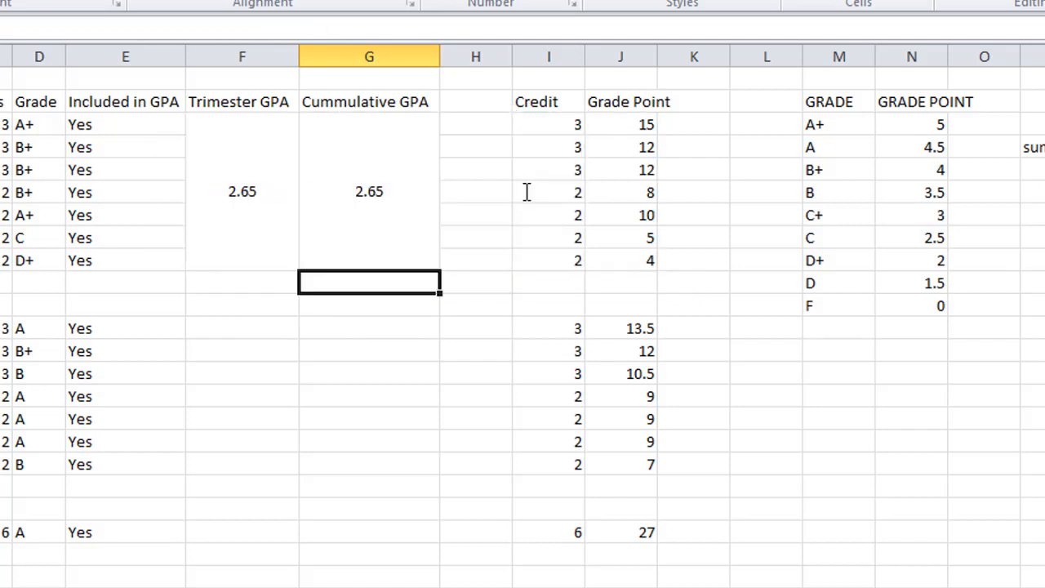
mouse_move(244, 225)
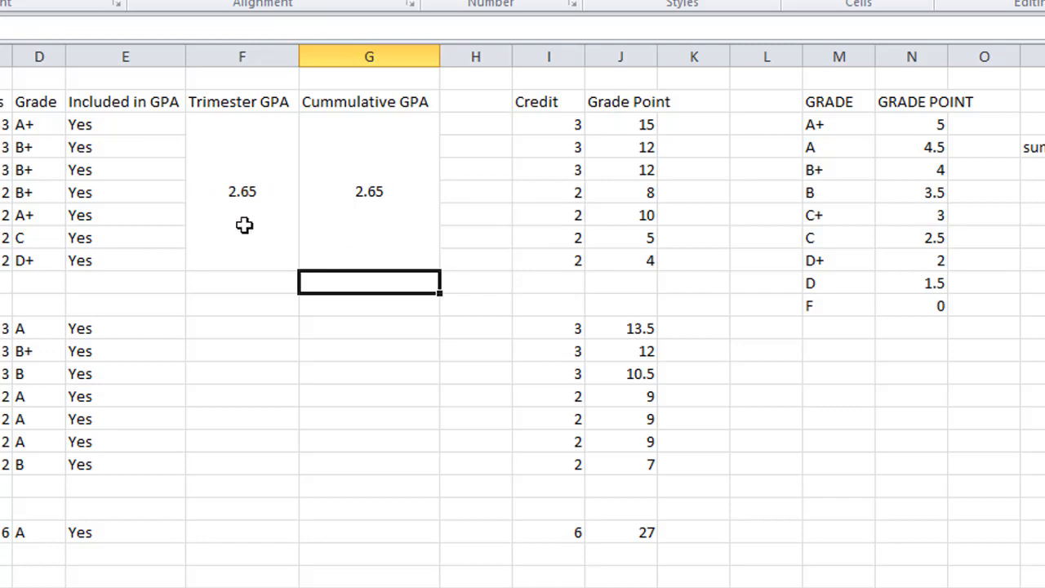
mouse_move(251, 210)
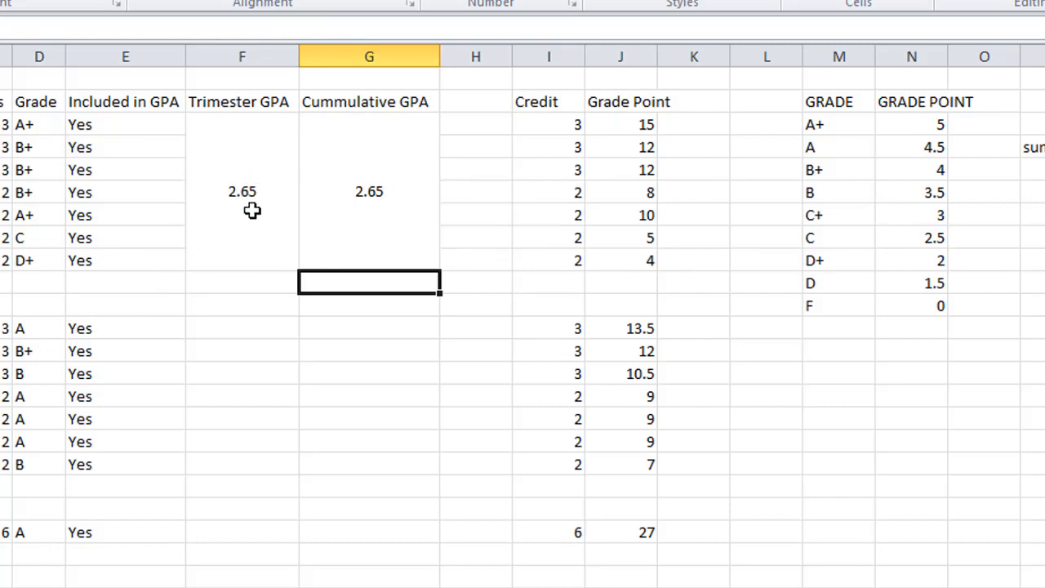
mouse_move(424, 153)
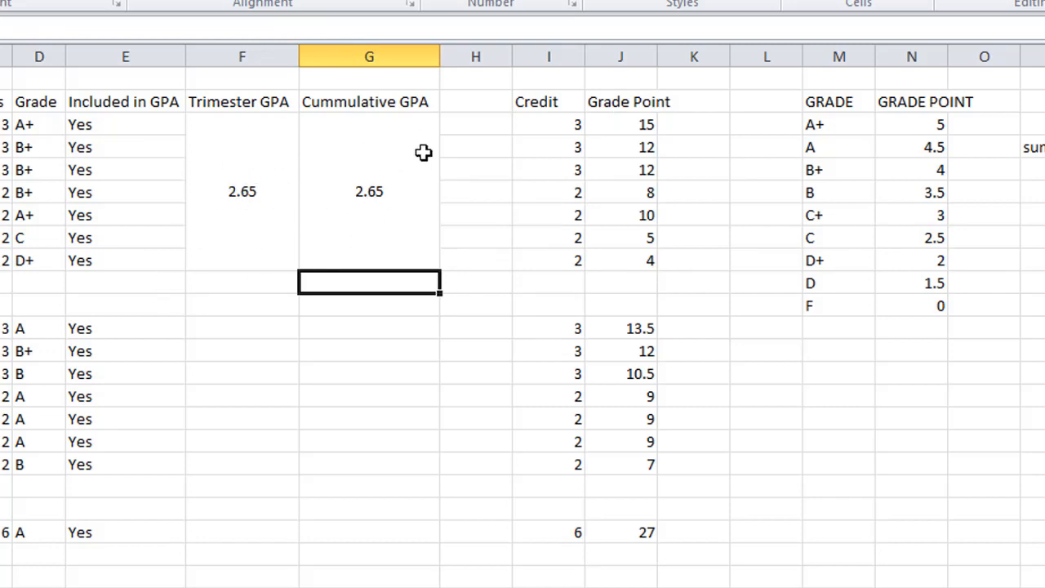
mouse_move(343, 144)
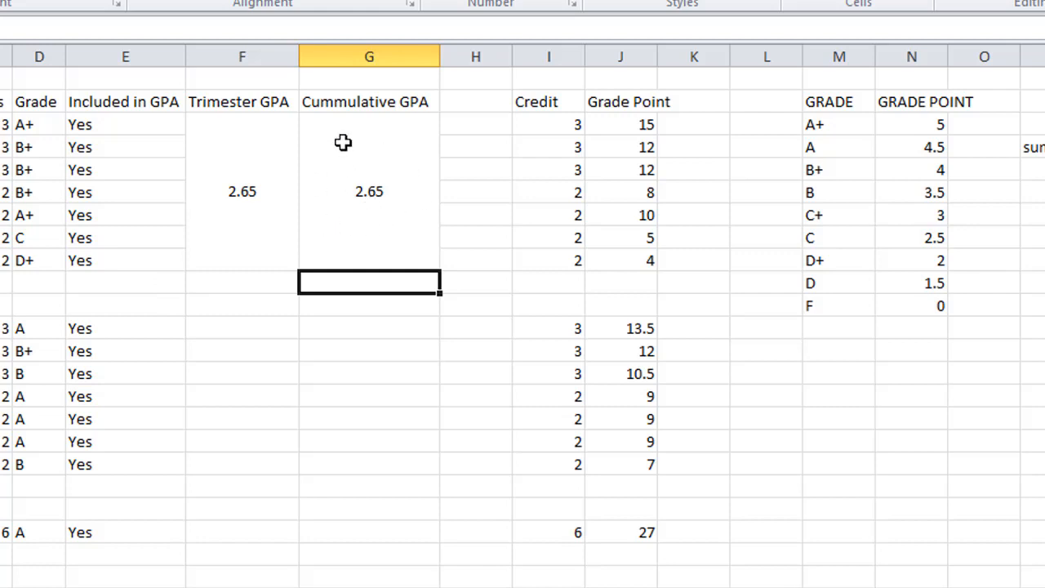
mouse_move(251, 212)
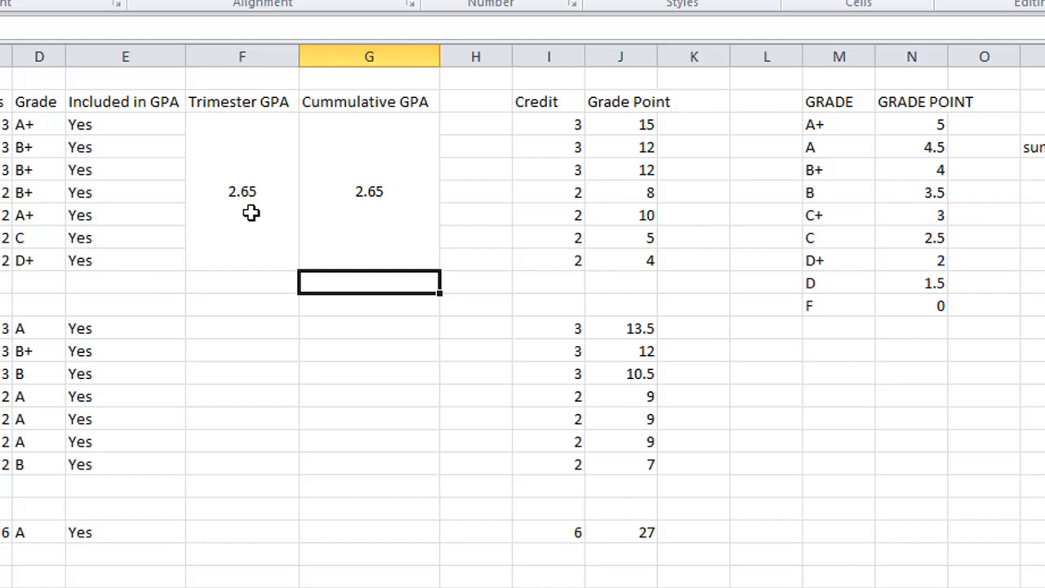
- Copy the GPA formulas into the second trimester block and extend the cumulative ranges from row 6, giving 2.39 and 1.2
click(242, 191)
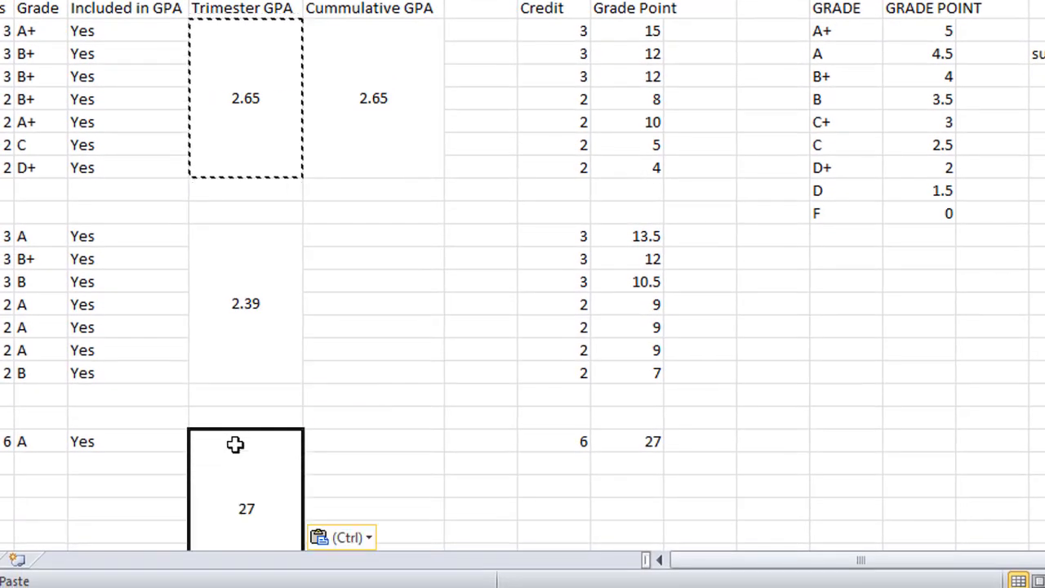
click(372, 326)
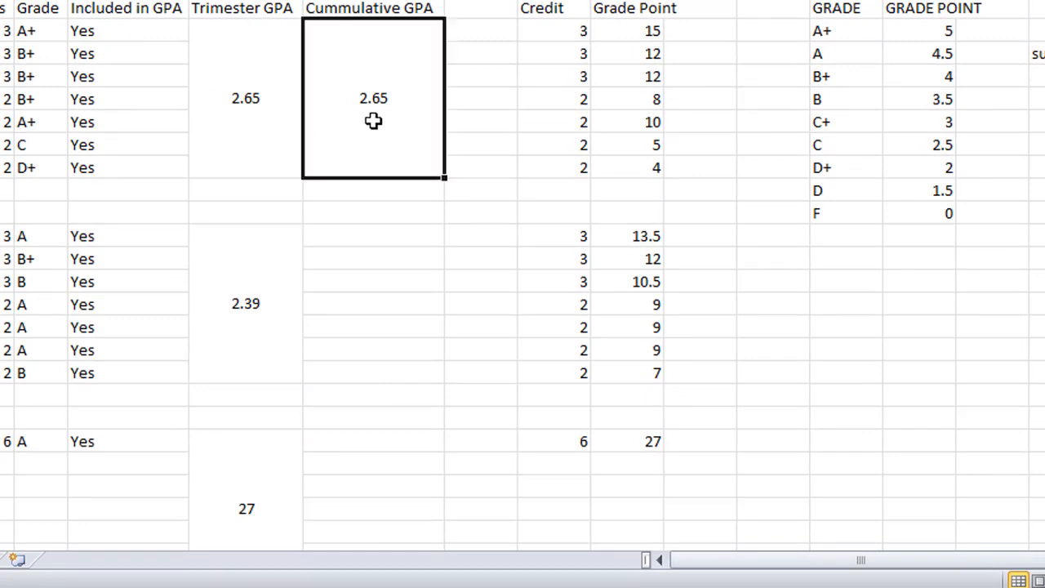
key(ctrl+c)
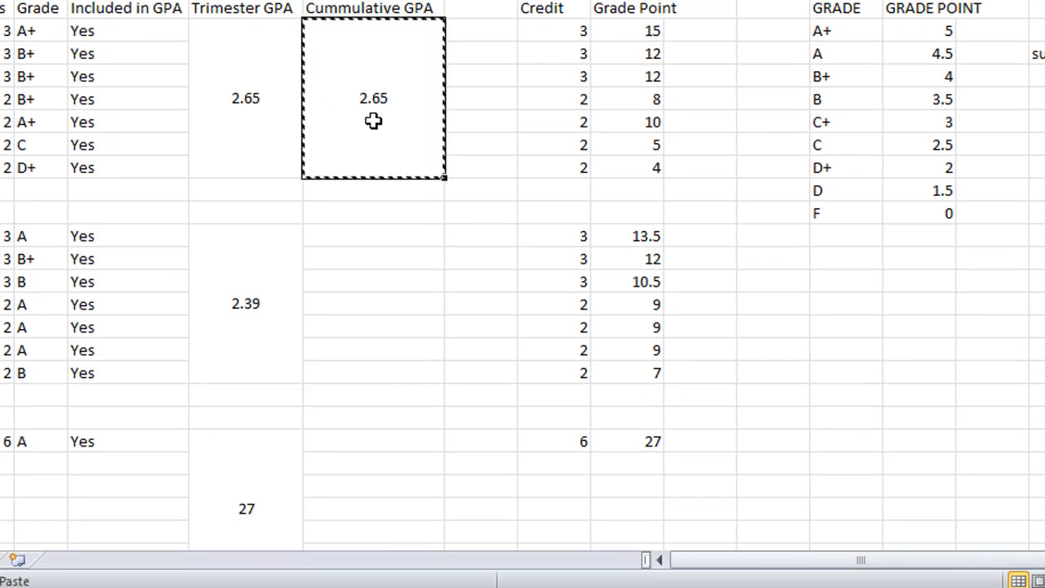
click(372, 235)
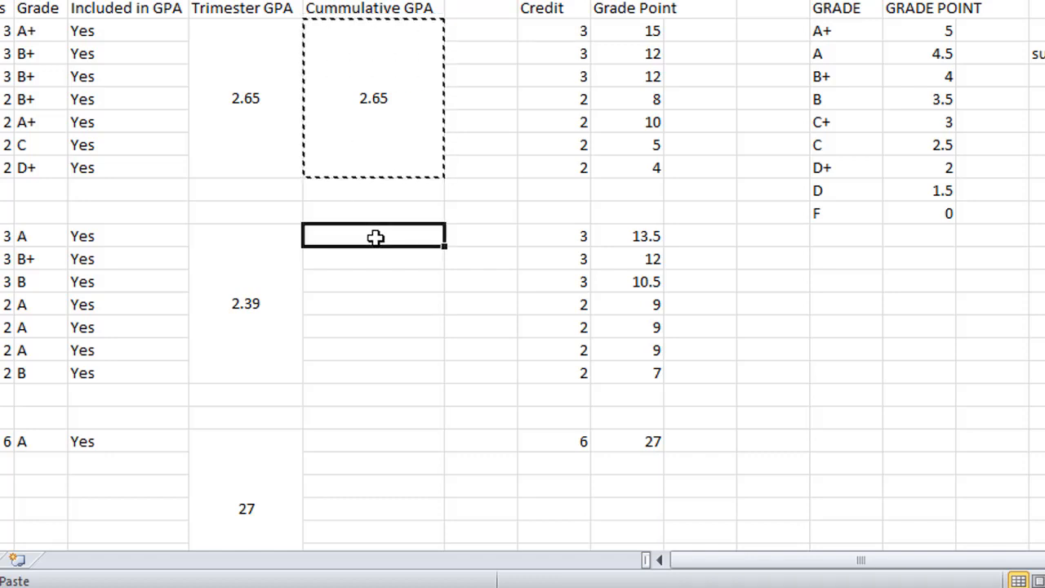
key(ctrl+v)
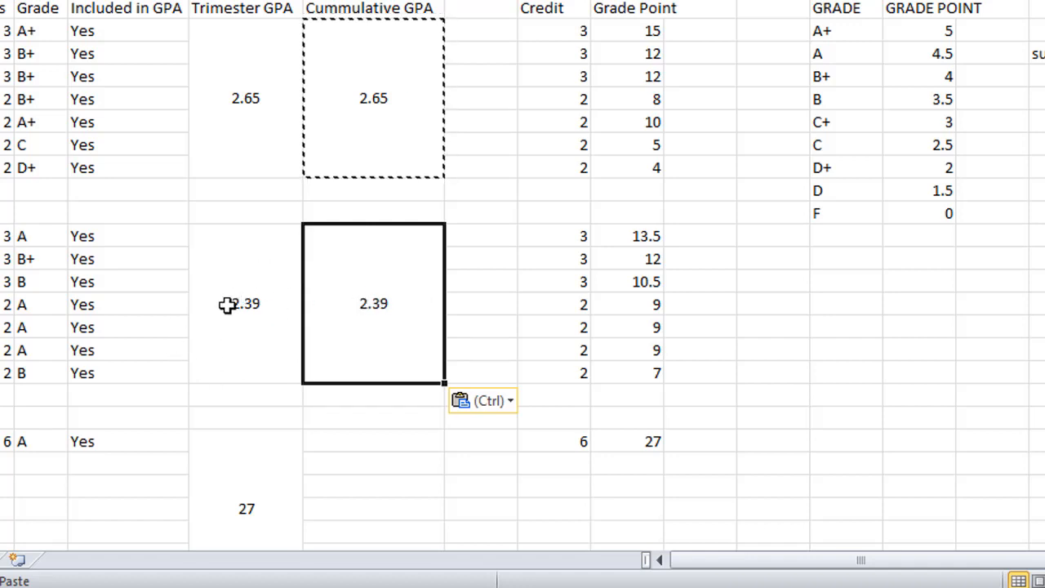
mouse_move(374, 304)
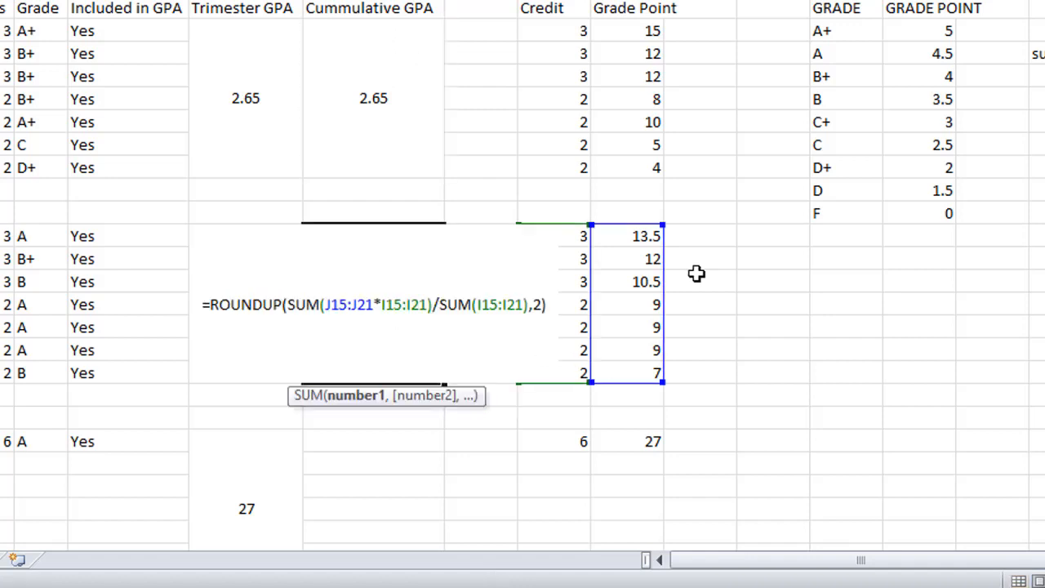
mouse_move(372, 316)
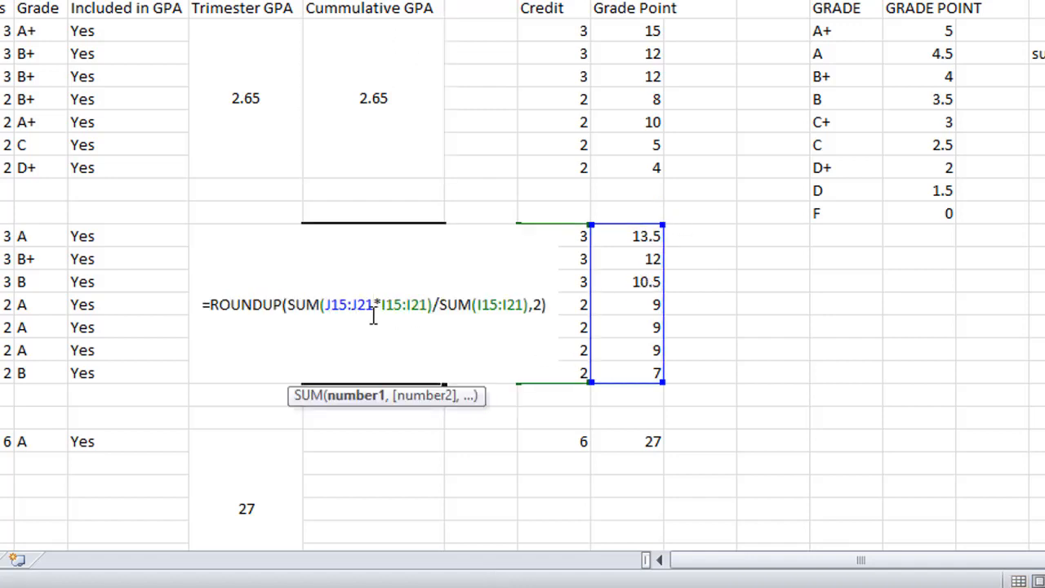
mouse_move(614, 404)
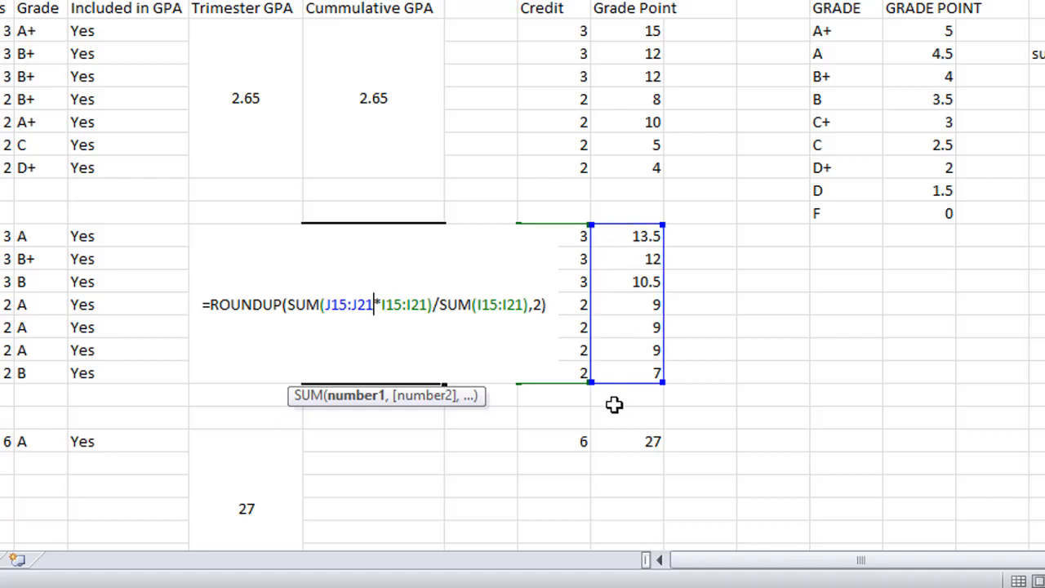
mouse_move(639, 317)
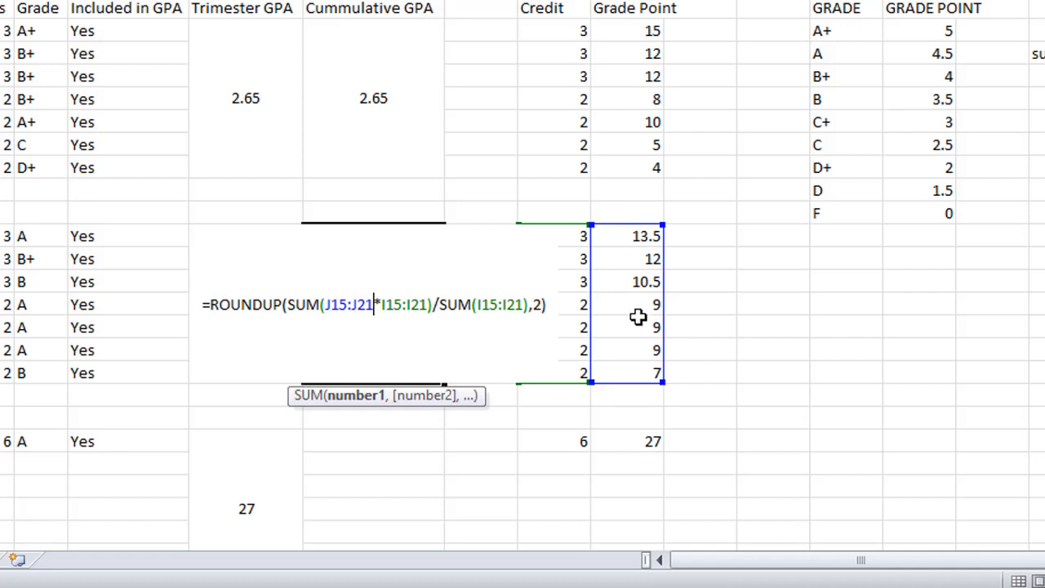
mouse_move(644, 49)
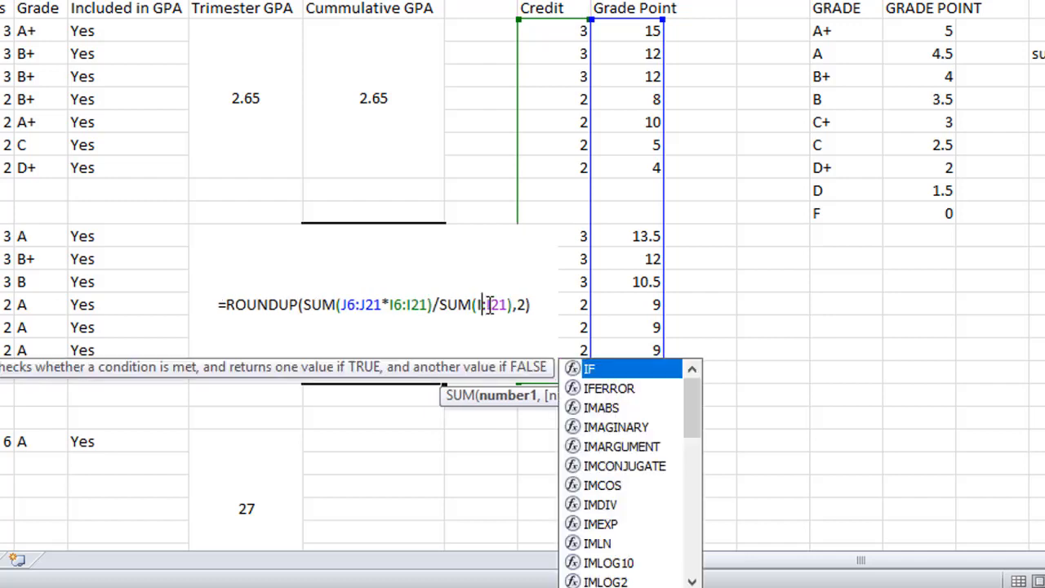
key(Return)
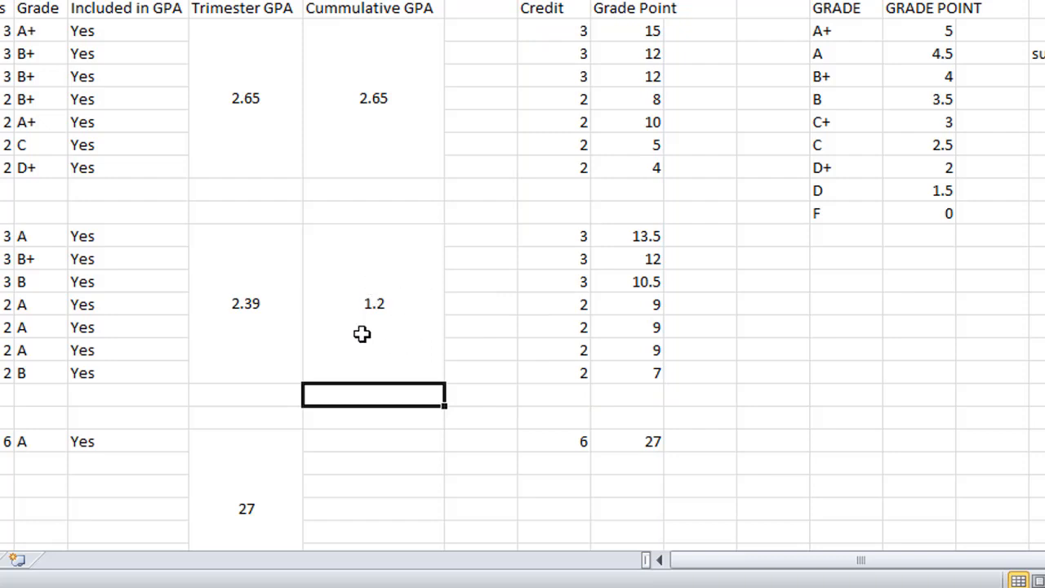
mouse_move(421, 343)
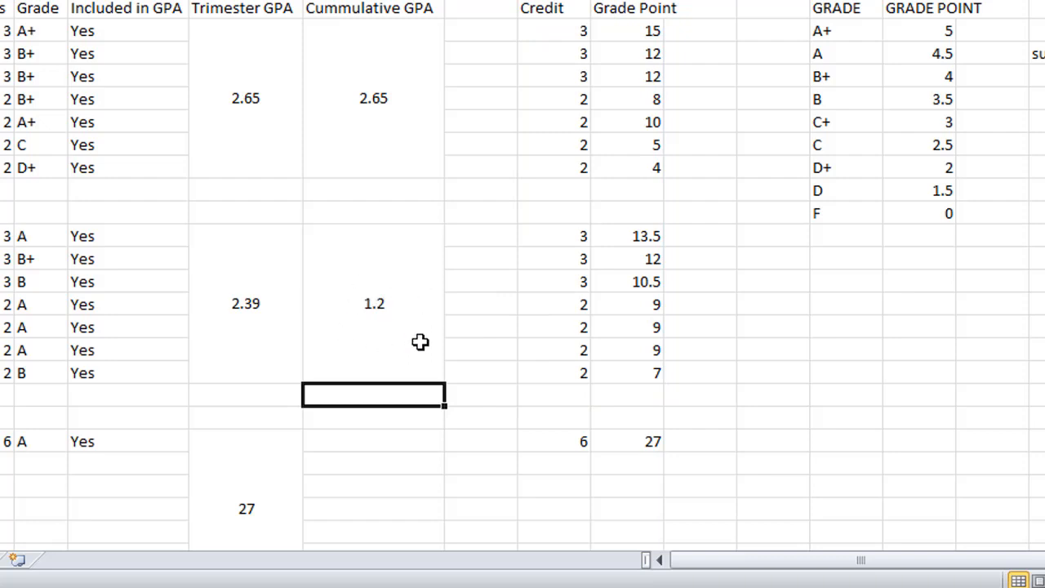
mouse_move(395, 327)
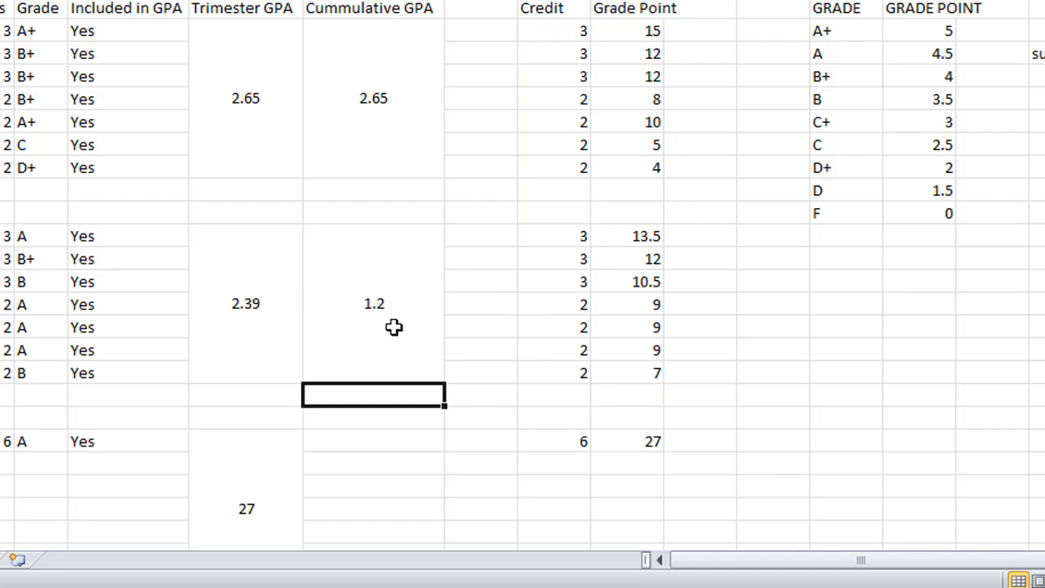
mouse_move(414, 397)
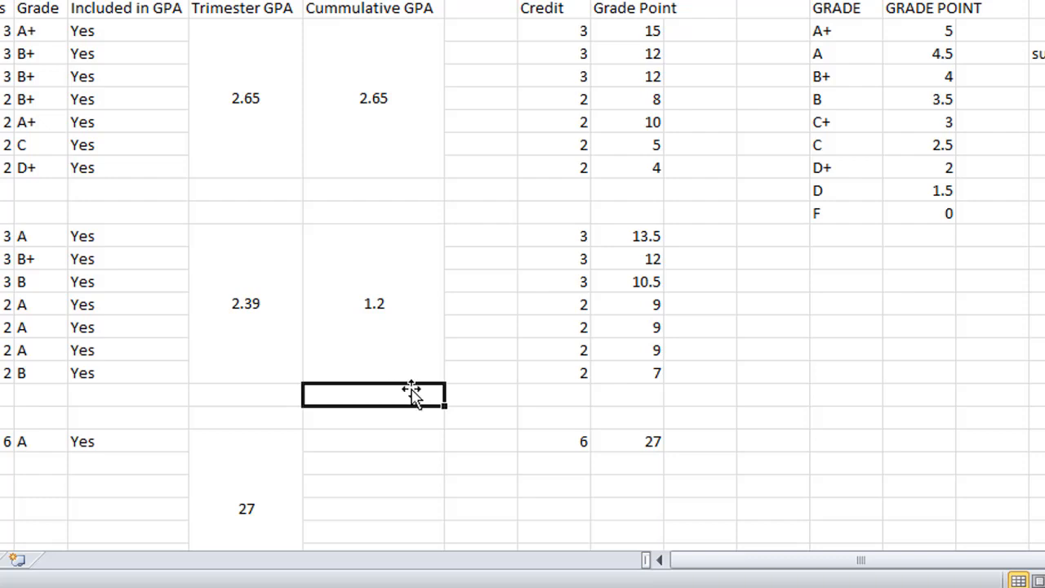
mouse_move(287, 457)
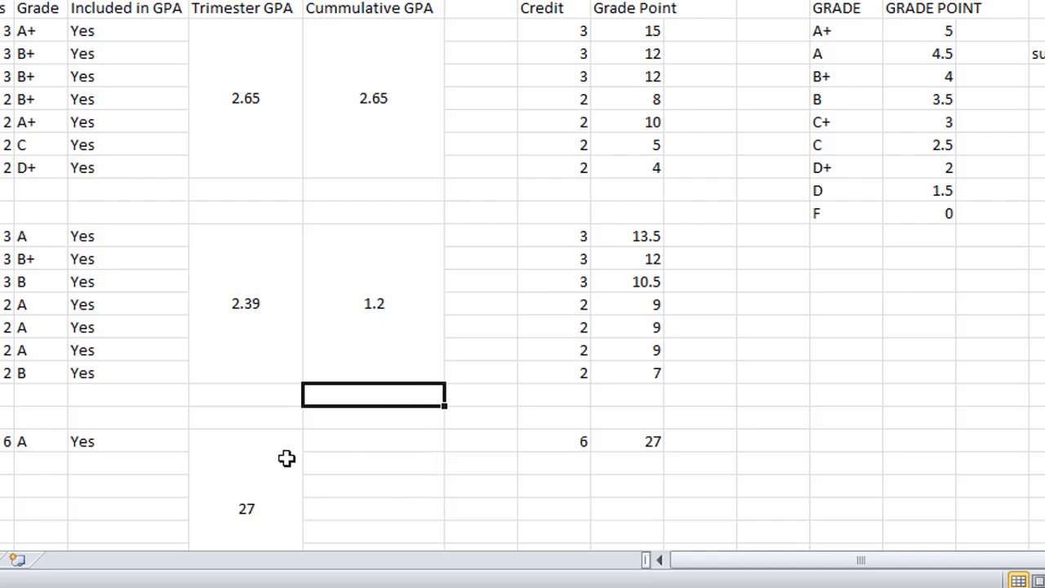
mouse_move(246, 526)
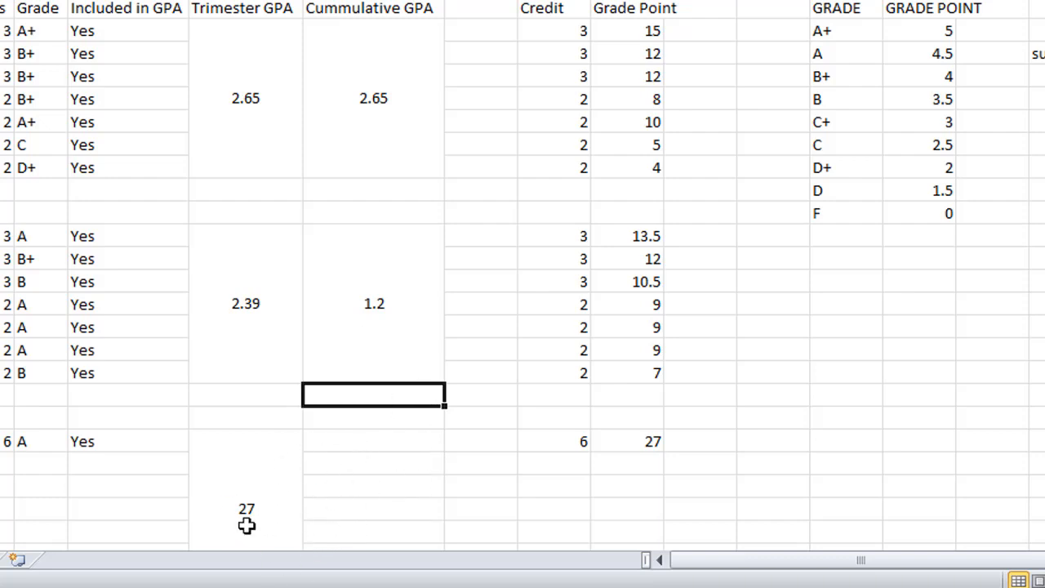
mouse_move(385, 305)
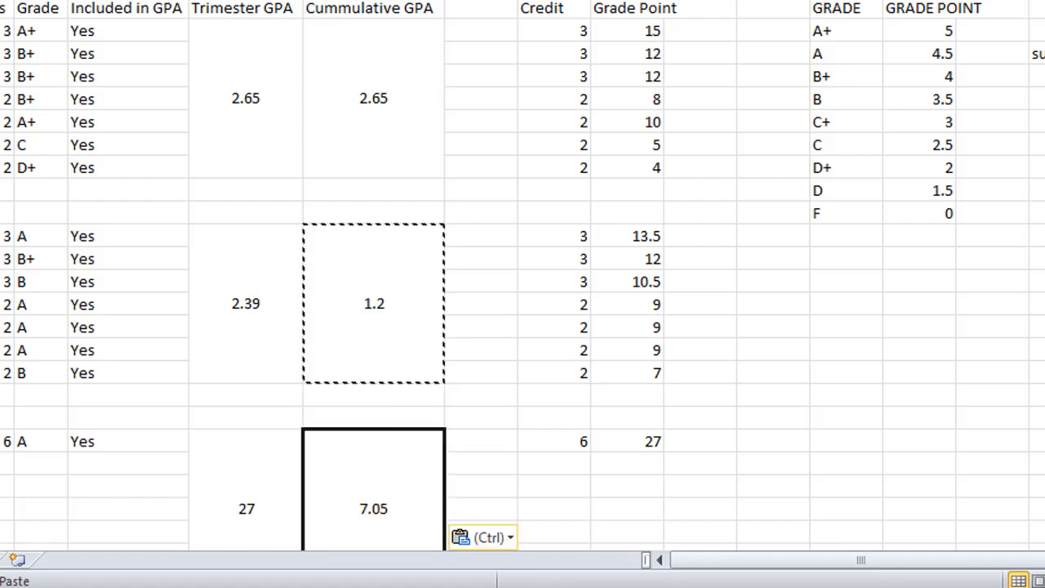
- Edit G24 to =ROUNDUP(SUM(J6:J30*I6:I30)/SUM(I6:I30),2), giving a cumulative GPA of 4.05
scroll(down, 3)
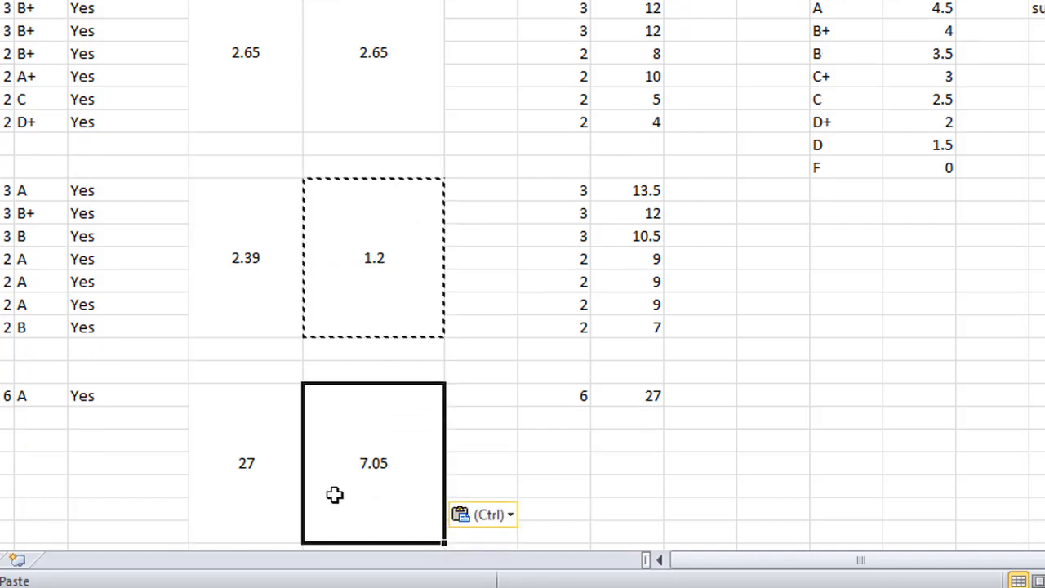
mouse_move(381, 451)
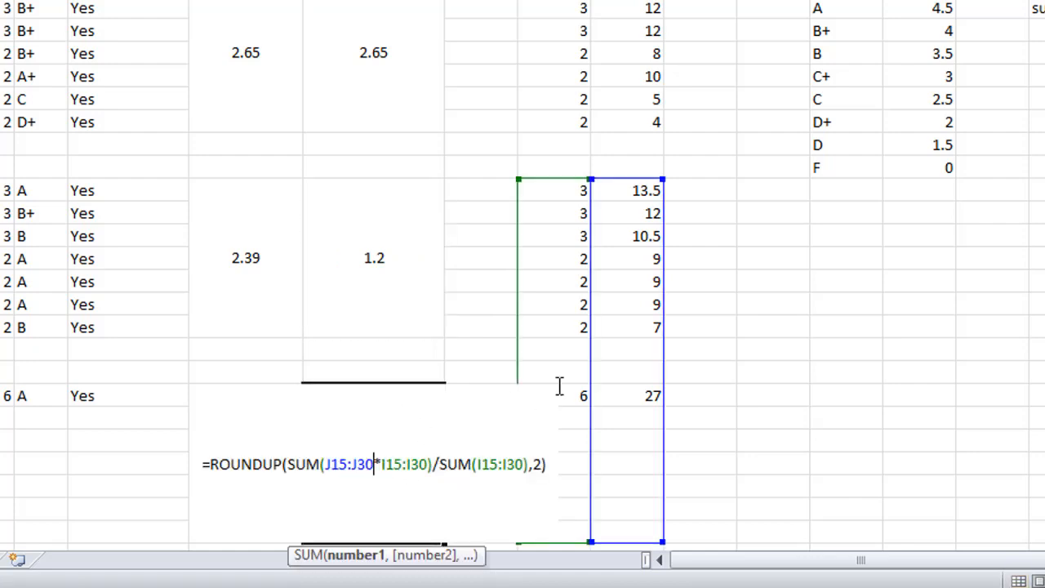
mouse_move(620, 232)
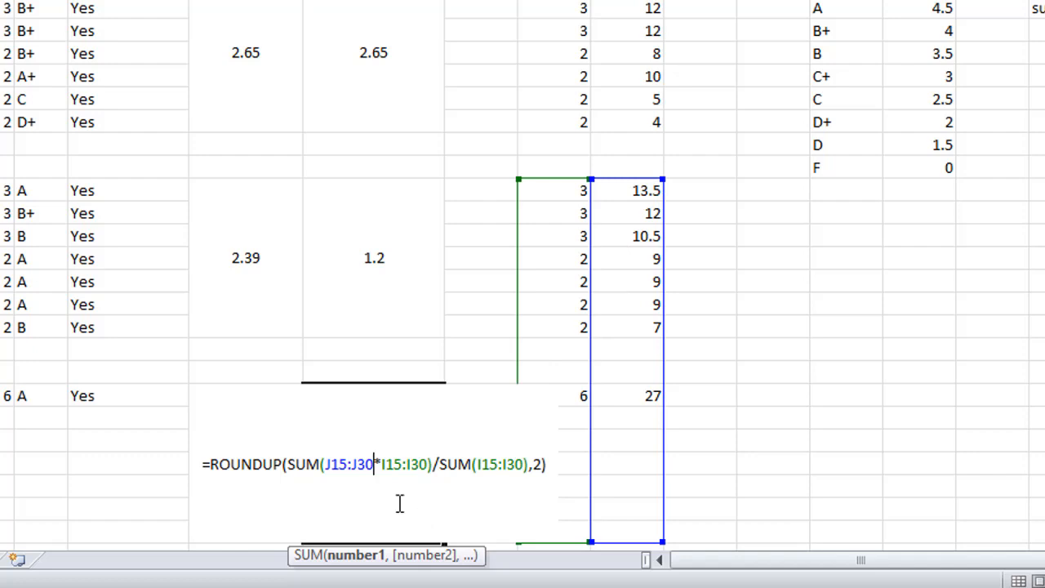
mouse_move(399, 453)
text(6)
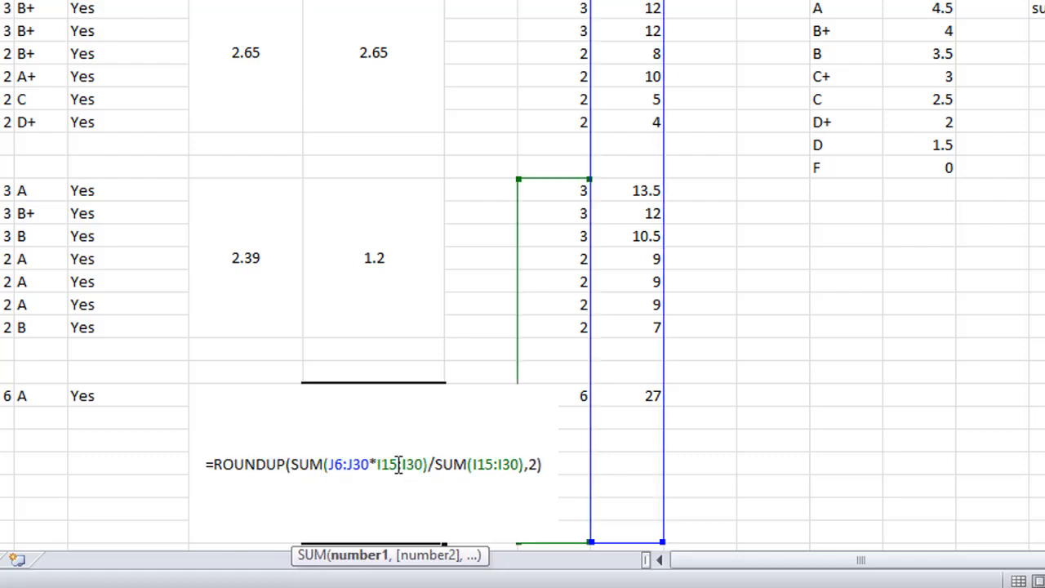
text(I)
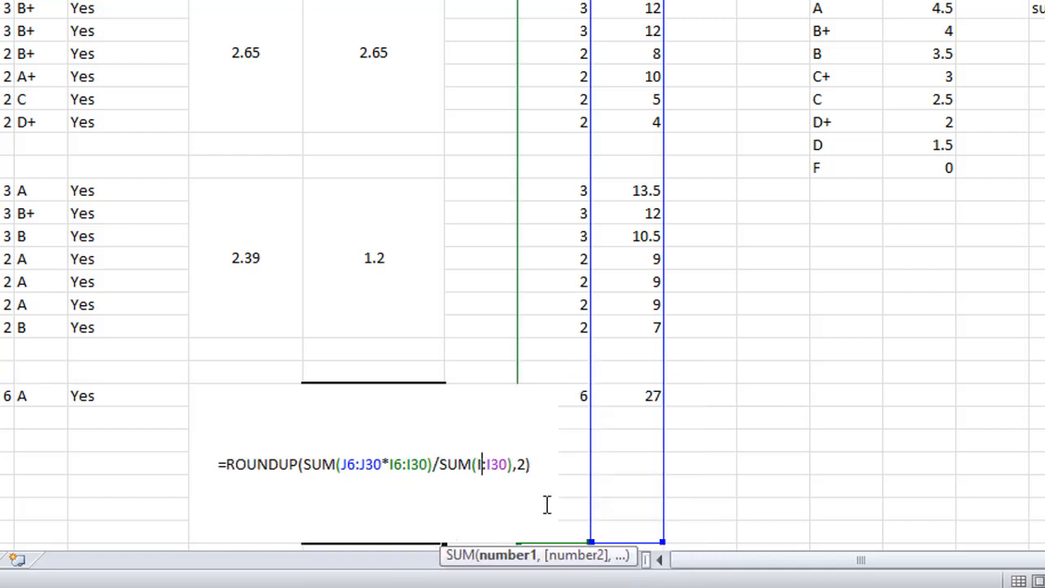
key(Return)
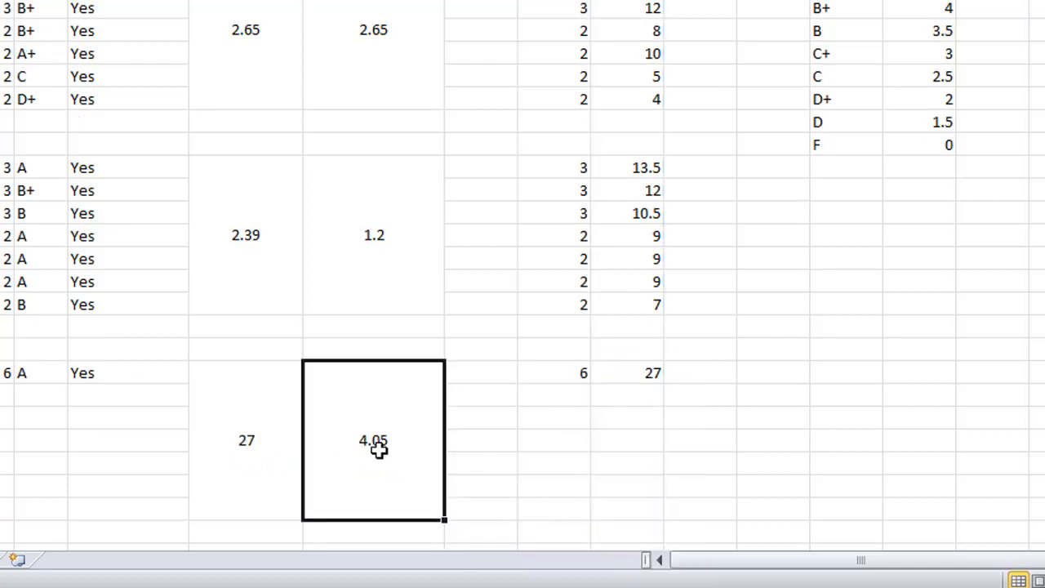
mouse_move(372, 454)
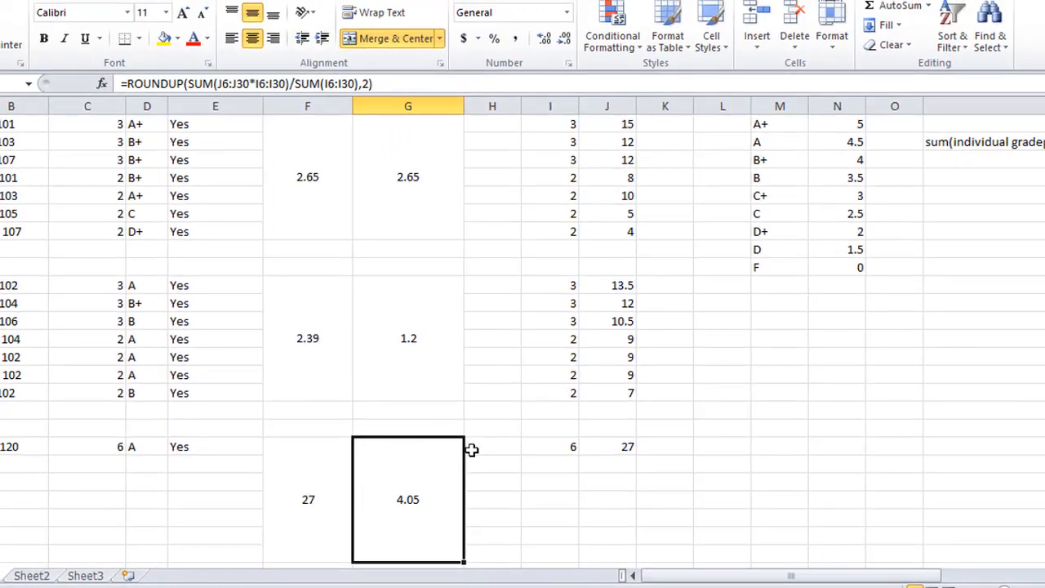
mouse_move(514, 482)
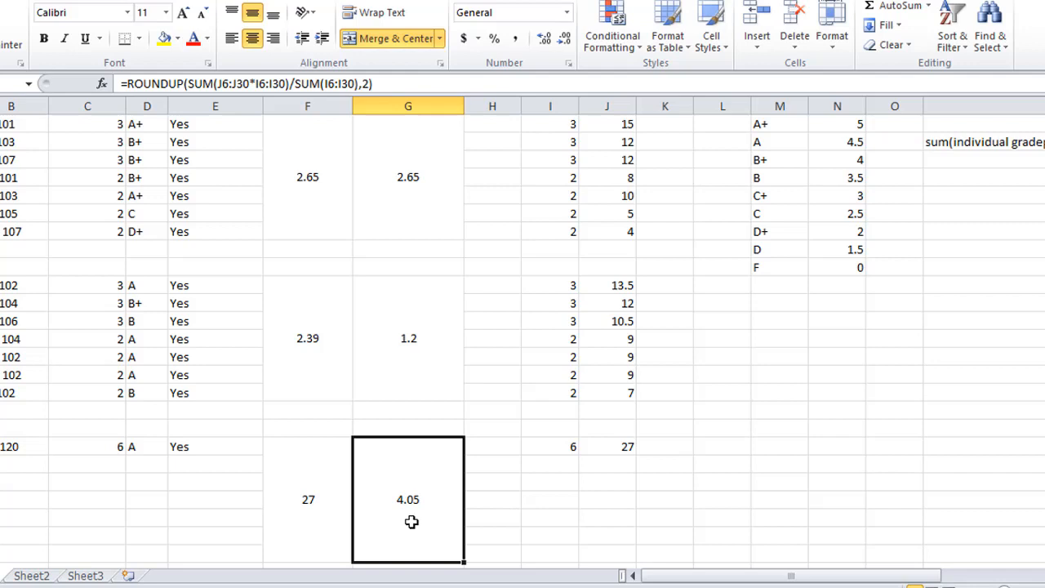
mouse_move(454, 493)
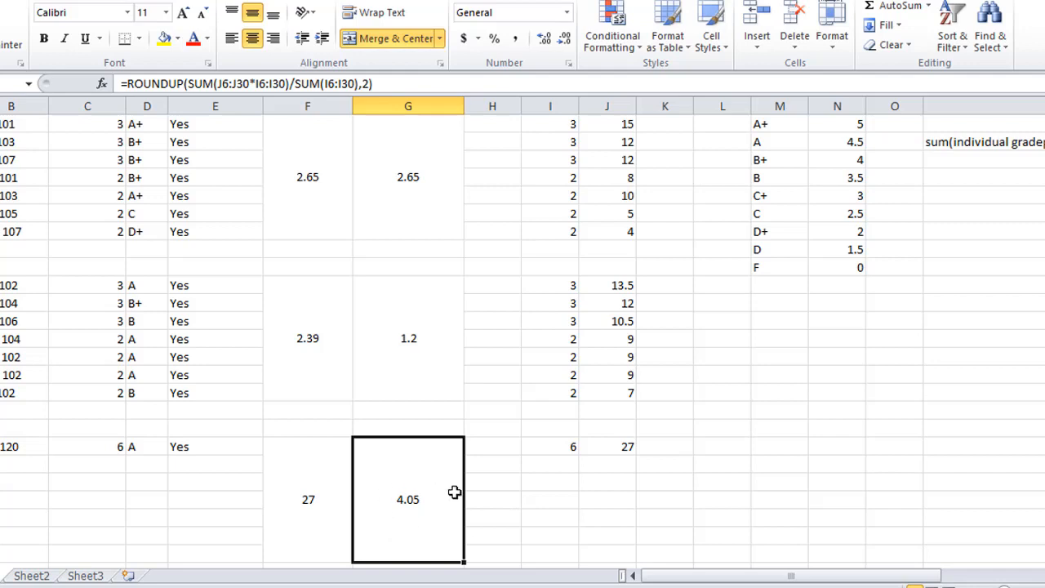
mouse_move(450, 474)
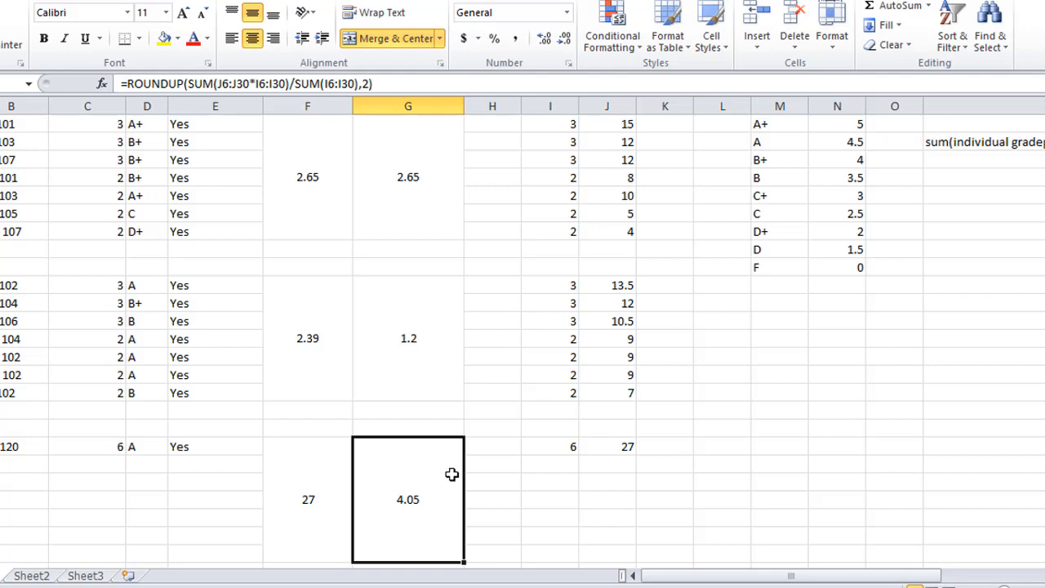
mouse_move(550, 486)
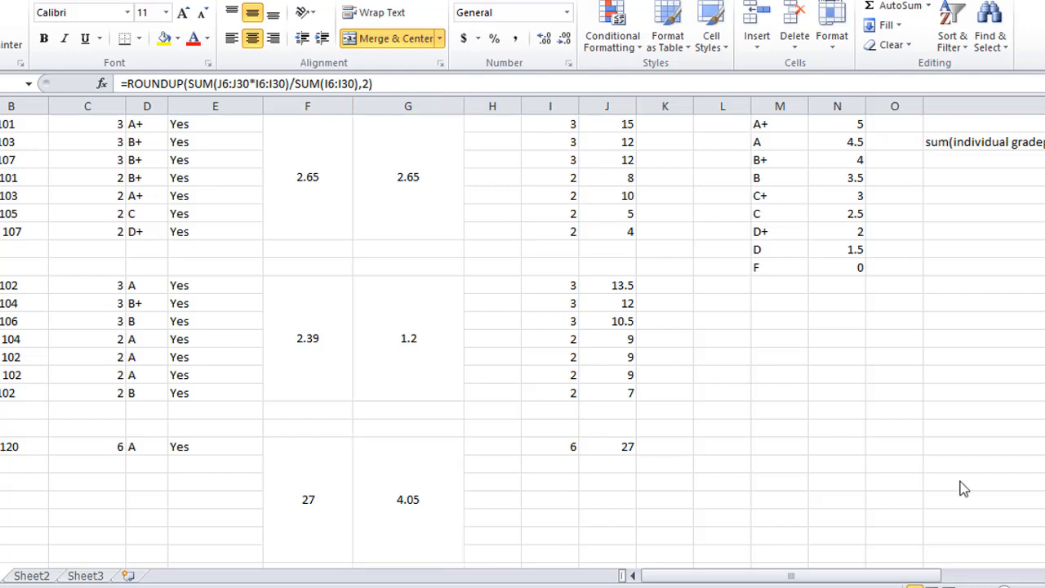
mouse_move(1006, 462)
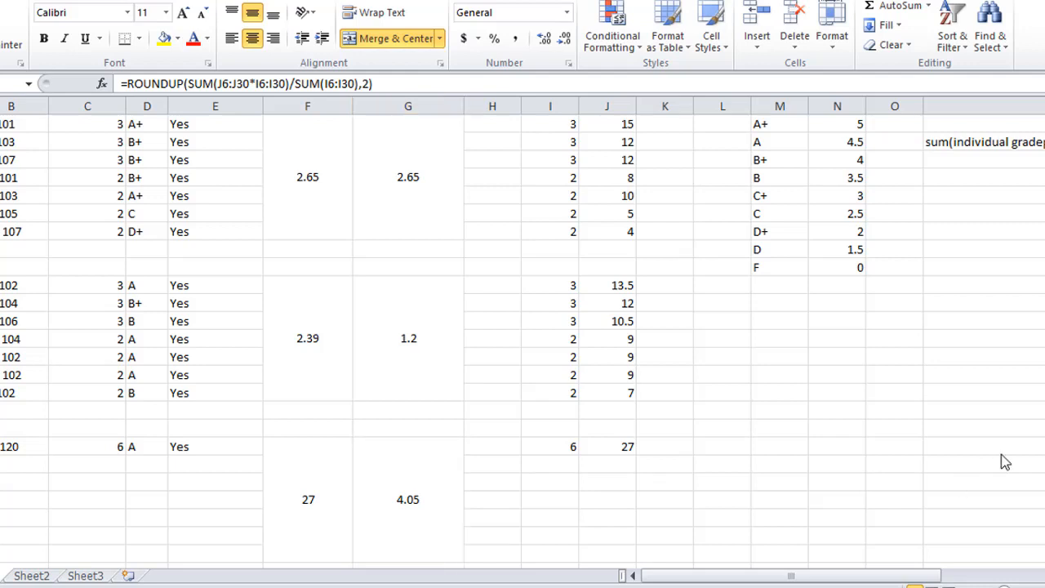
- Hide columns I through P holding credits, grade points and the lookup table
click(408, 500)
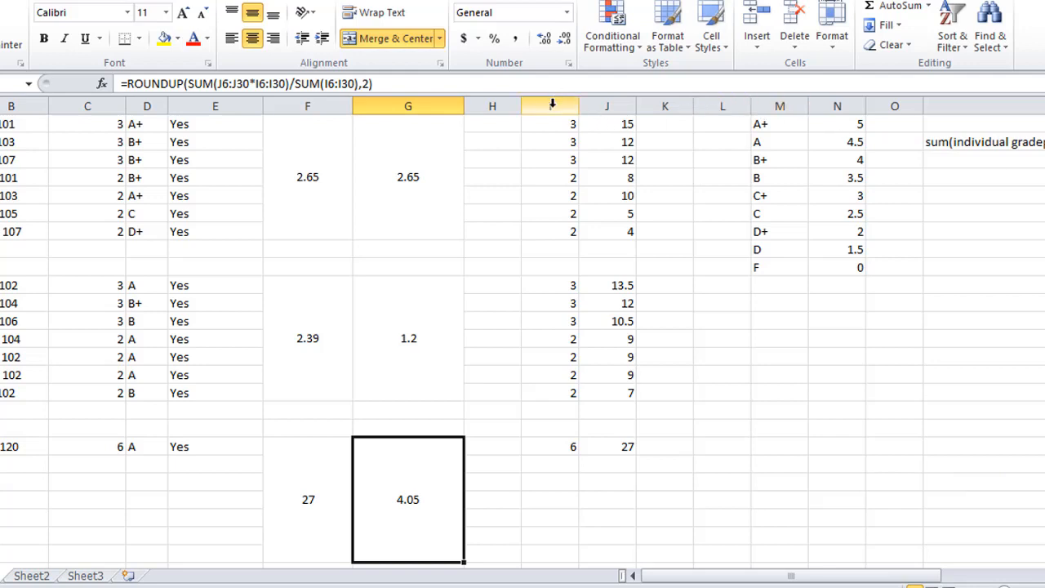
click(548, 104)
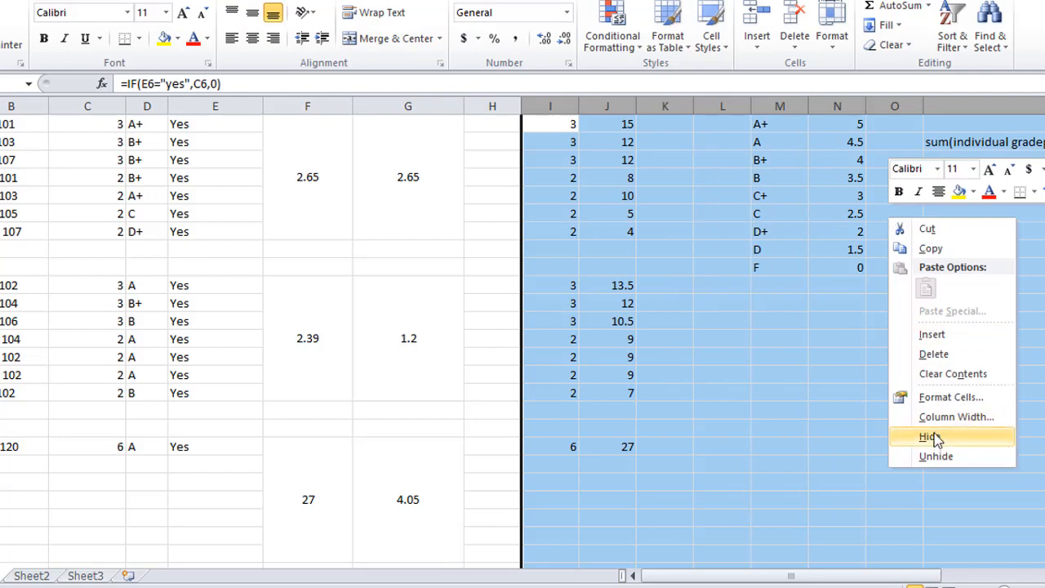
click(928, 436)
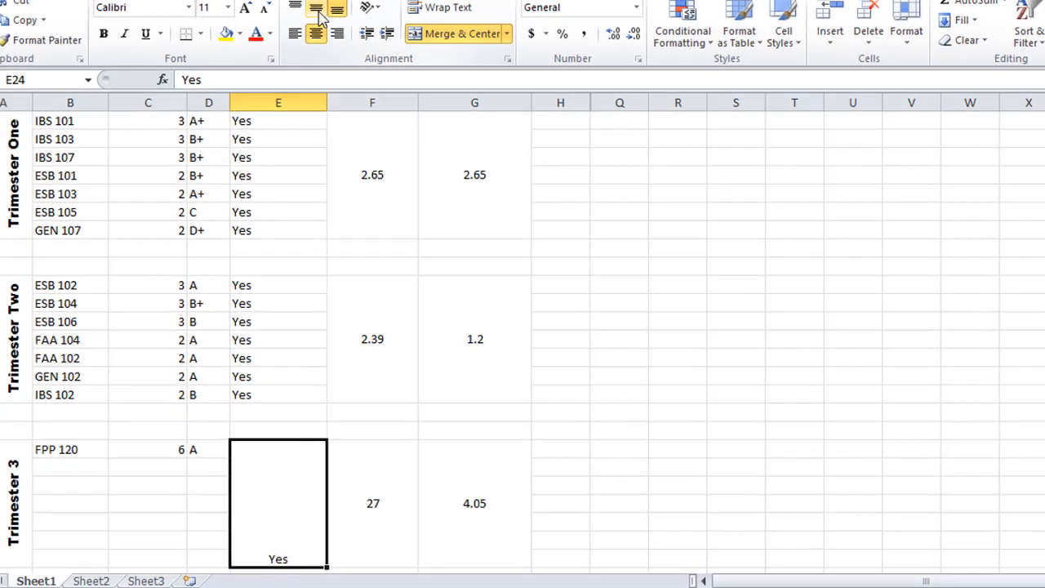
- Merge and centre FPP 120's grade and course code cells down the Trimester 3 rows
drag(232, 450, 232, 529)
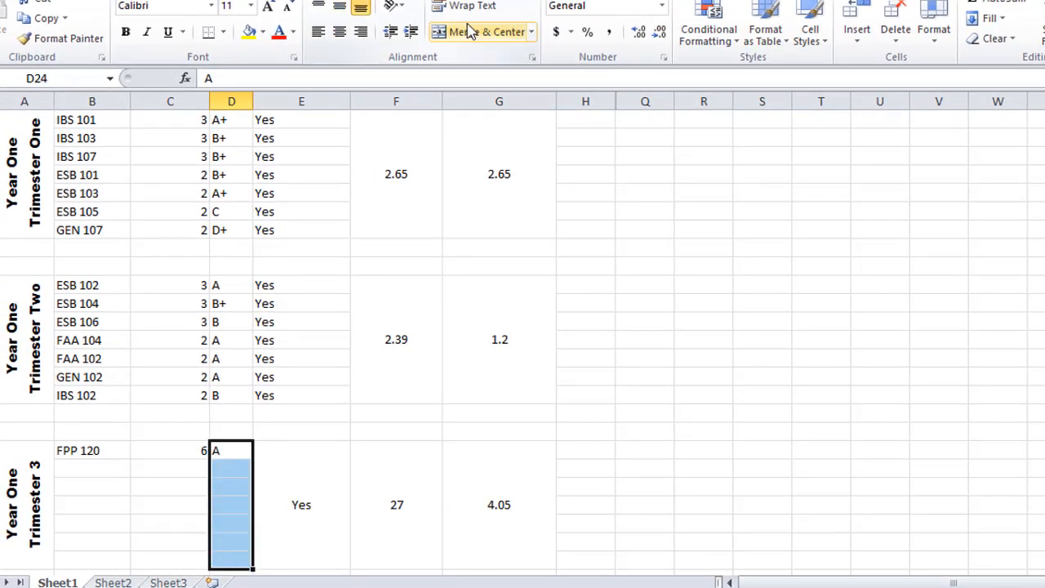
click(477, 31)
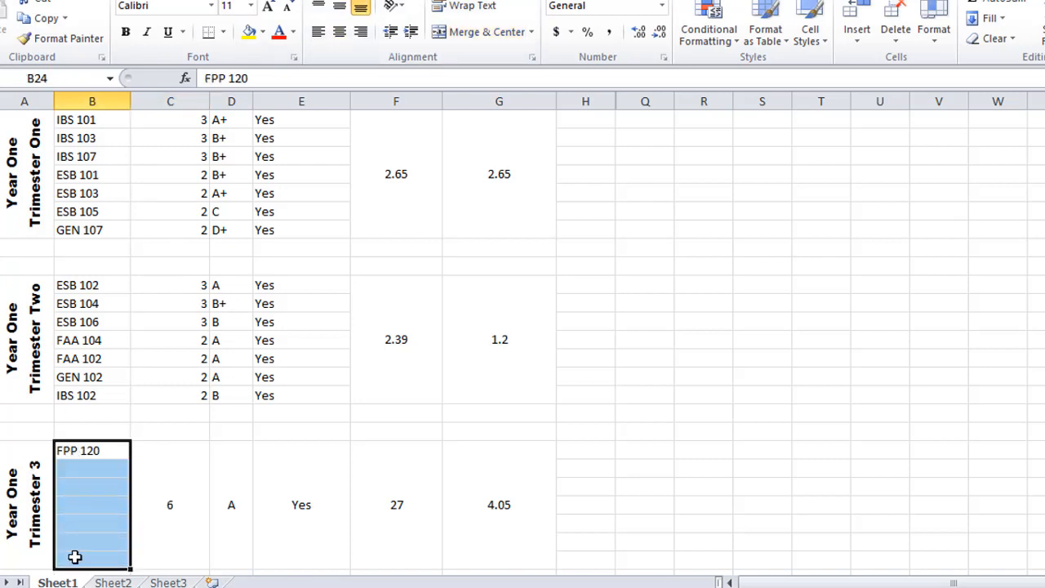
click(480, 31)
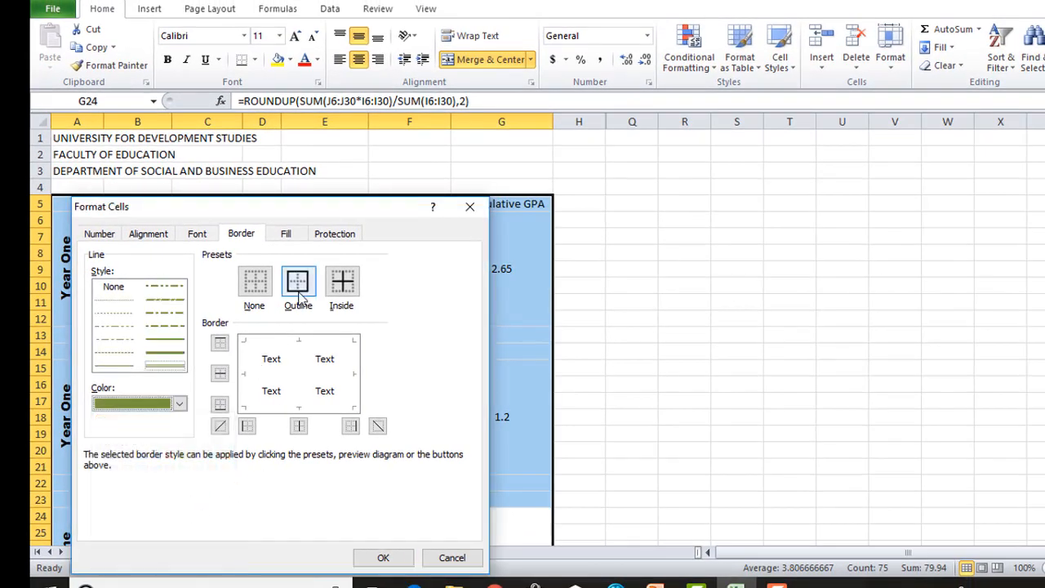
- Apply olive-green Outline and Inside borders to the whole GPA table and confirm
click(342, 281)
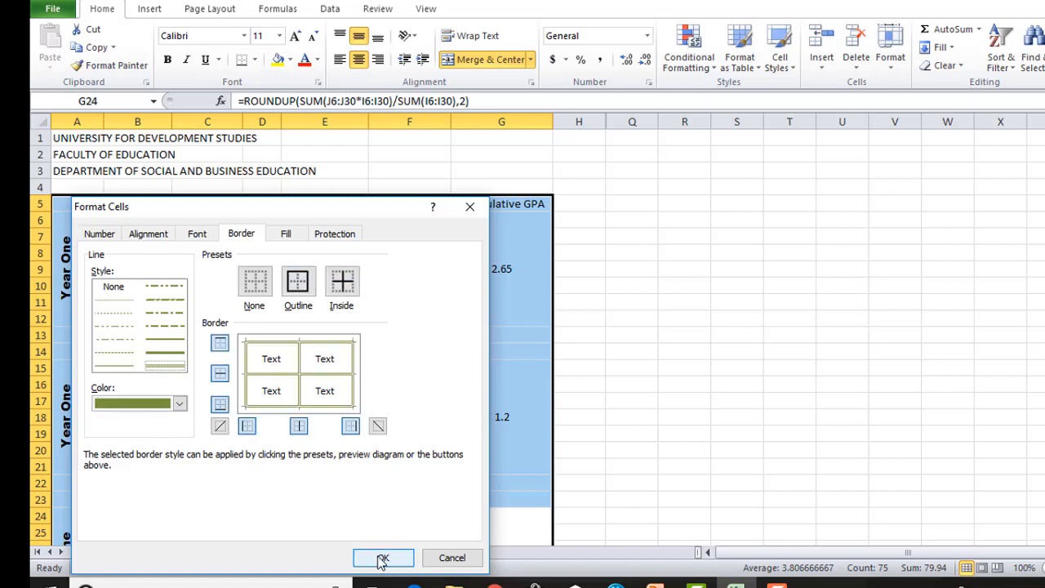
click(382, 558)
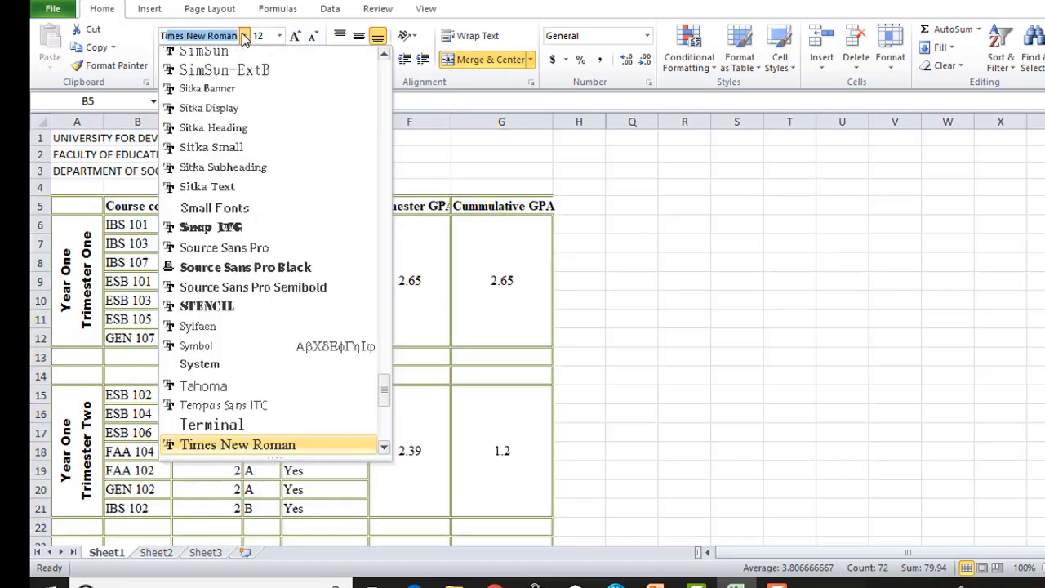
- Apply Times New Roman, then merge and centre the university, faculty and department heading rows
click(238, 444)
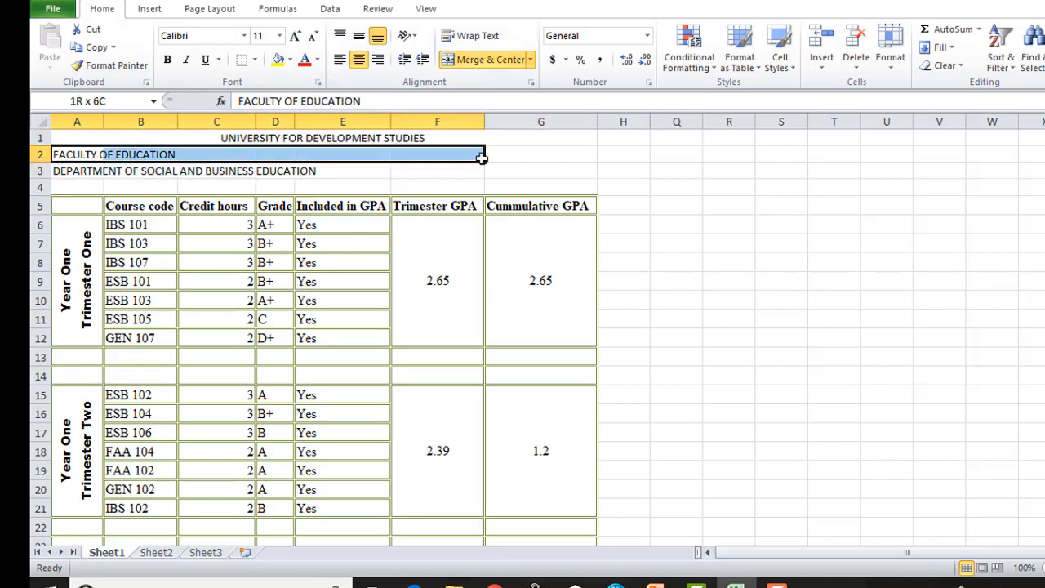
click(465, 59)
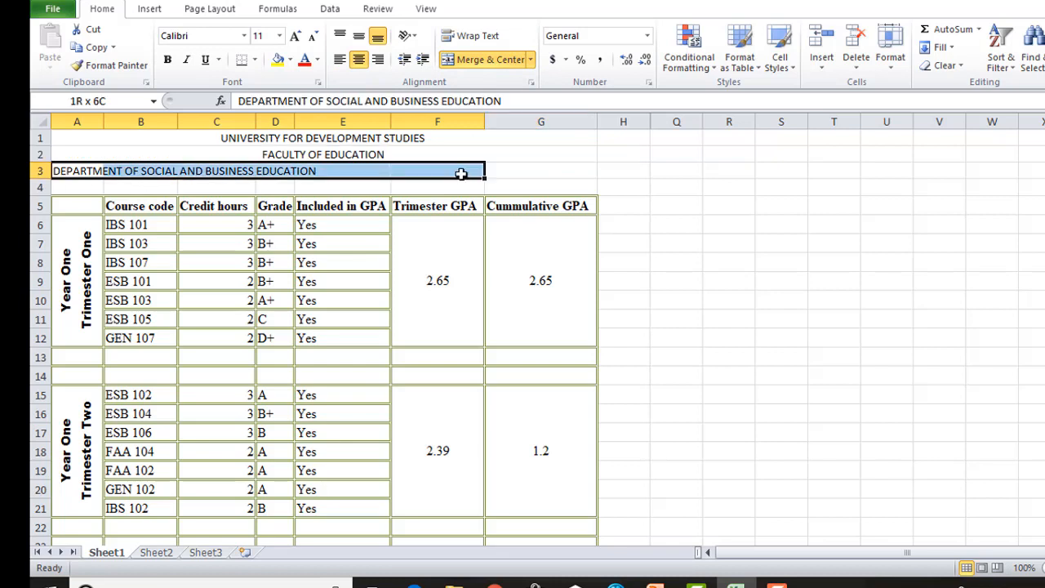
click(484, 59)
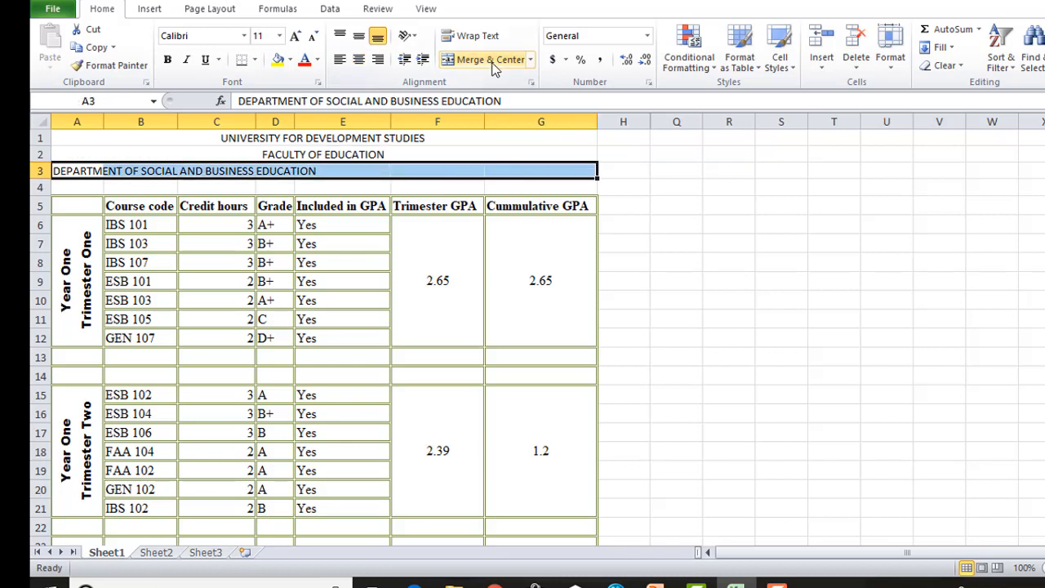
click(482, 59)
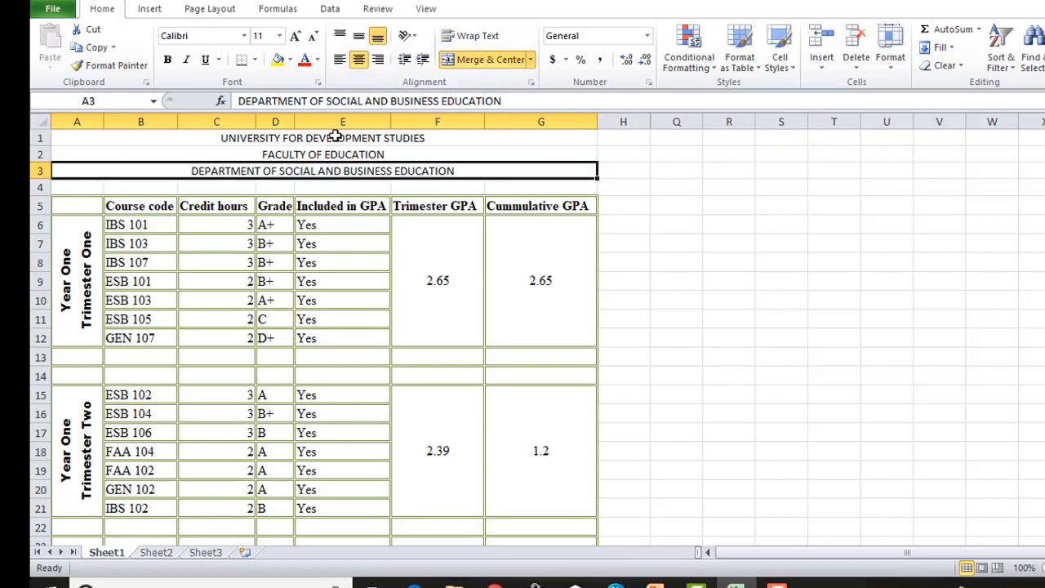
click(294, 36)
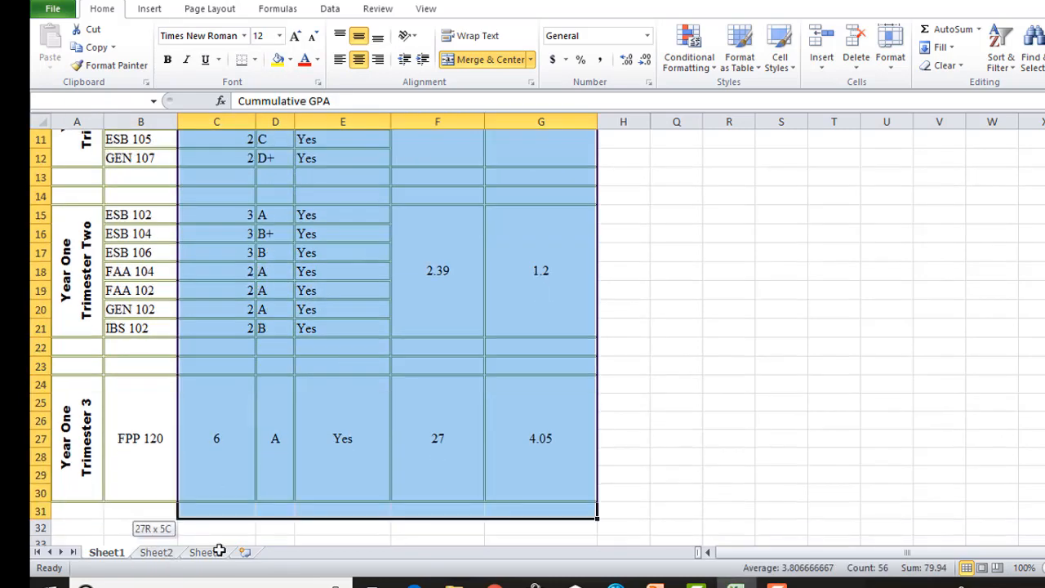
scroll(up, 3)
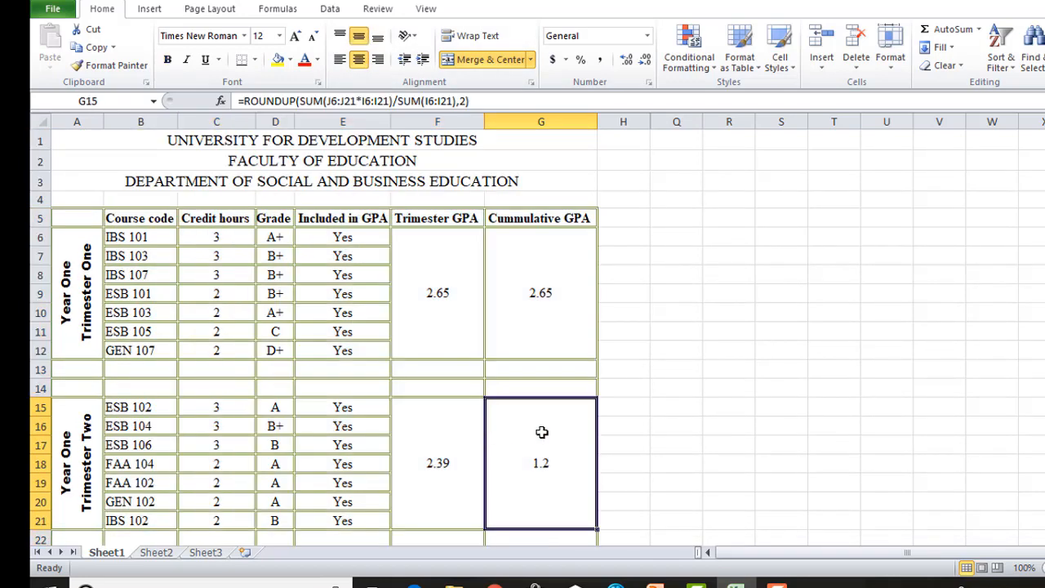
click(541, 292)
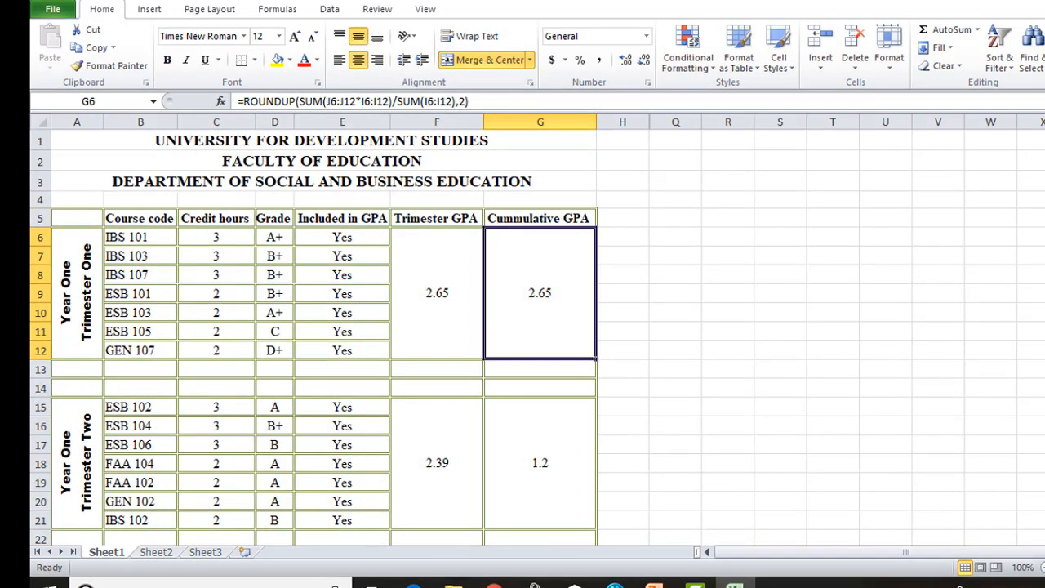